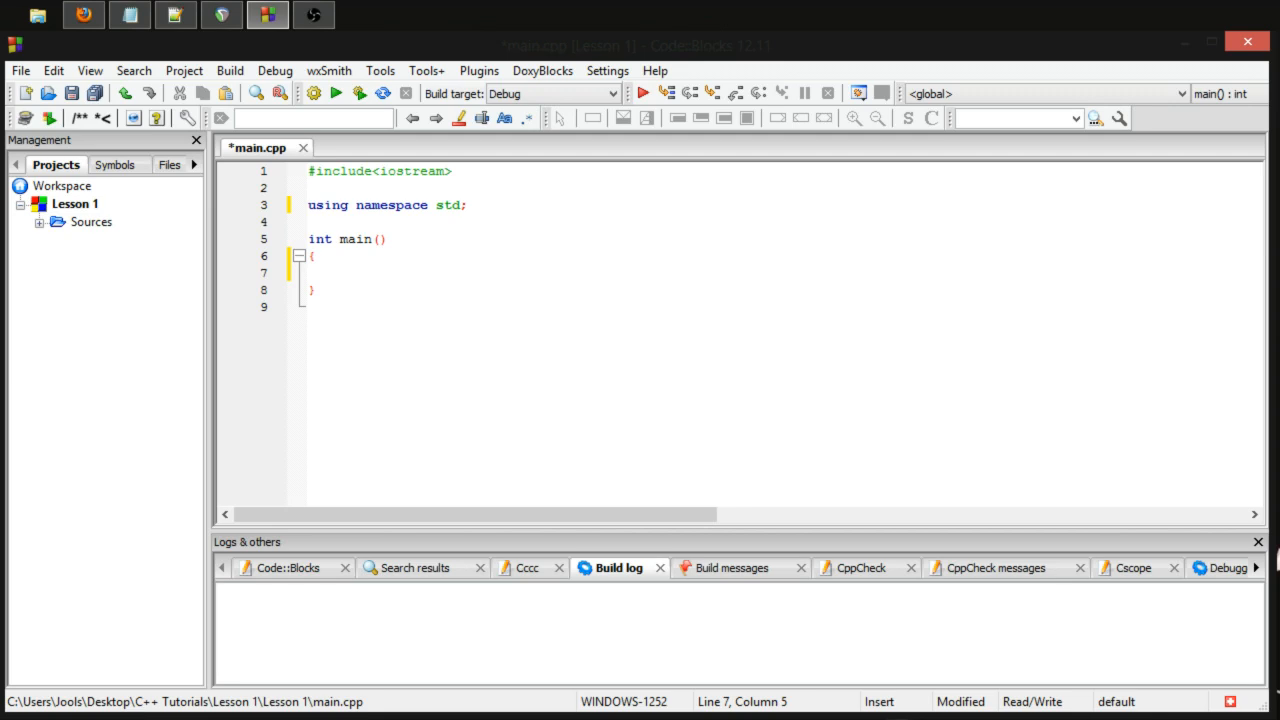
# Declare global integers 'int value1, value2;' above main
pyautogui.click(340, 272)
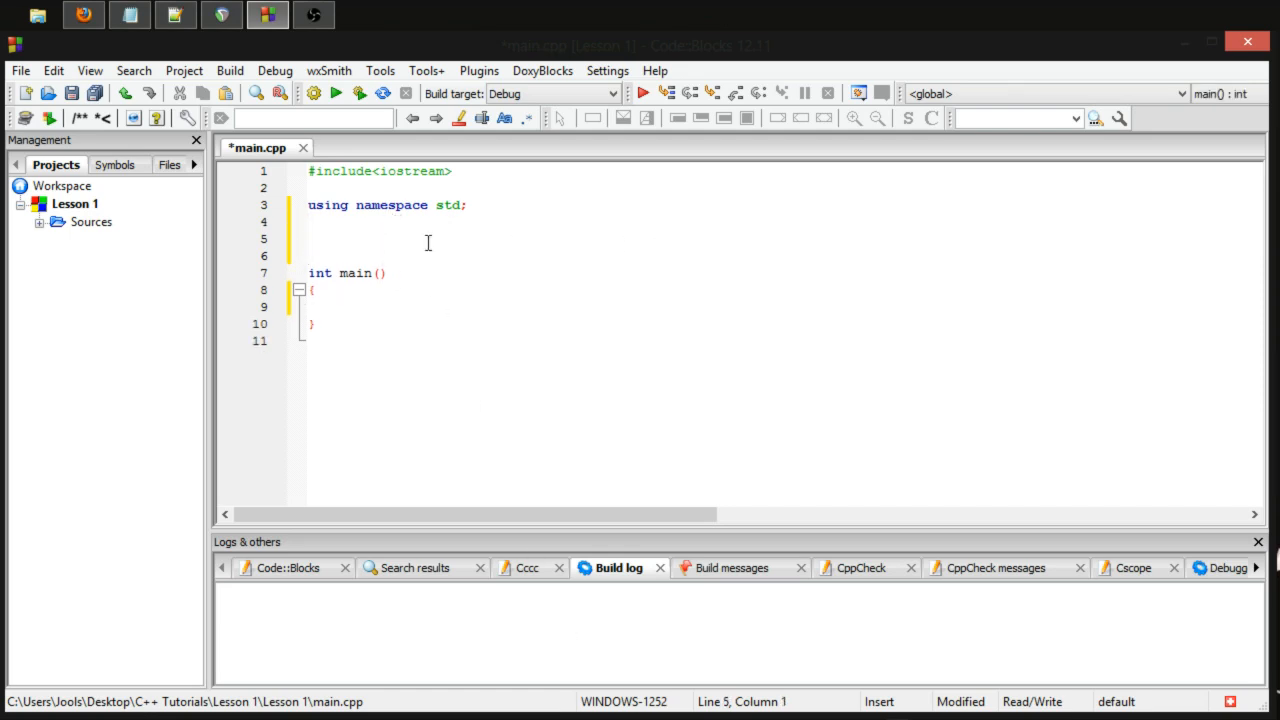
pyautogui.write('int')
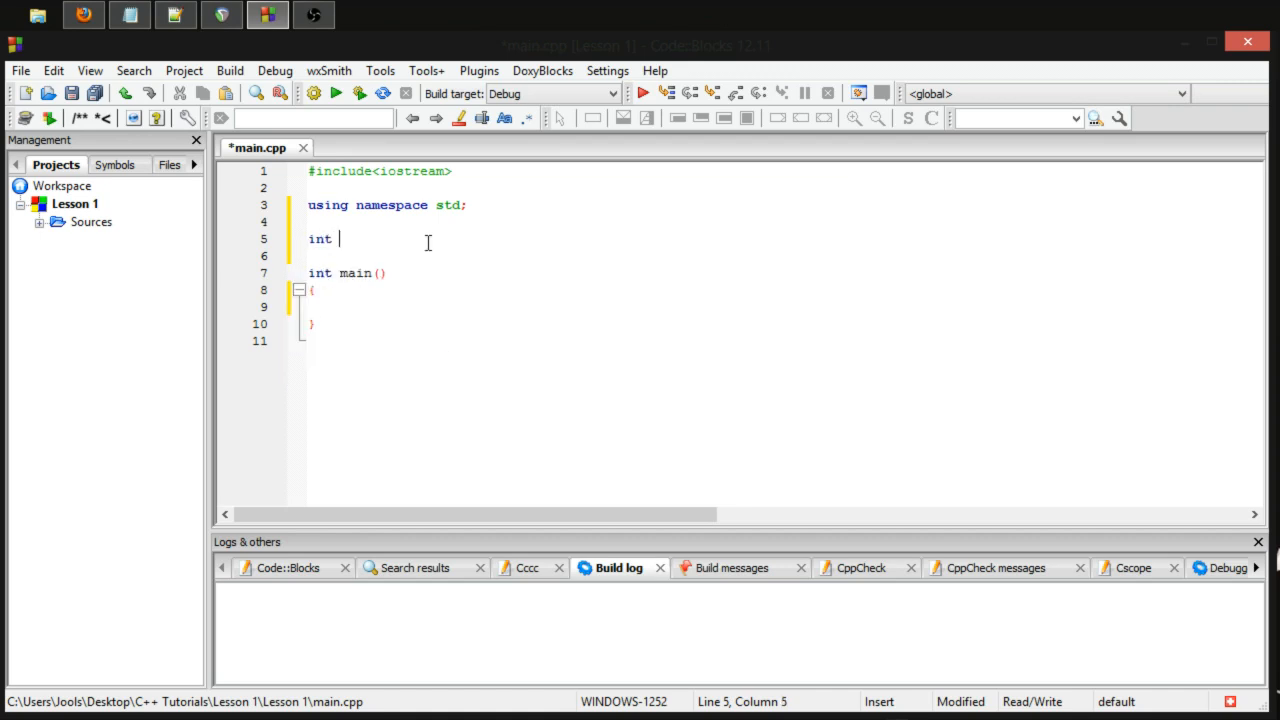
pyautogui.write('value1')
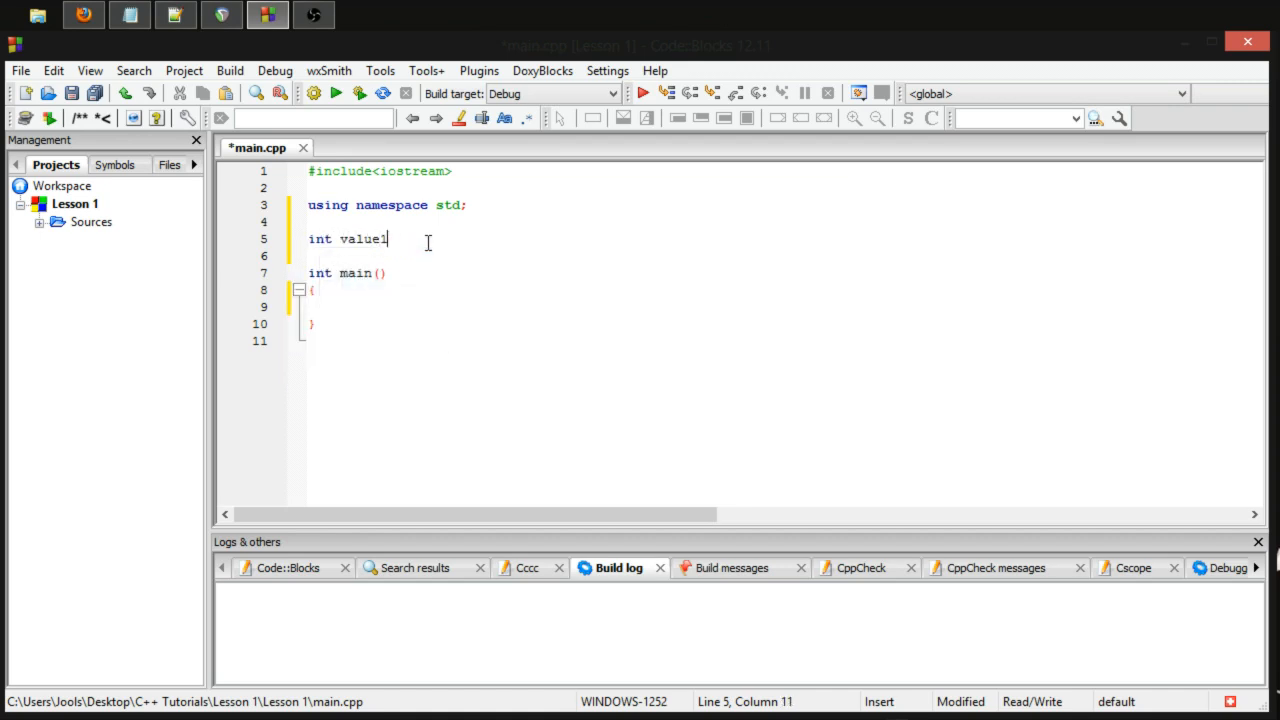
pyautogui.write(', value2;')
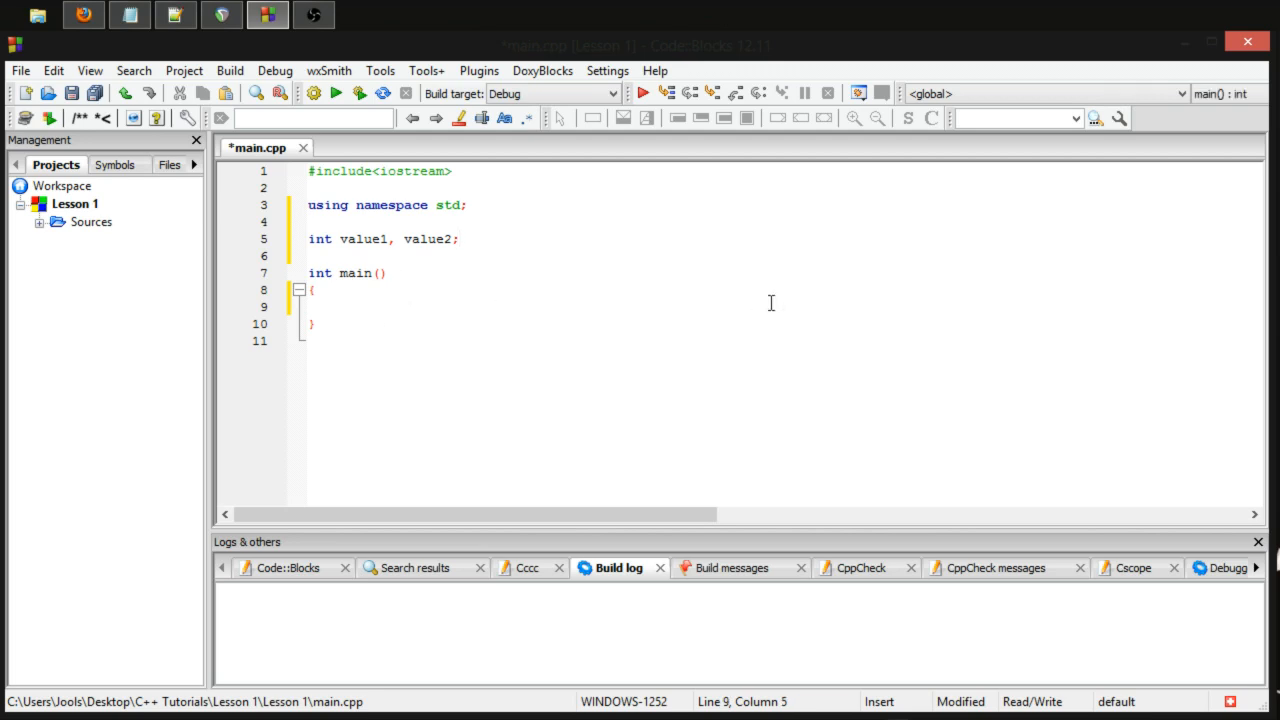
# Inside main, print the "value1" label followed by value1 with cout and endl
pyautogui.write('c')
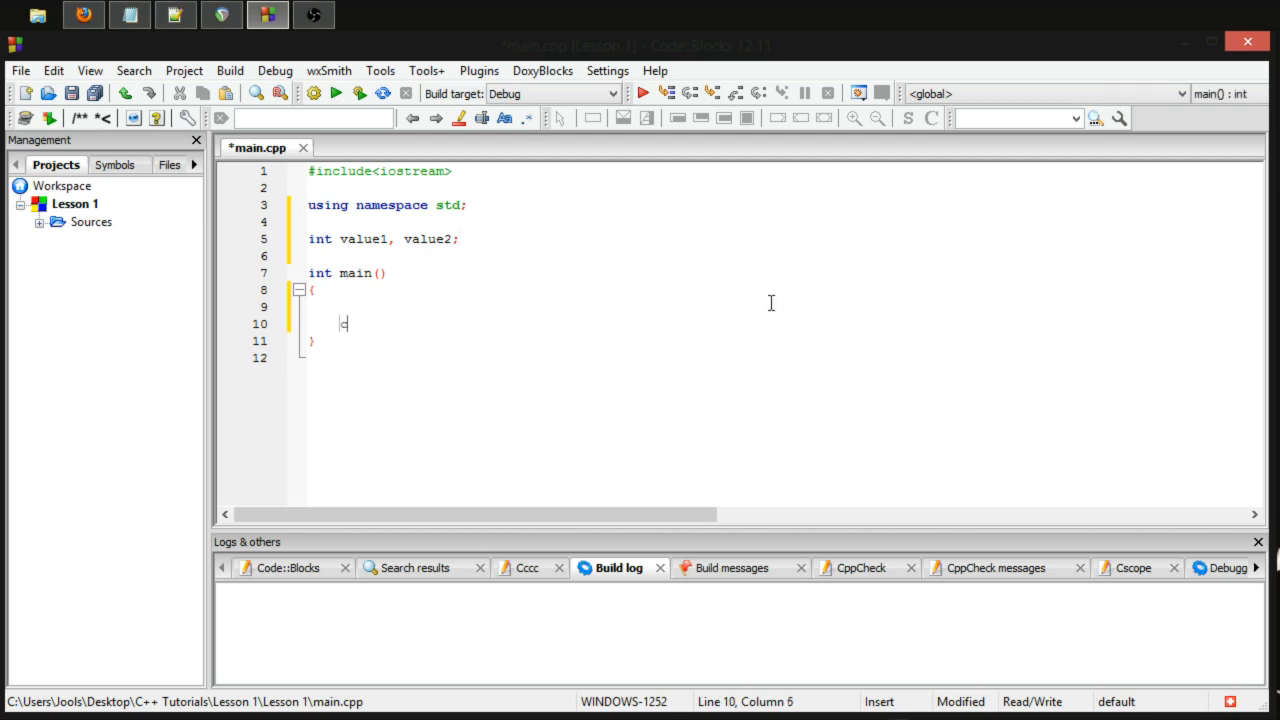
pyautogui.write('out <<')
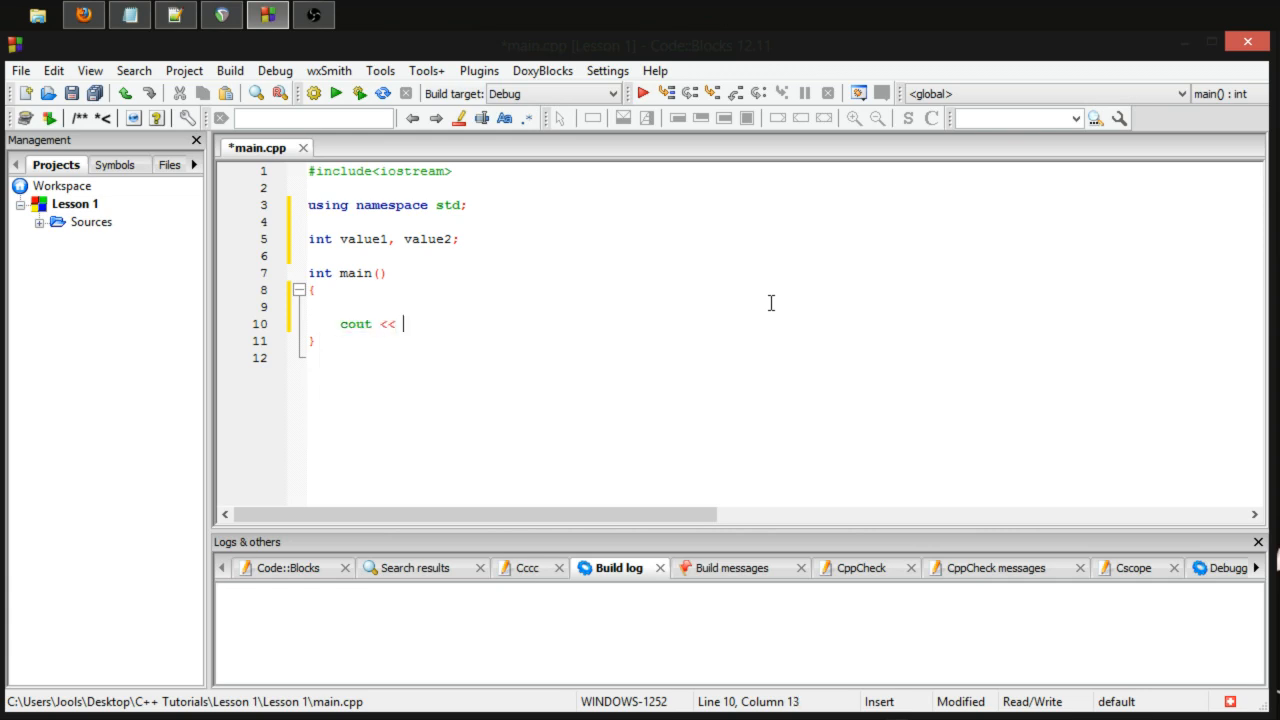
pyautogui.write('"valu"')
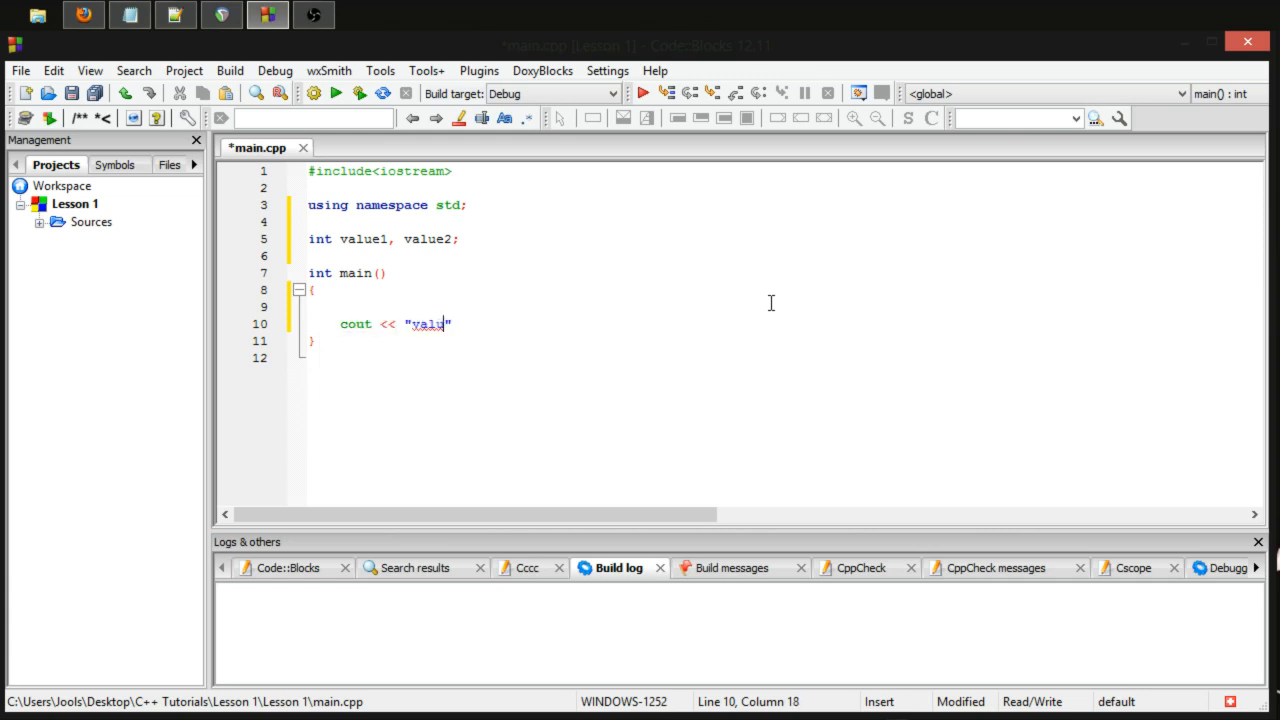
pyautogui.write('1" <<')
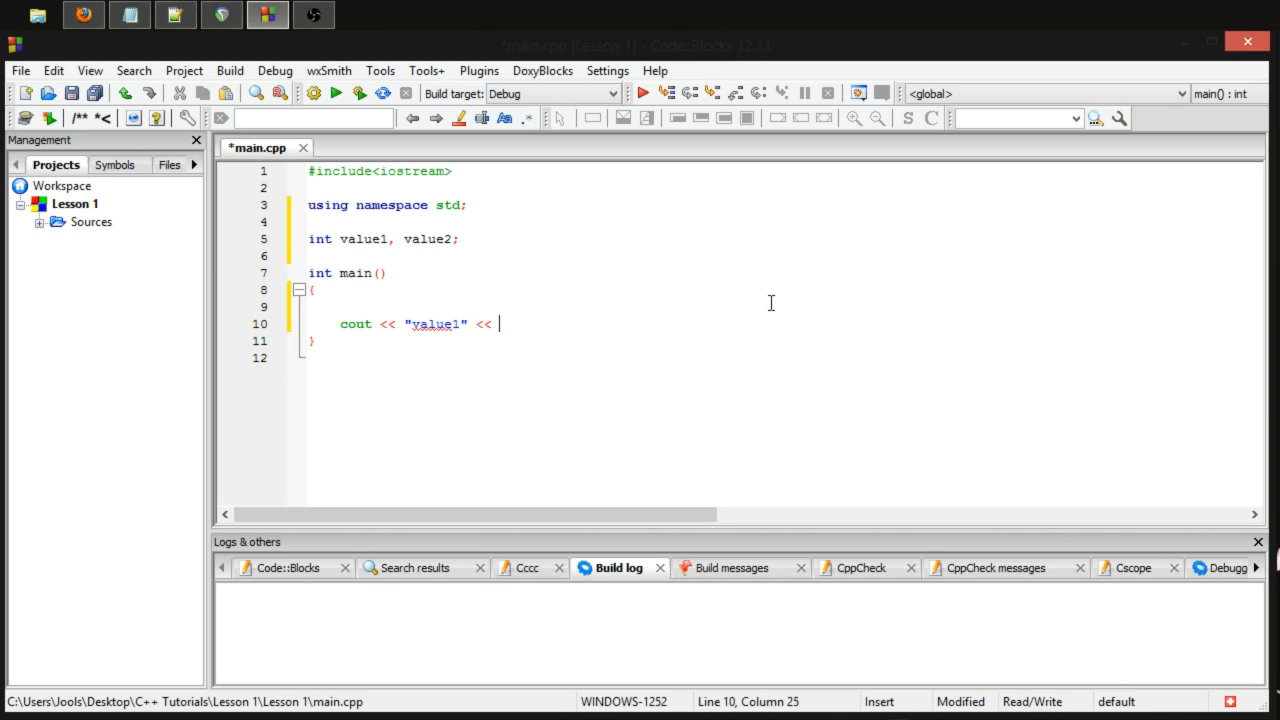
pyautogui.write('value1;')
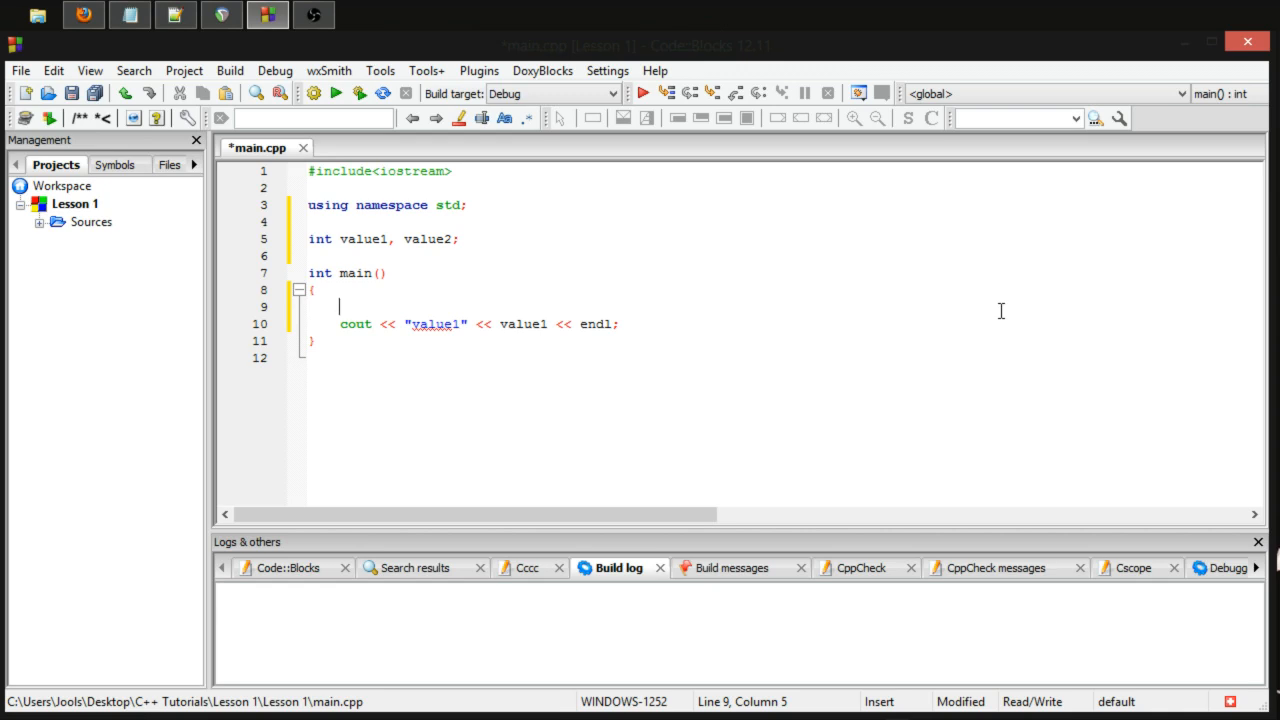
# Assign value1 = 1 then value1 = value1 + 3, add a label space, and run
pyautogui.write('value = 1;')
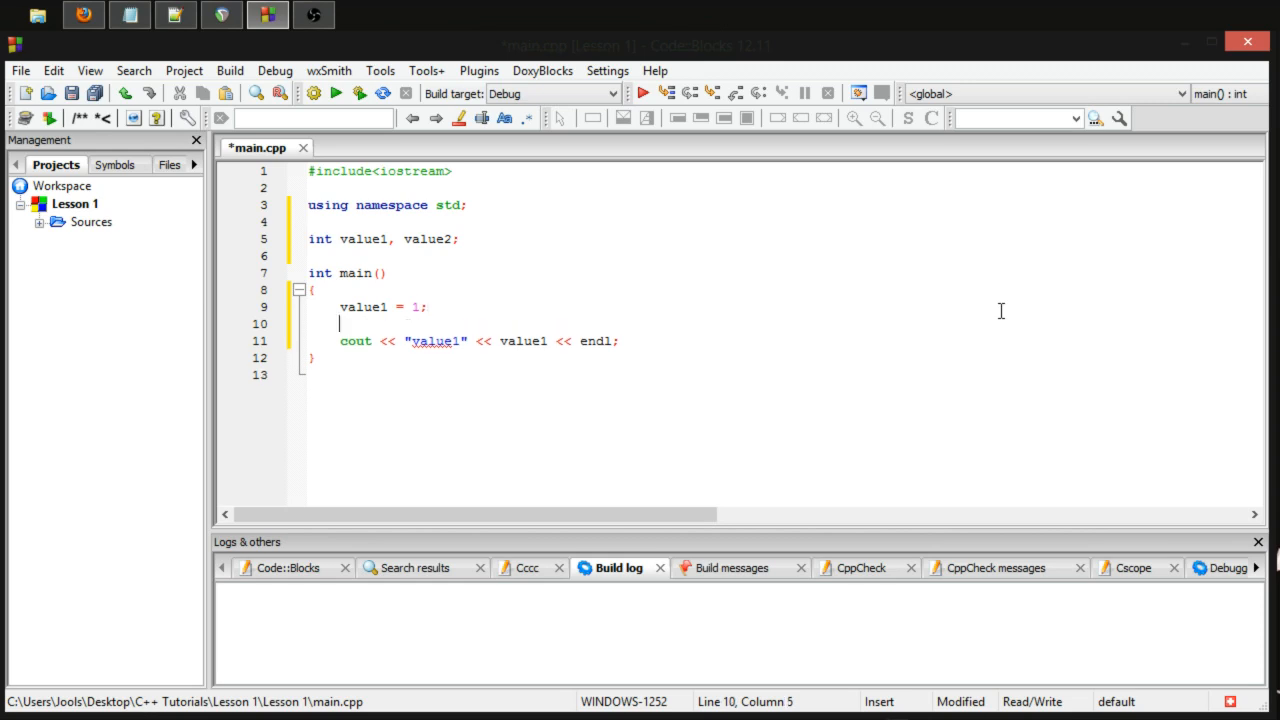
pyautogui.write('va')
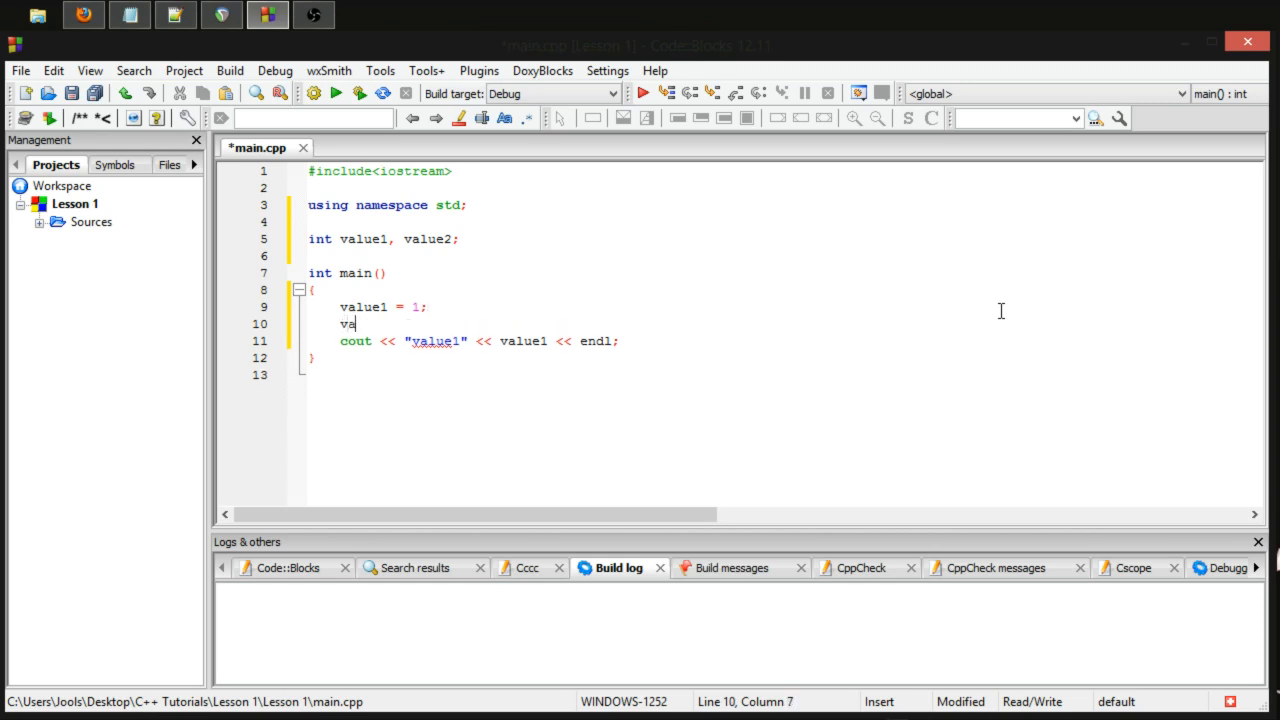
pyautogui.write('lue1')
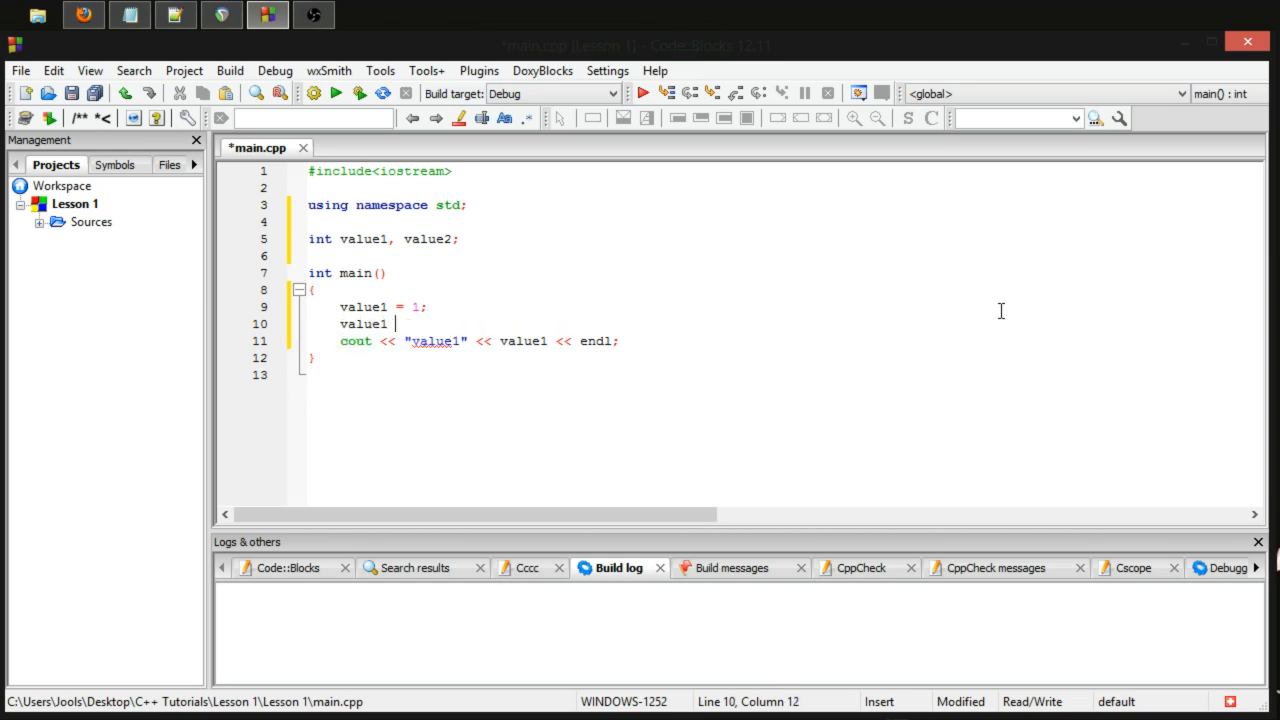
pyautogui.write('= value1')
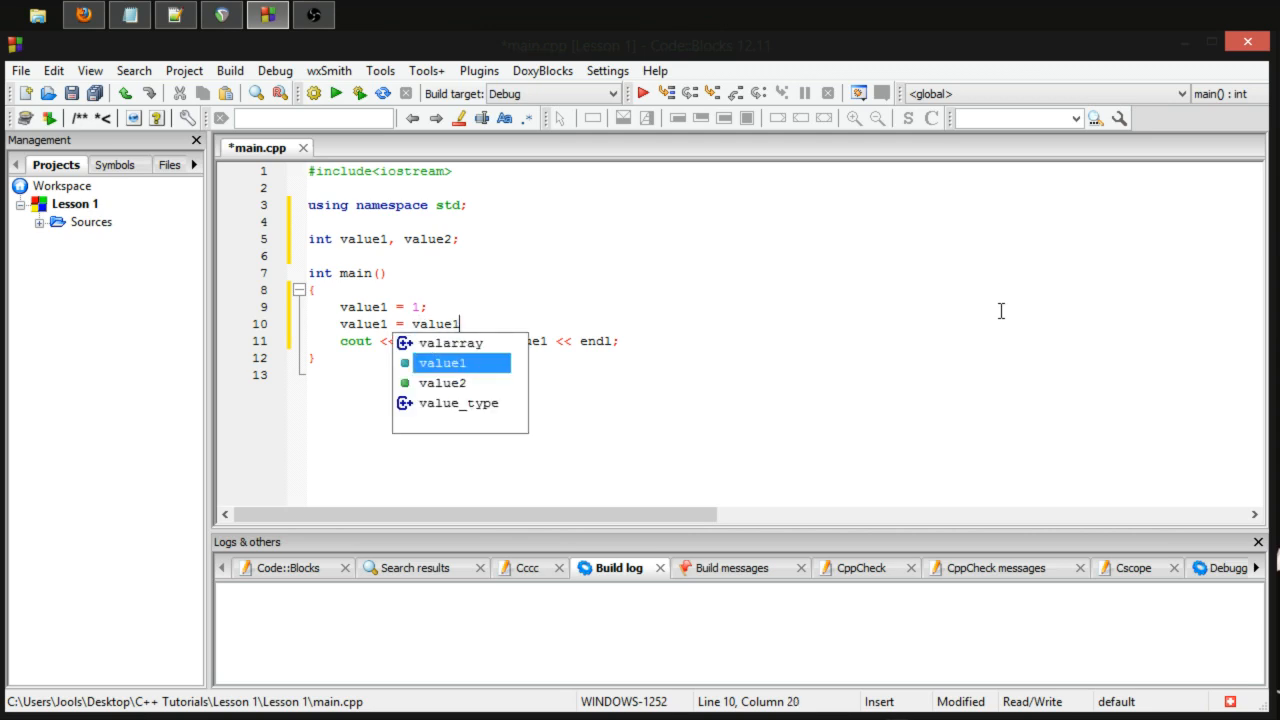
pyautogui.write('+ 3;')
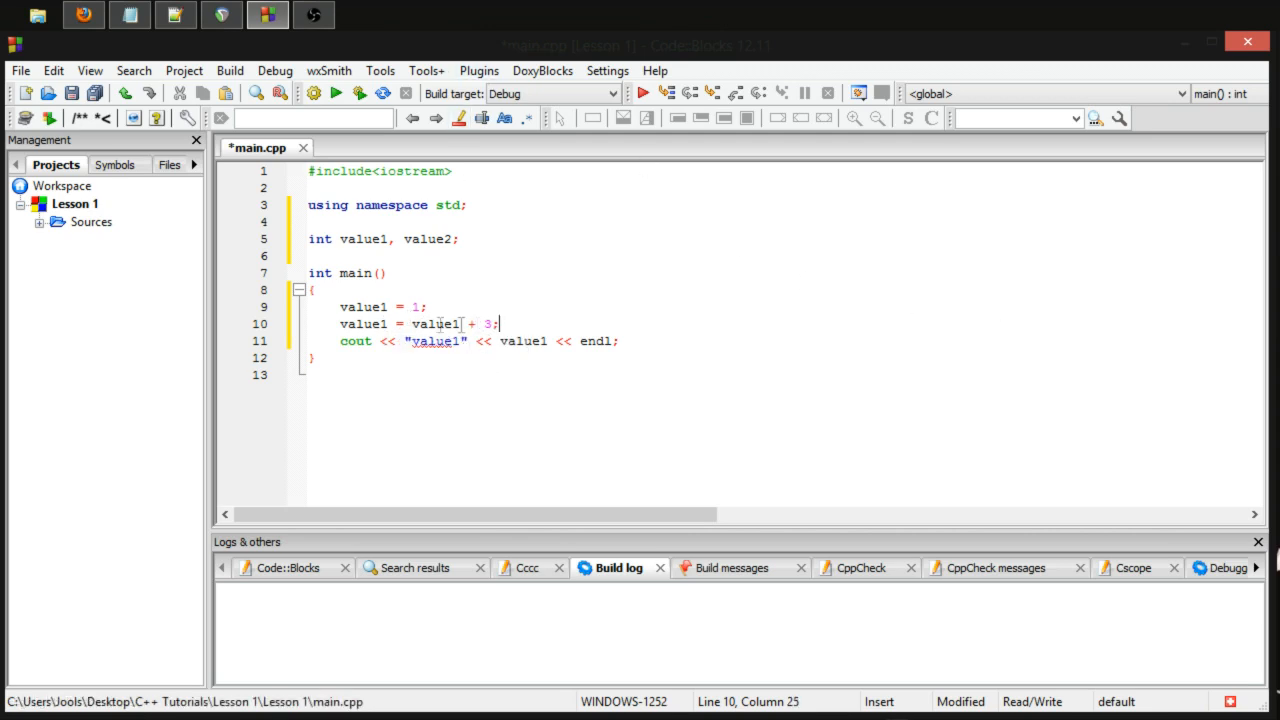
pyautogui.click(352, 323)
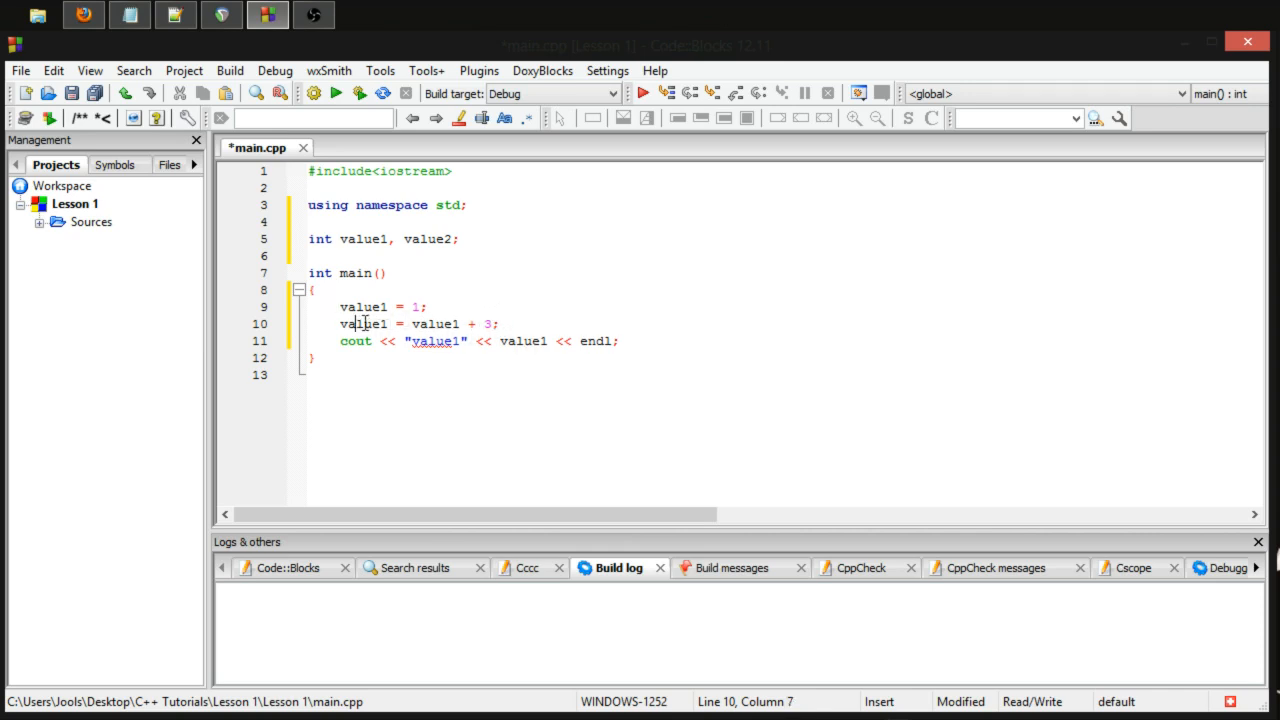
pyautogui.click(358, 92)
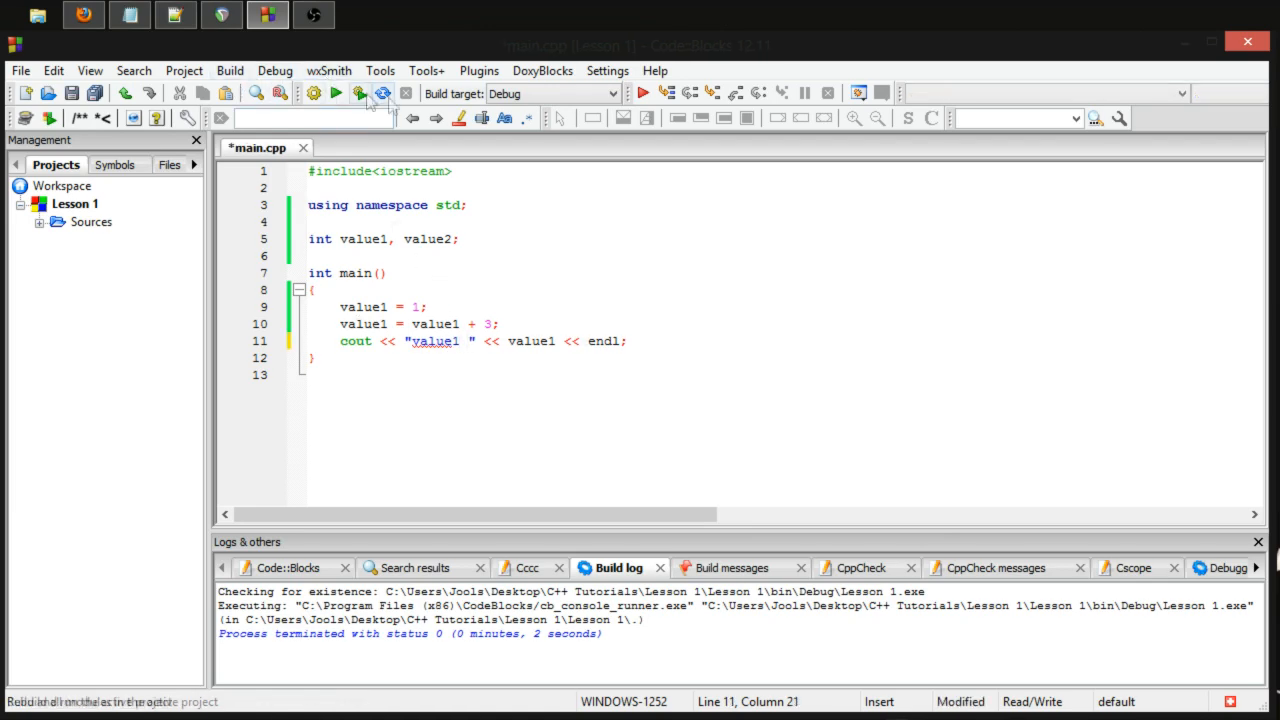
# Rerun, relabel output to "value1: ", and trim line 10 to value1 =+ 3
pyautogui.click(358, 93)
pyautogui.write(':')
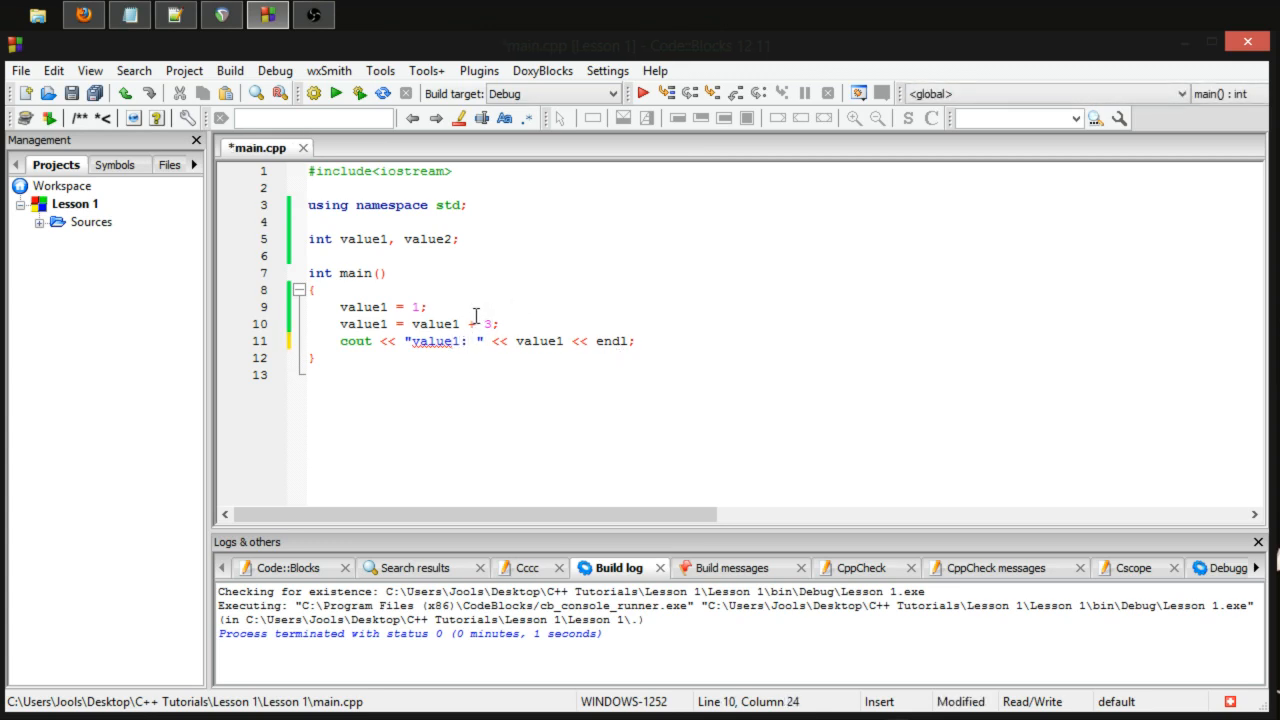
pyautogui.doubleClick(435, 324)
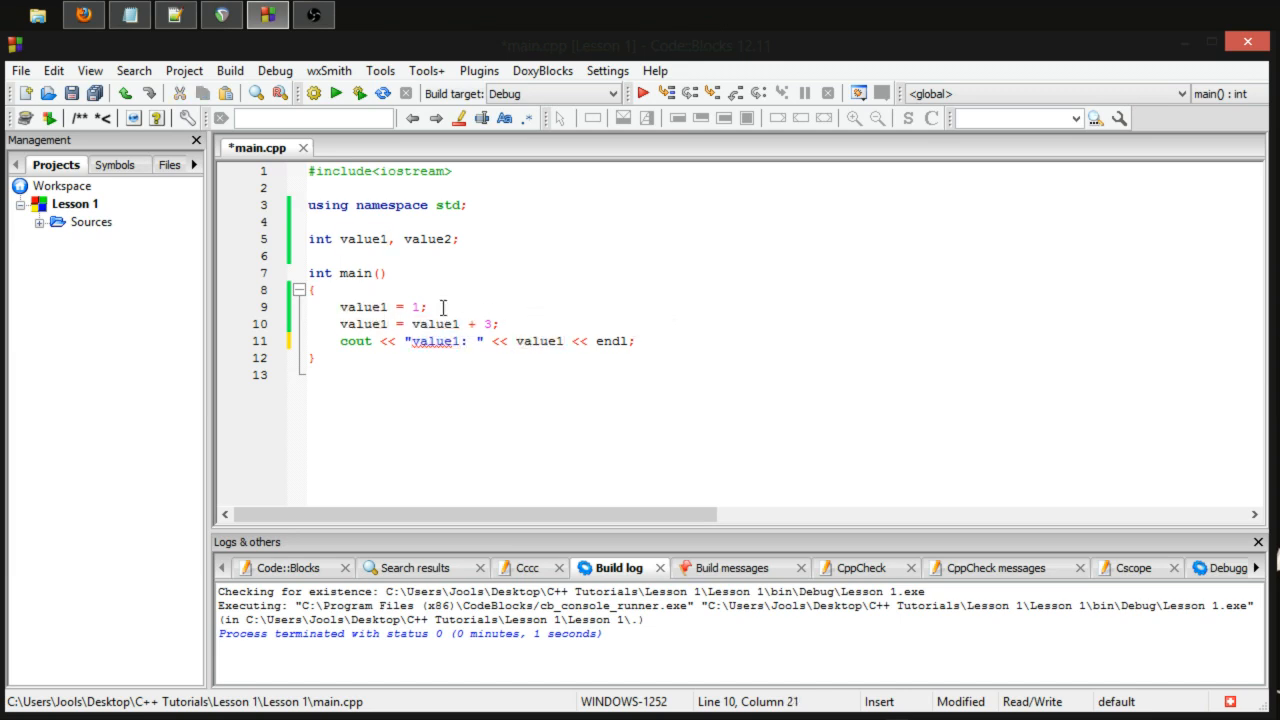
pyautogui.doubleClick(435, 323)
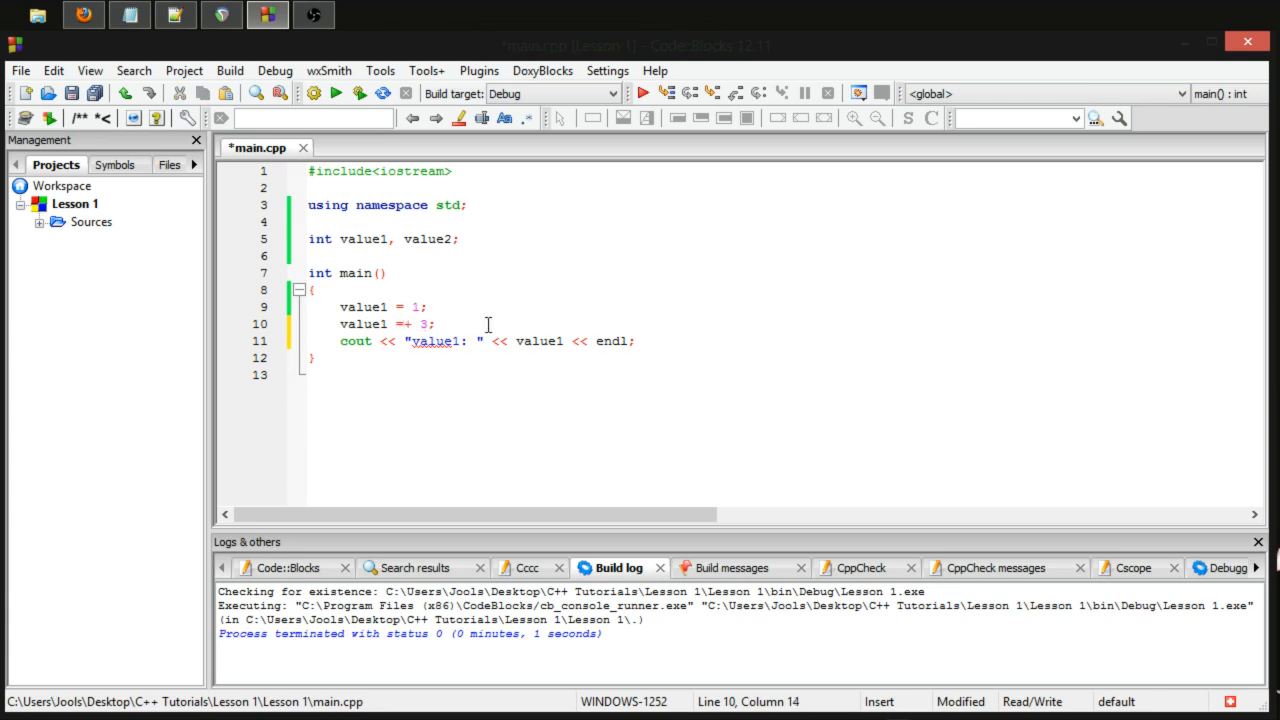
pyautogui.moveTo(510, 290)
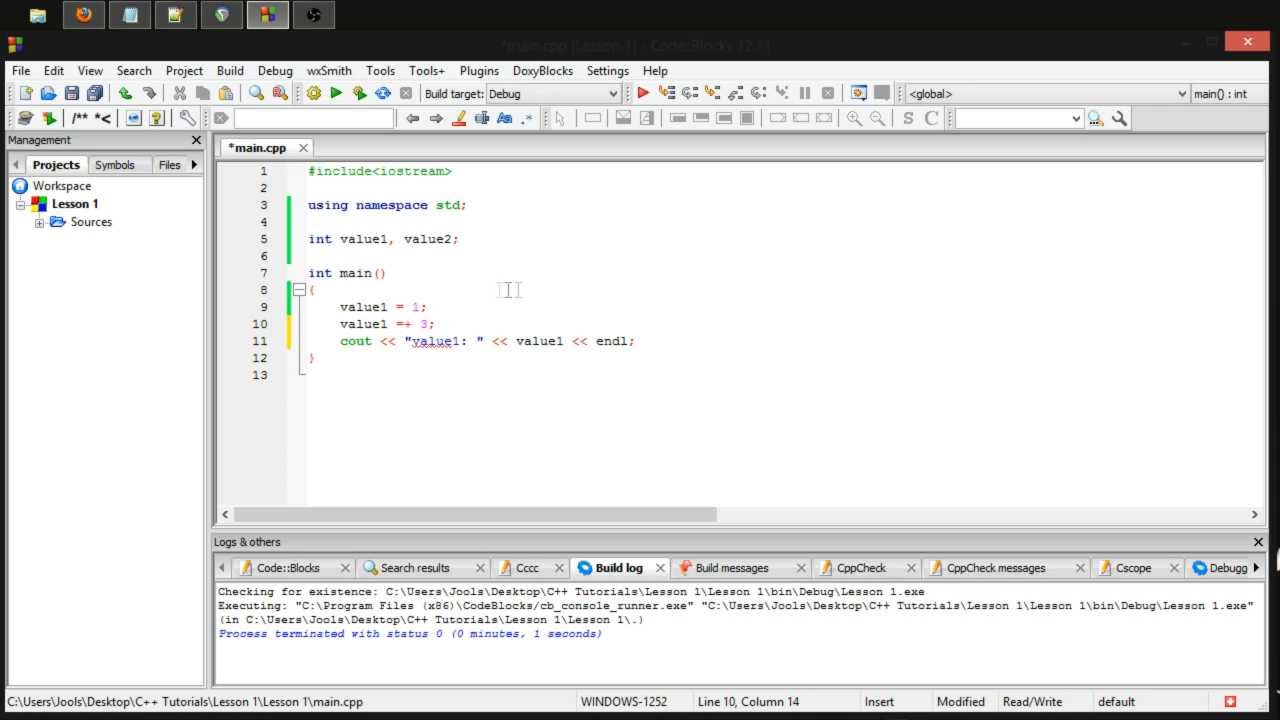
pyautogui.moveTo(428, 325)
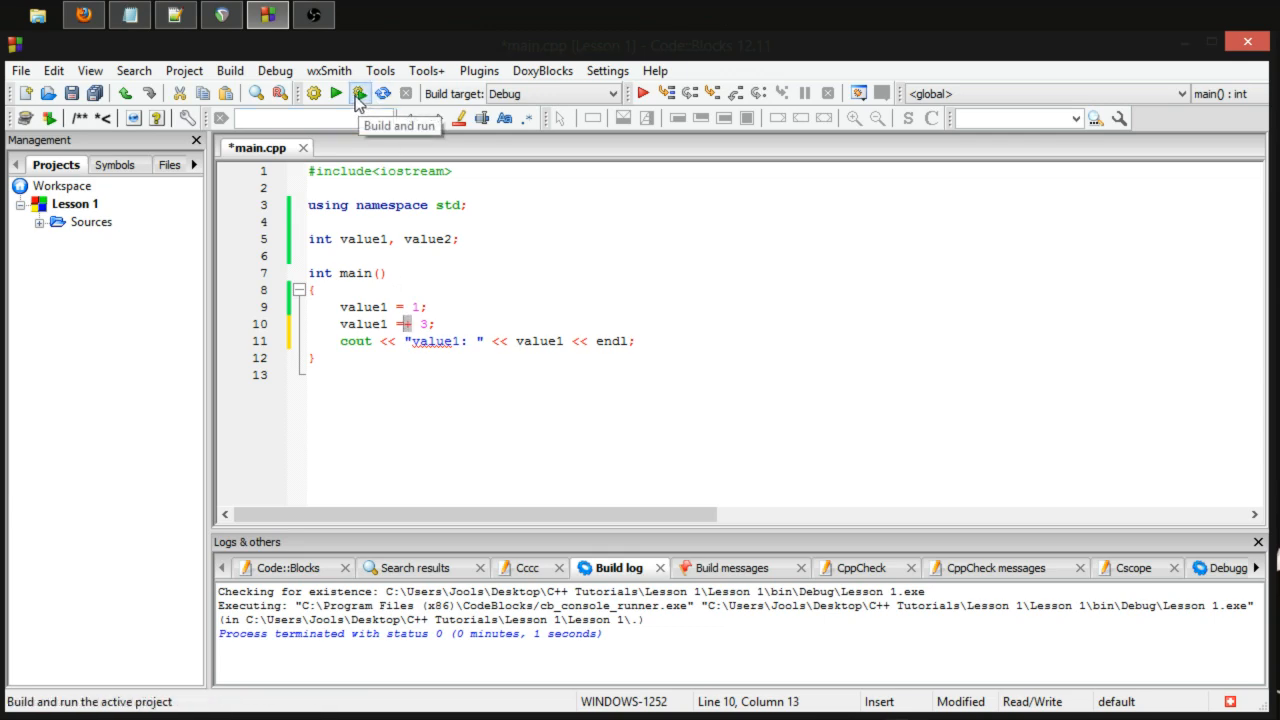
# Fix line 10 to value1 += 3; then save and build and run
pyautogui.click(359, 92)
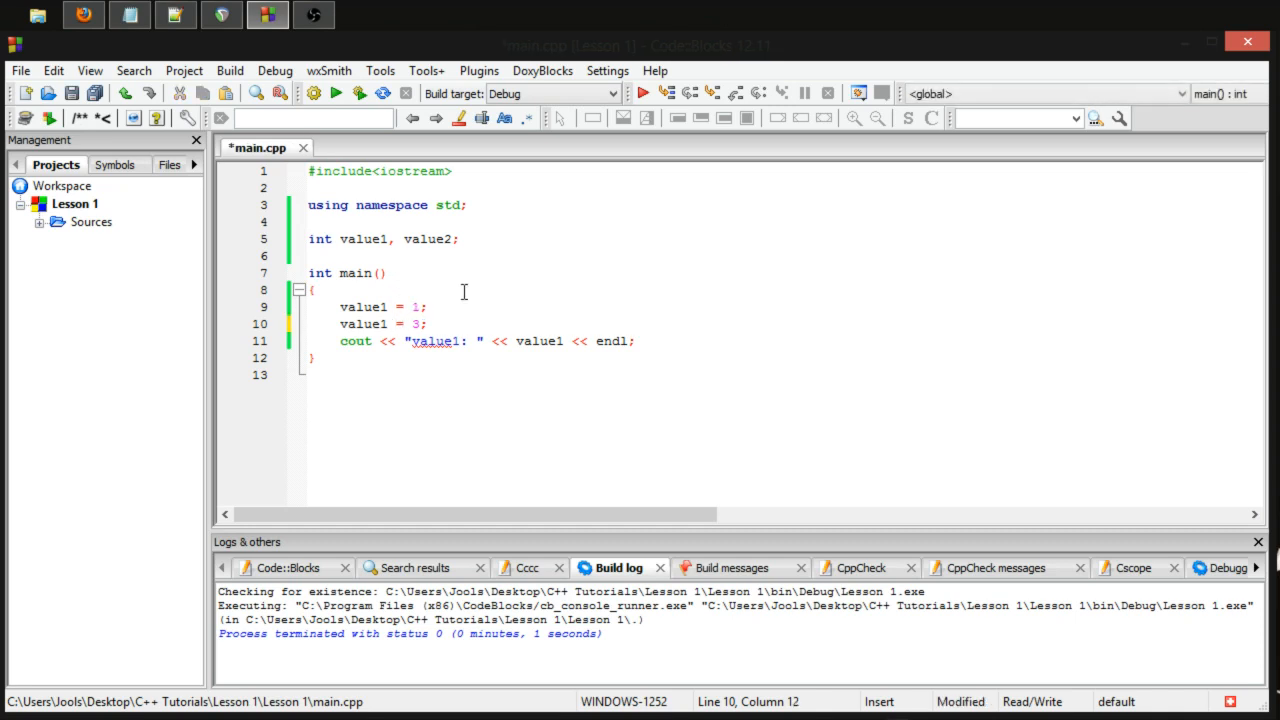
pyautogui.write('+')
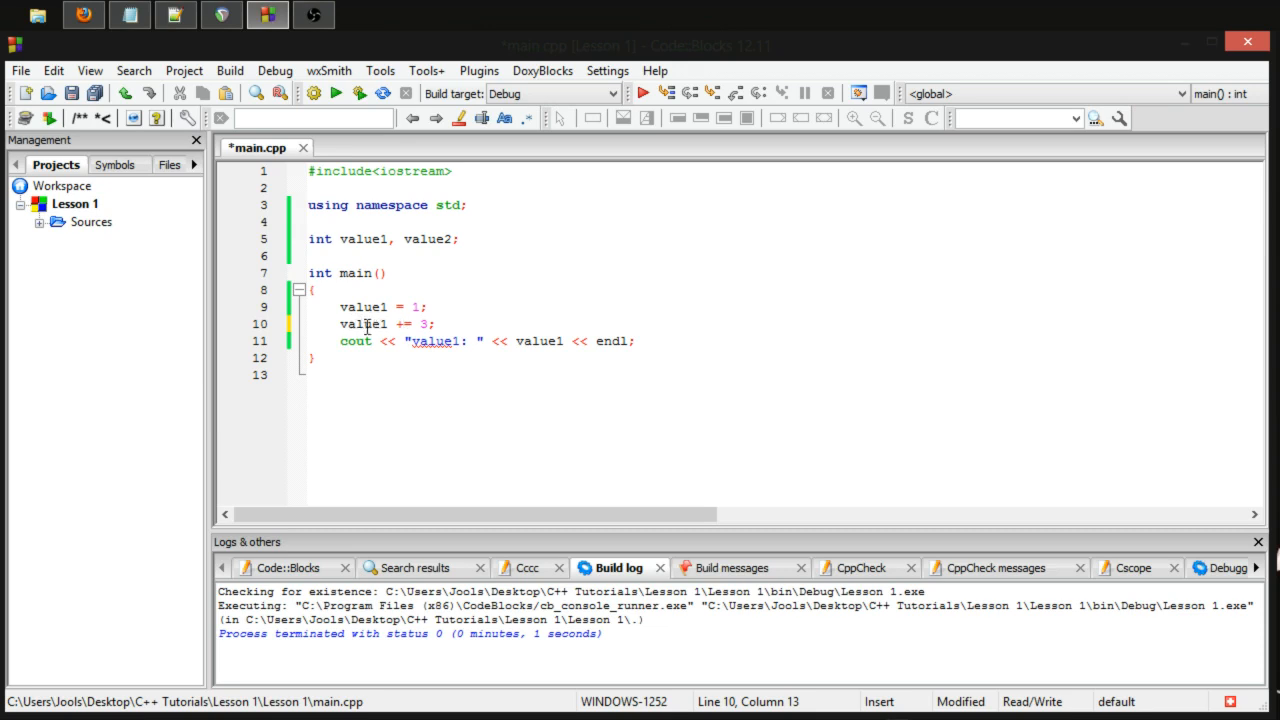
pyautogui.doubleClick(363, 323)
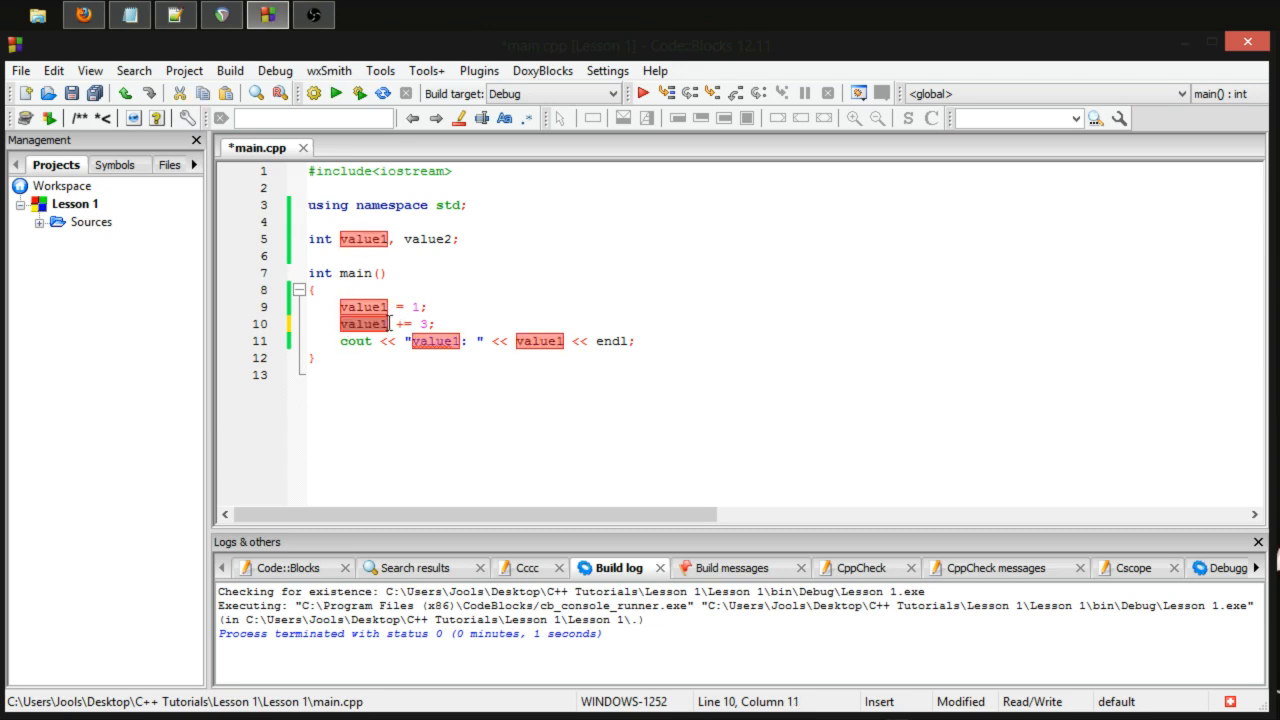
pyautogui.click(398, 323)
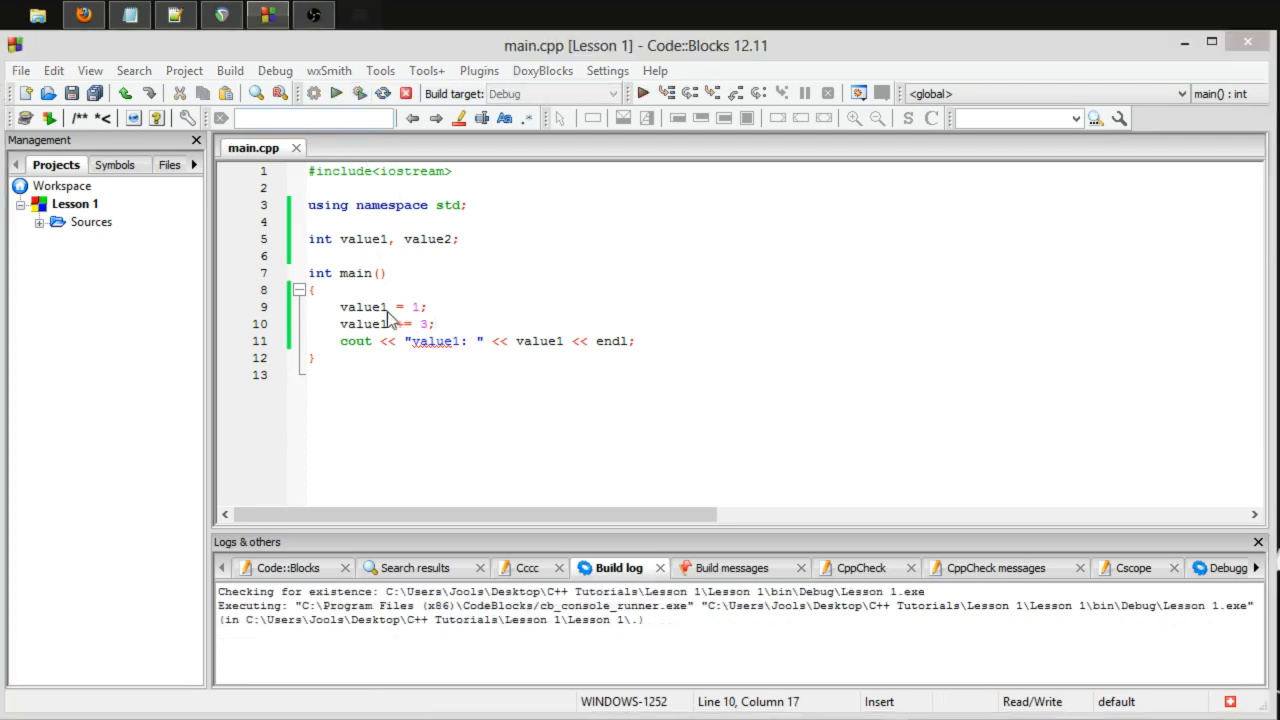
pyautogui.click(336, 93)
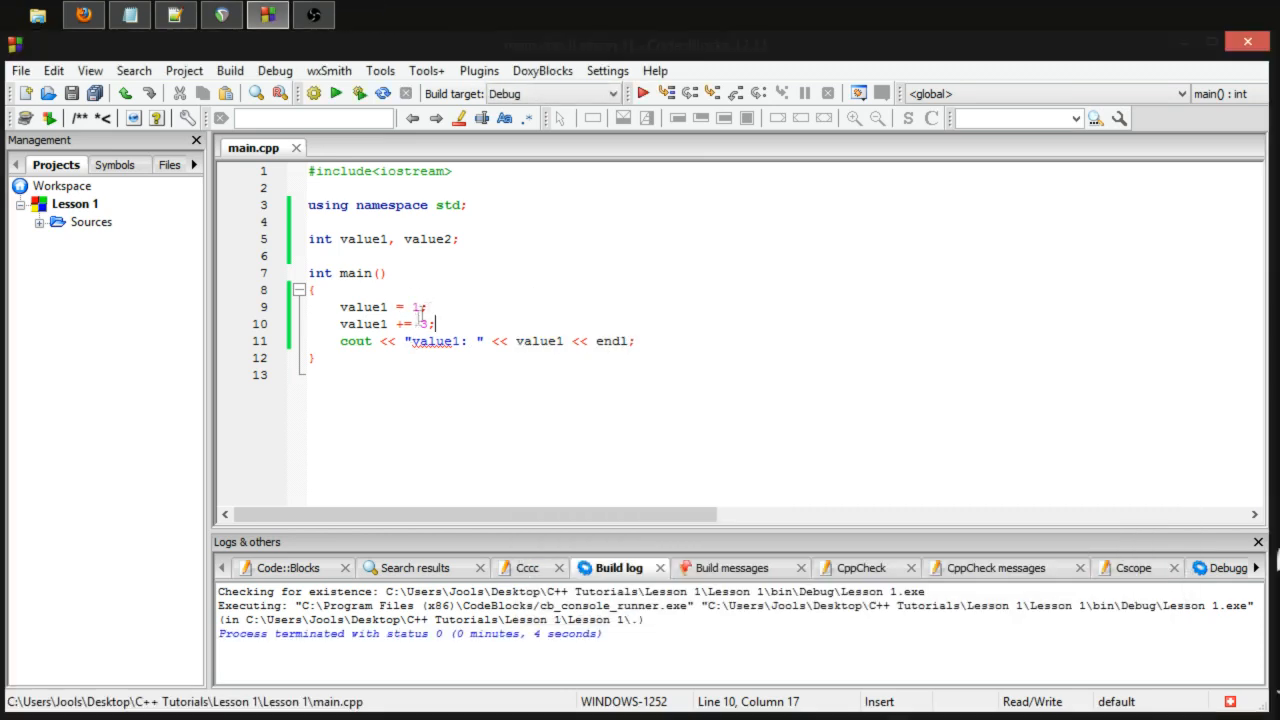
# Start value1 at 3, subtract 2, and close the console showing value1: 1
pyautogui.write('3')
pyautogui.write('4')
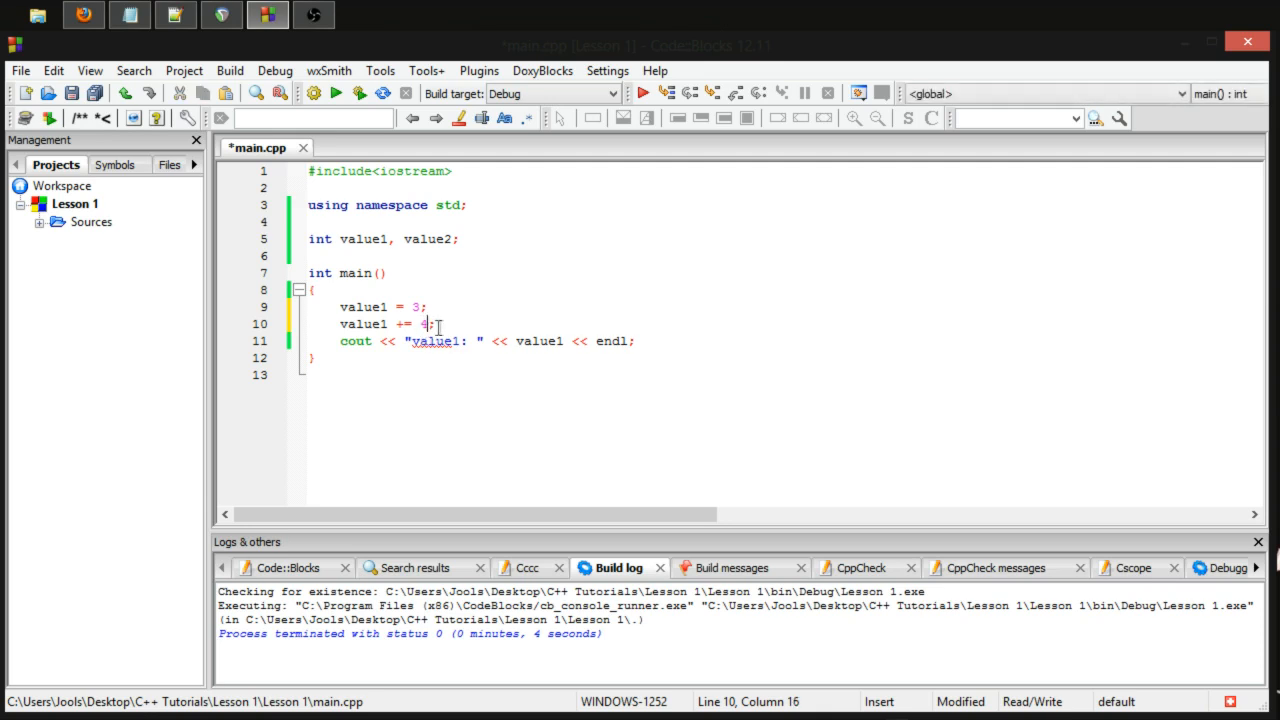
pyautogui.write('2')
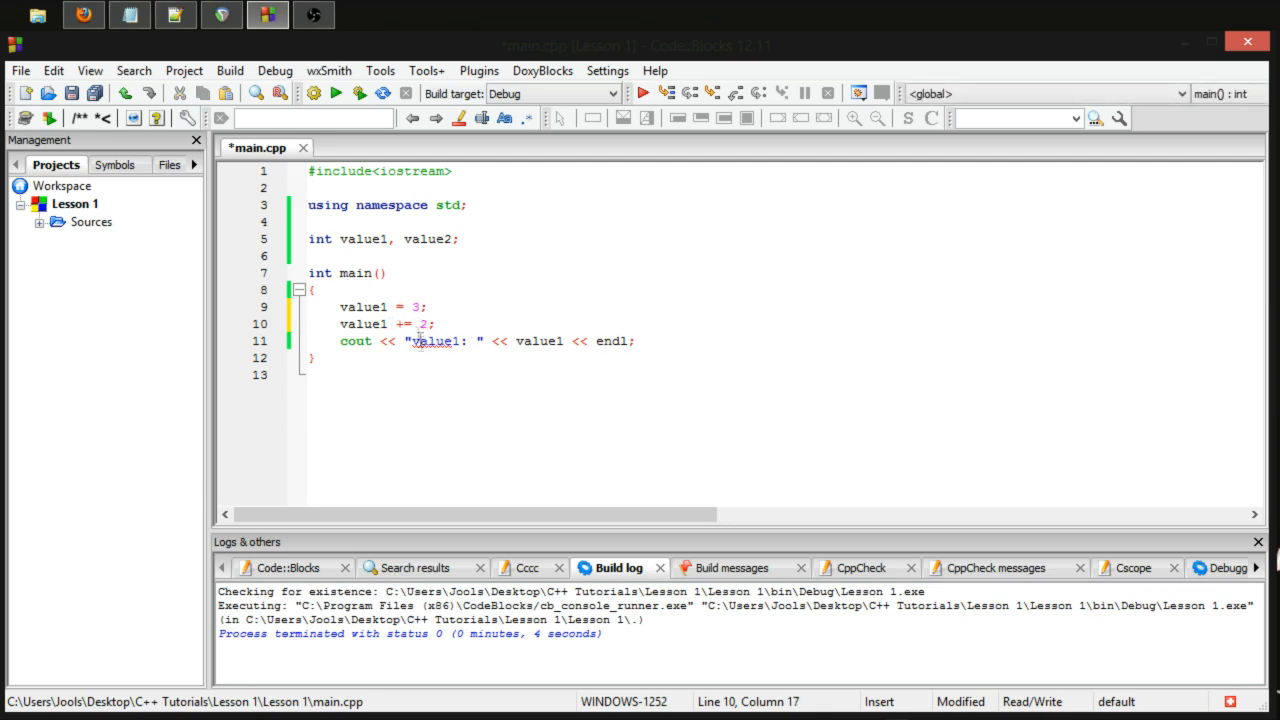
pyautogui.moveTo(323, 276)
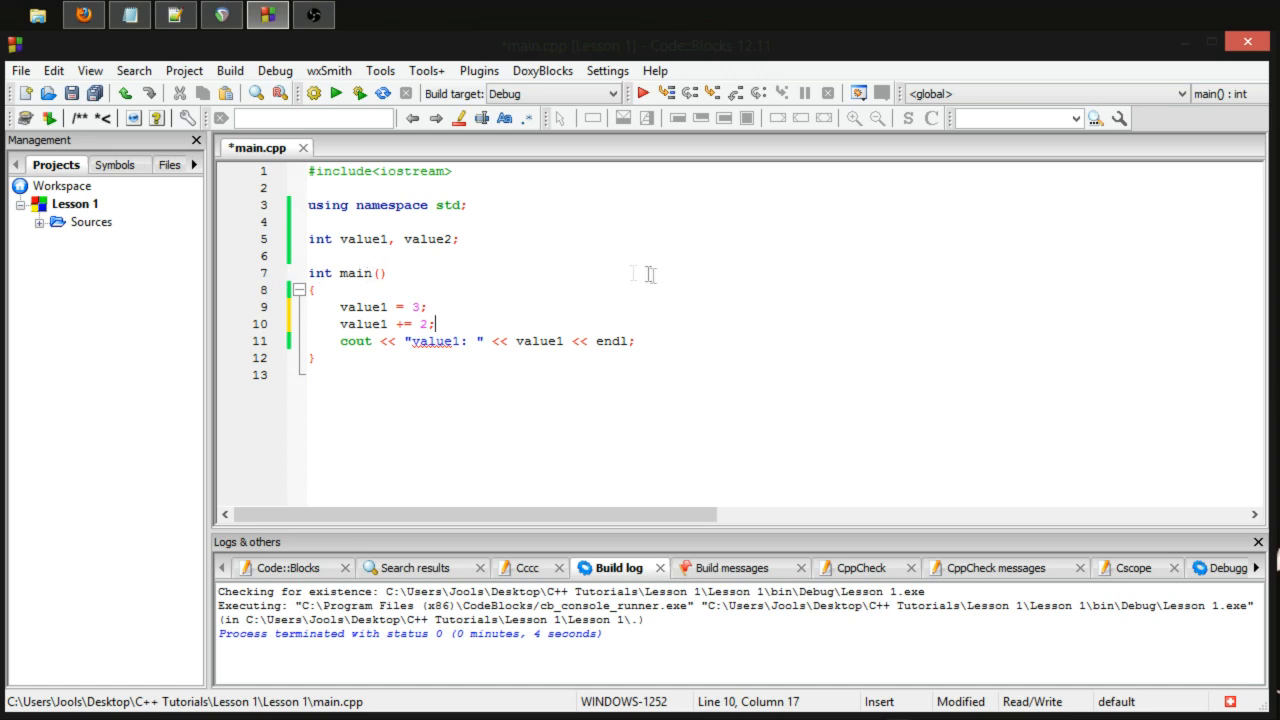
pyautogui.moveTo(410, 328)
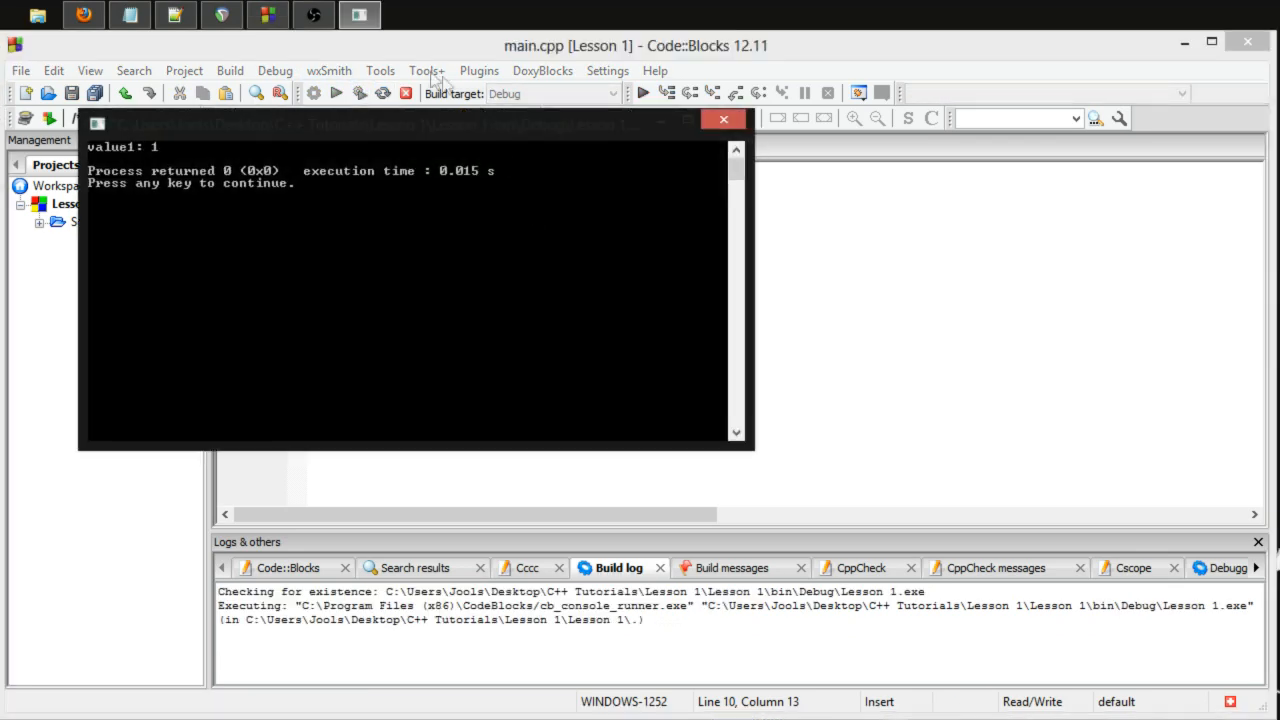
pyautogui.moveTo(400, 119); pyautogui.dragTo(760, 242)
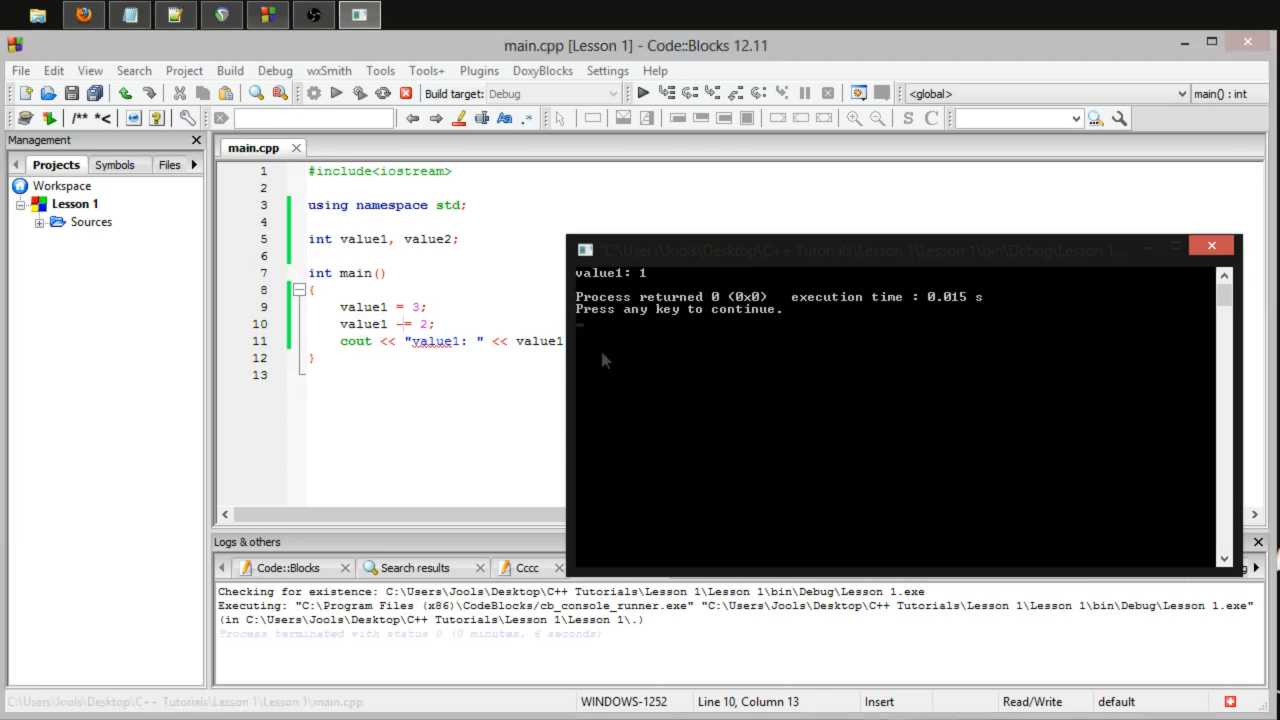
pyautogui.click(1211, 246)
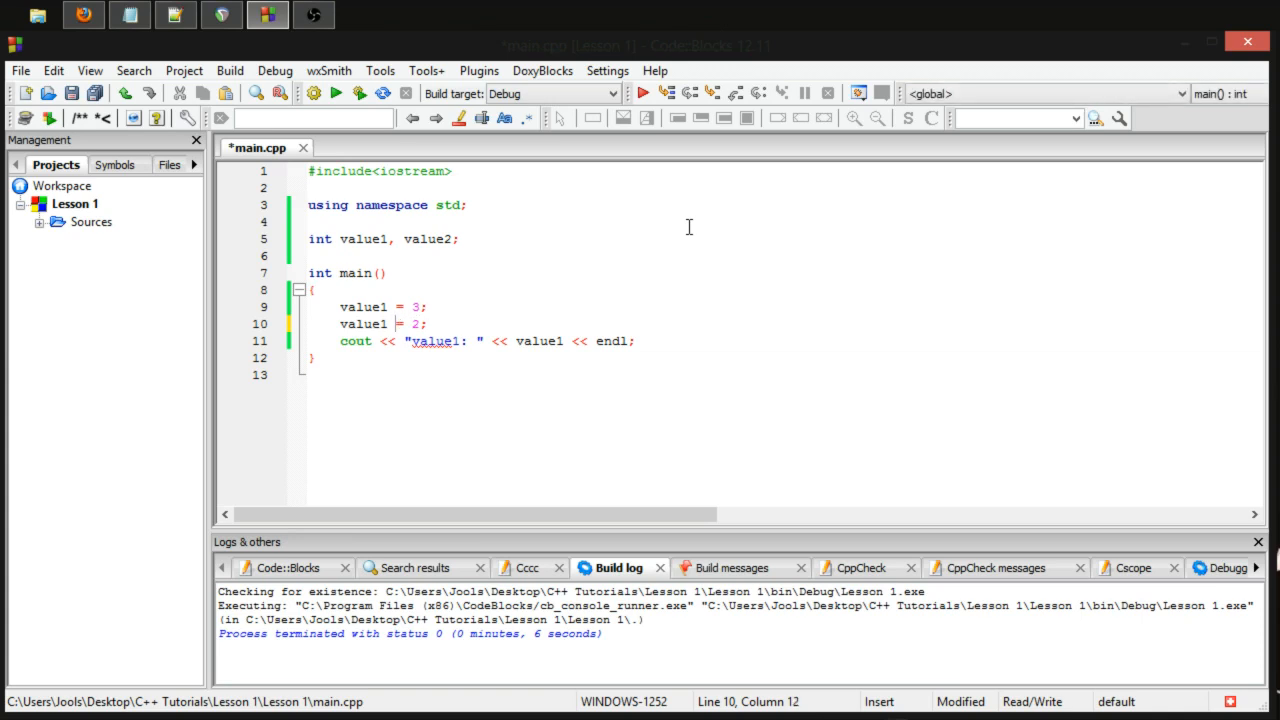
# Change line 10 to value1 /= 2; and run, moving the console aside
pyautogui.write('=')
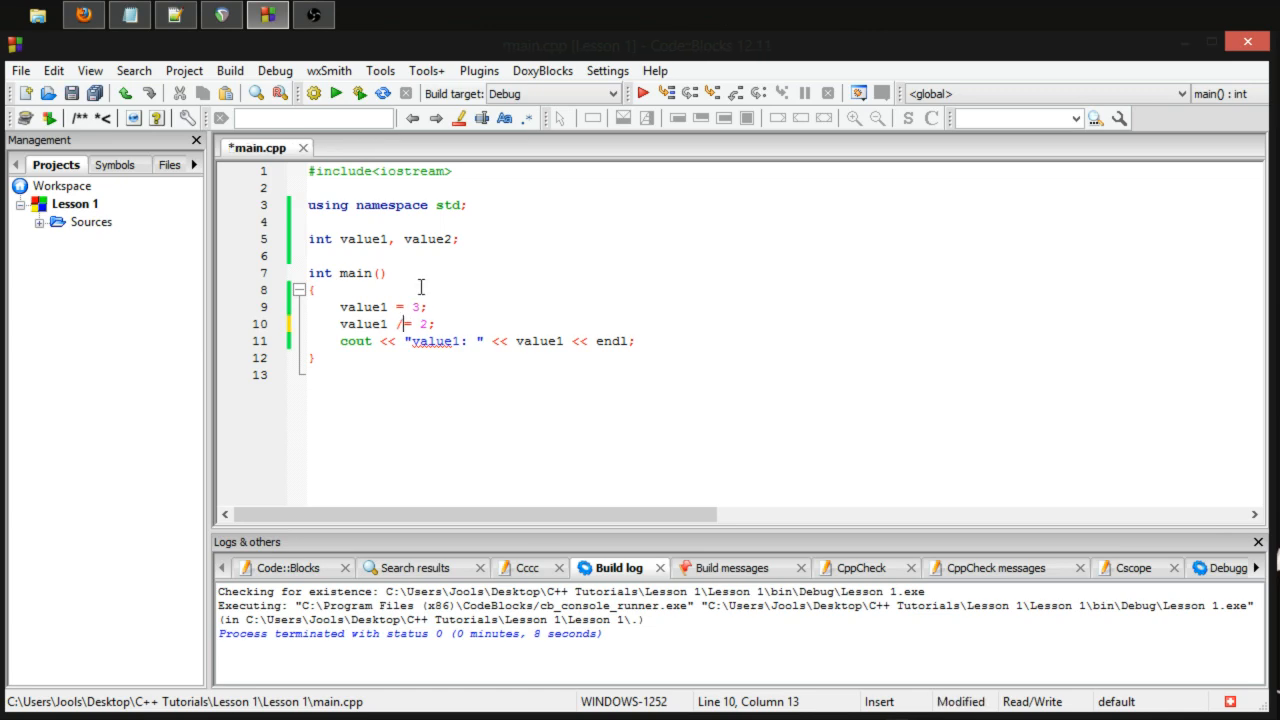
pyautogui.click(336, 93)
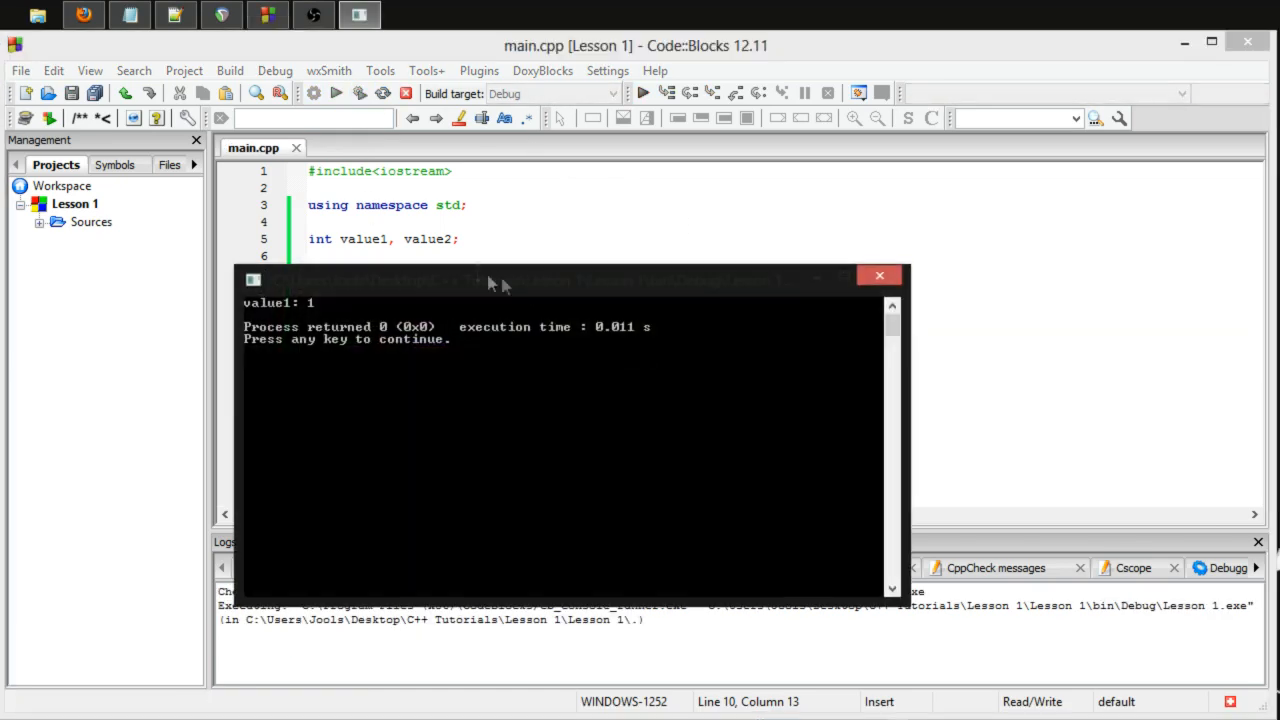
pyautogui.moveTo(485, 280); pyautogui.dragTo(640, 260)
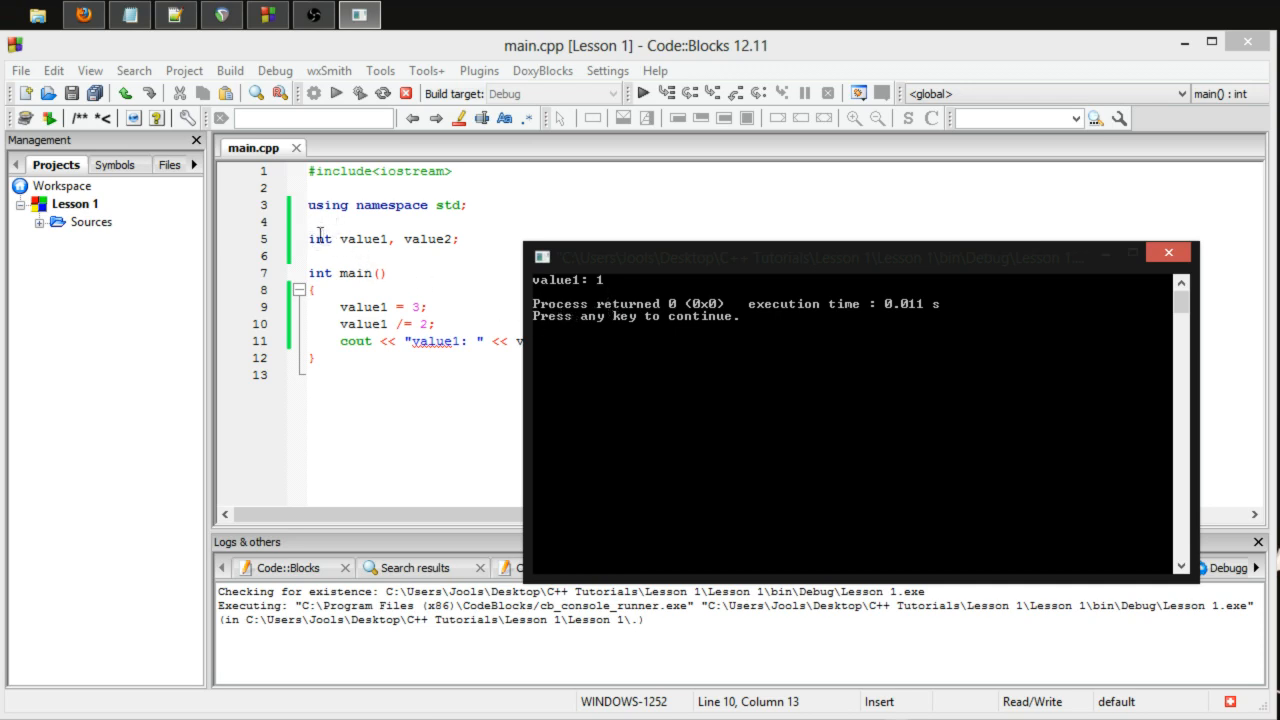
pyautogui.moveTo(170, 258)
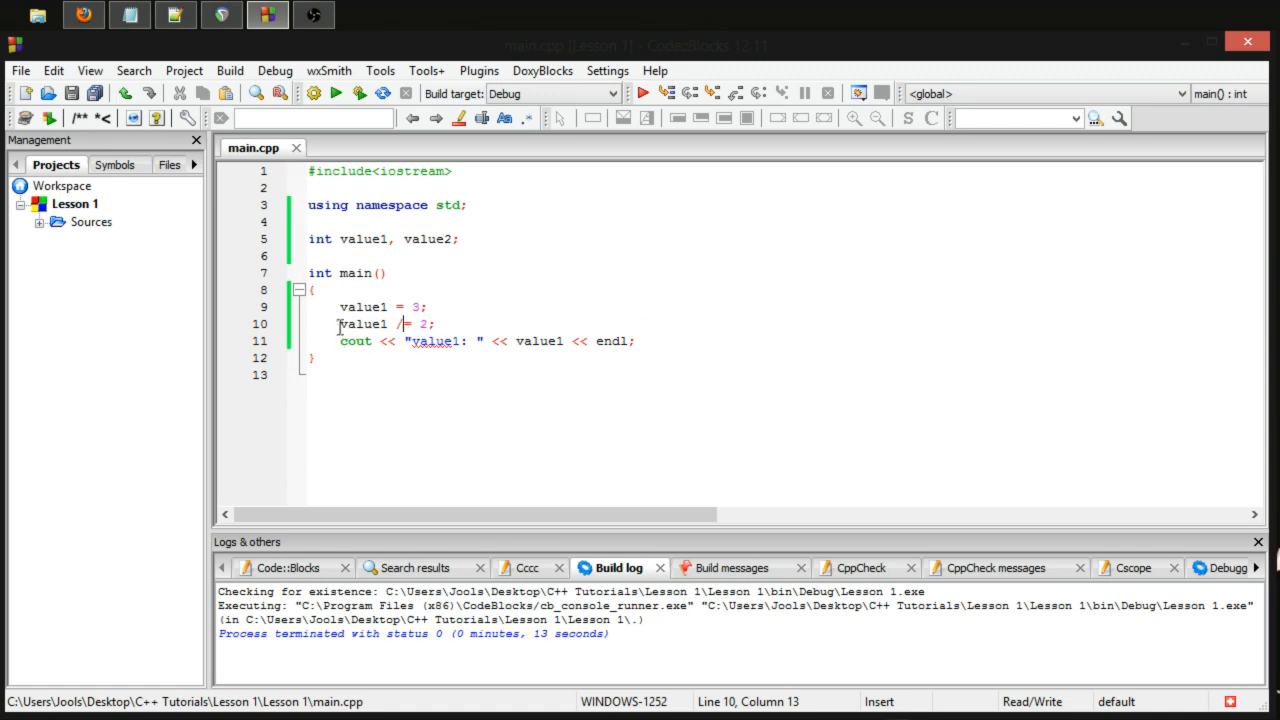
pyautogui.moveTo(165, 277)
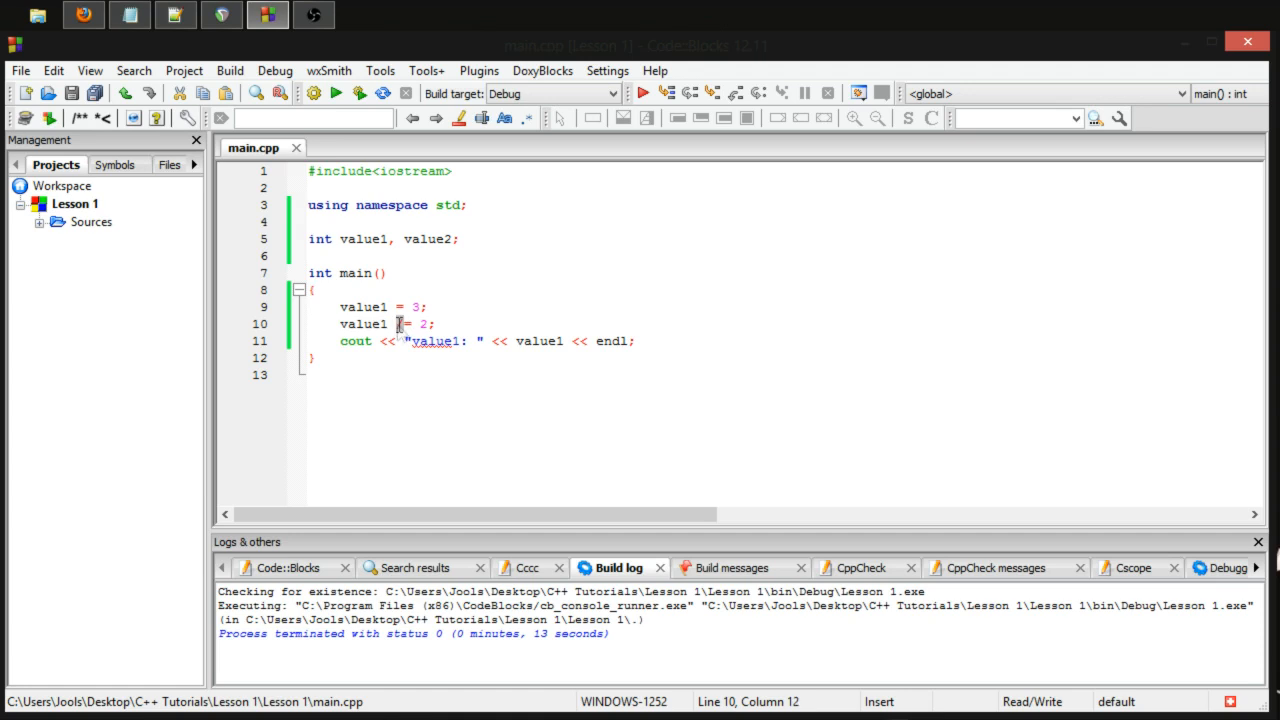
# Change line 10 to value1 %= 2; and build and run it
pyautogui.write('%')
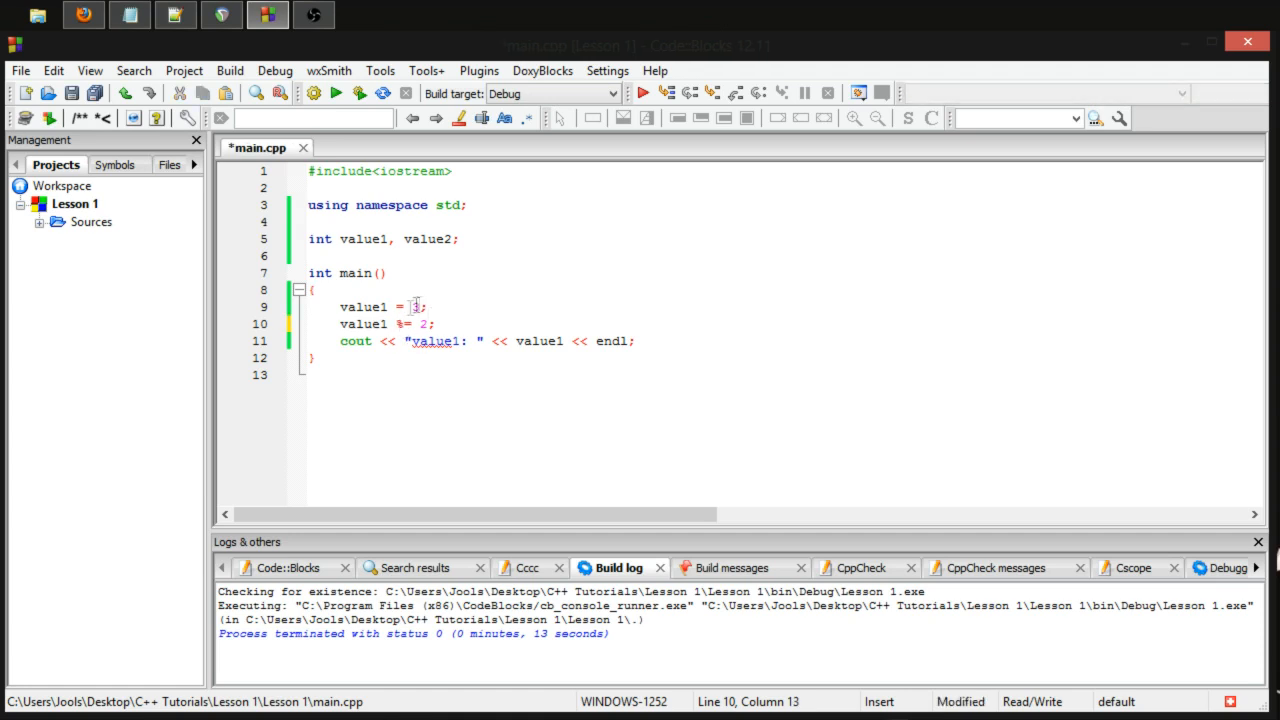
pyautogui.click(360, 93)
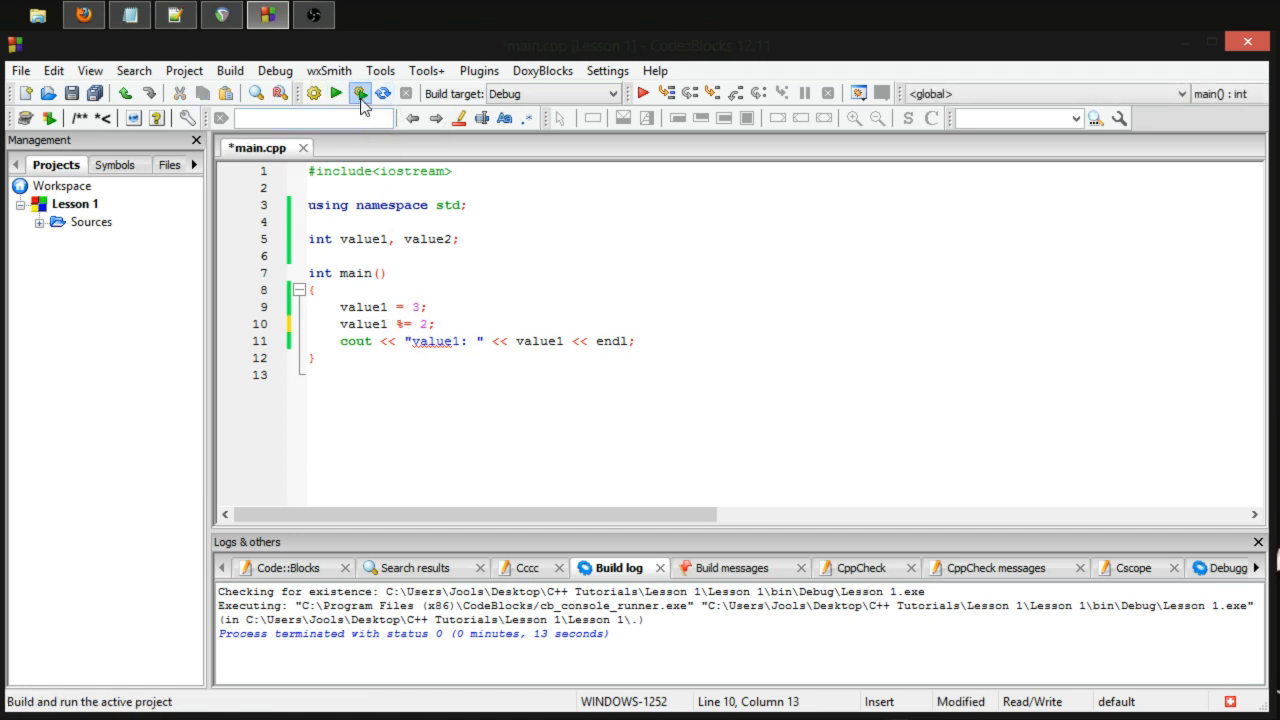
pyautogui.click(360, 93)
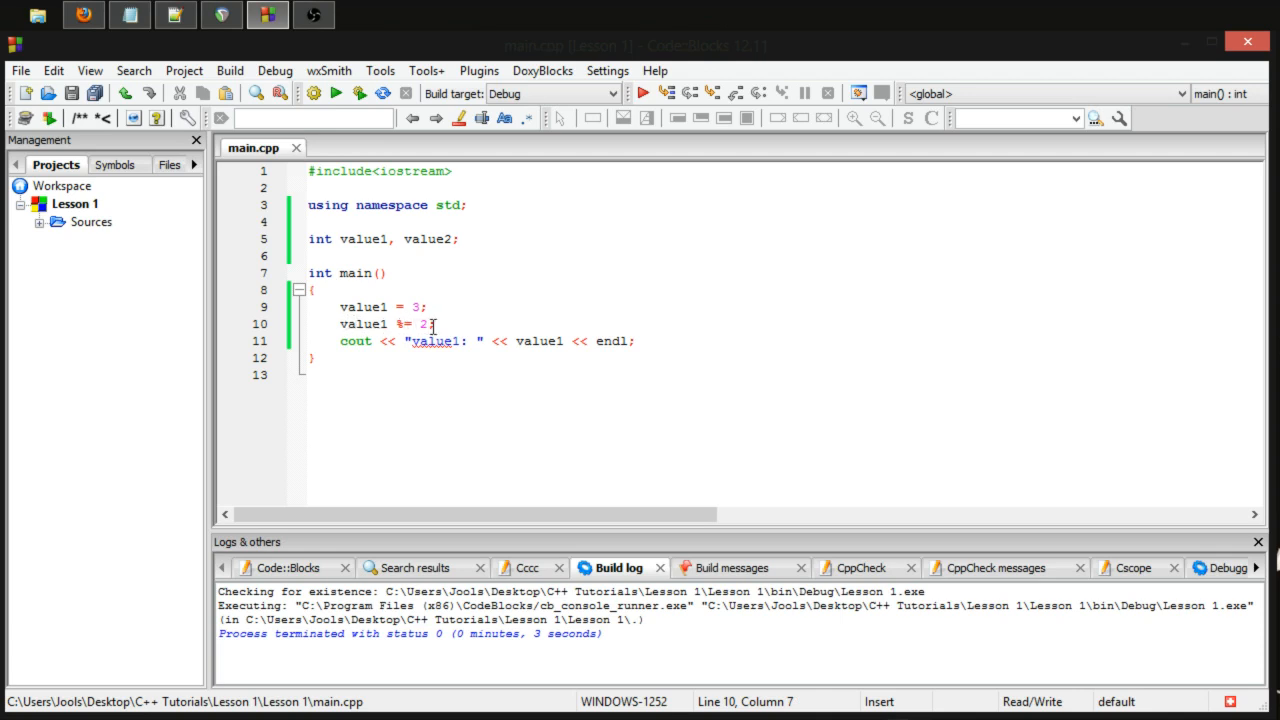
pyautogui.click(635, 341)
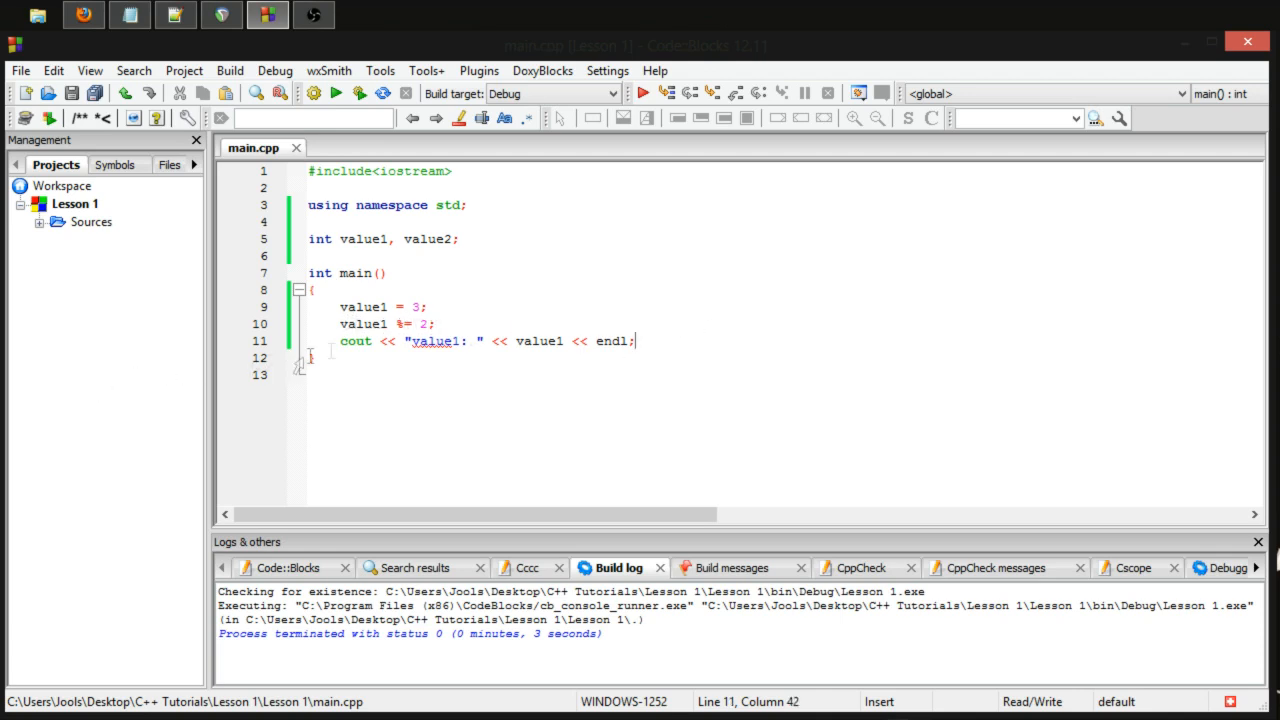
# Compare with the long form value1 = value1 % 2, run, and close the console
pyautogui.click(431, 323)
pyautogui.write(' va')
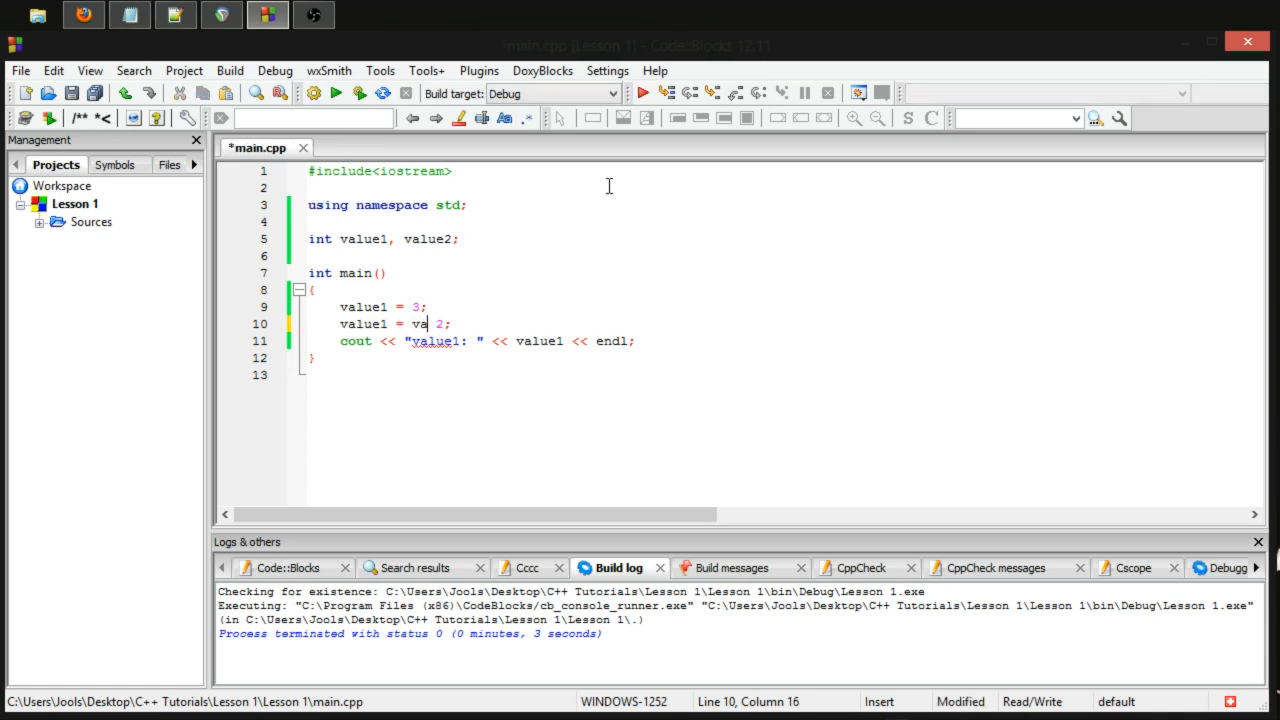
pyautogui.write('lue1')
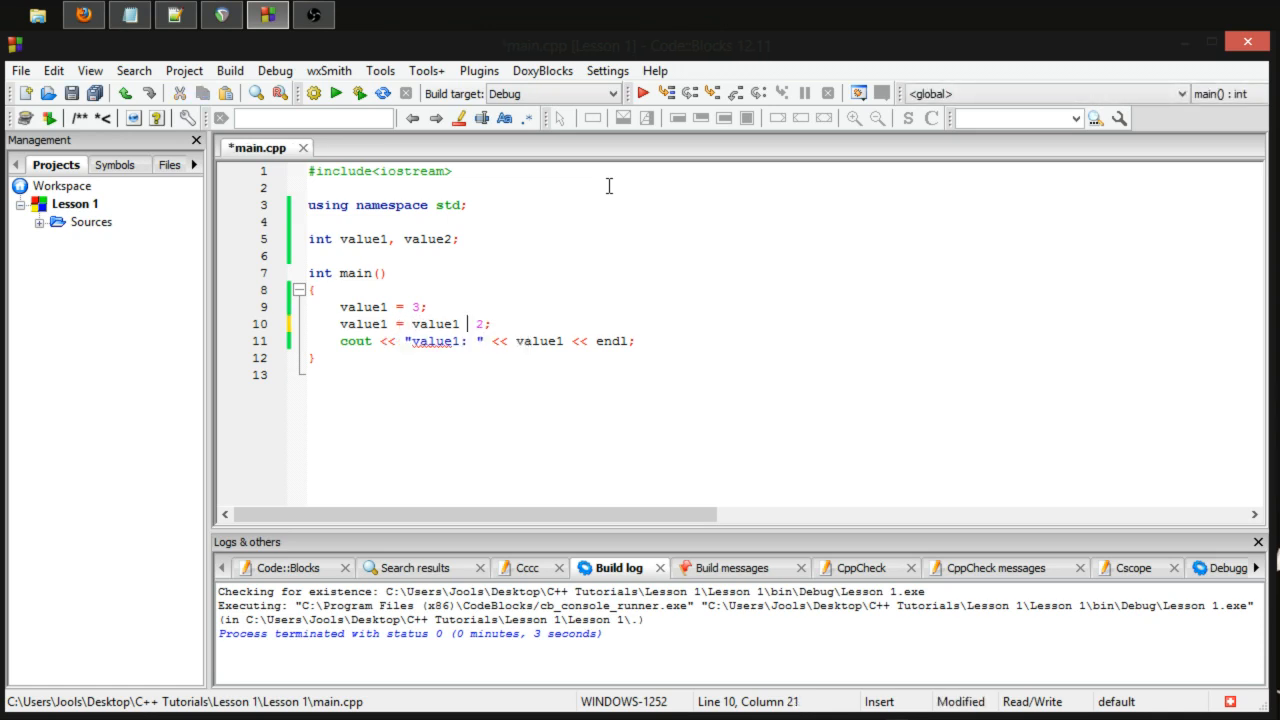
pyautogui.write('%')
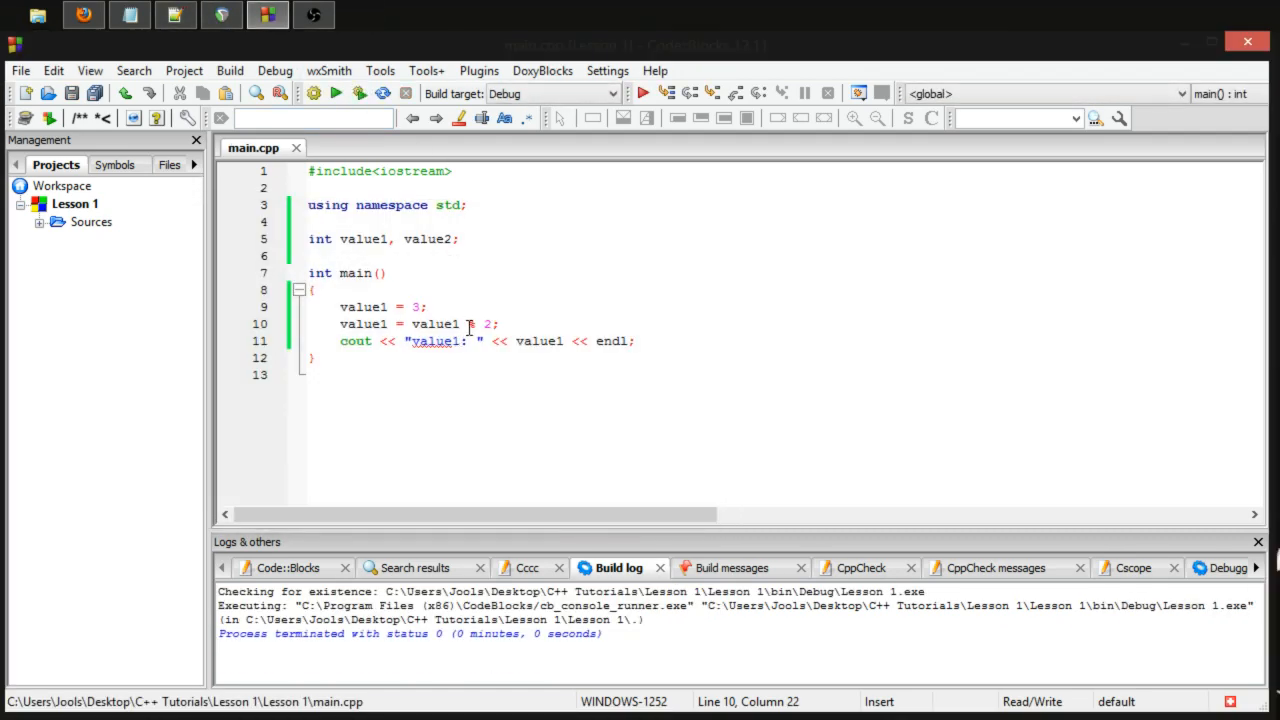
pyautogui.doubleClick(434, 324)
pyautogui.write('=')
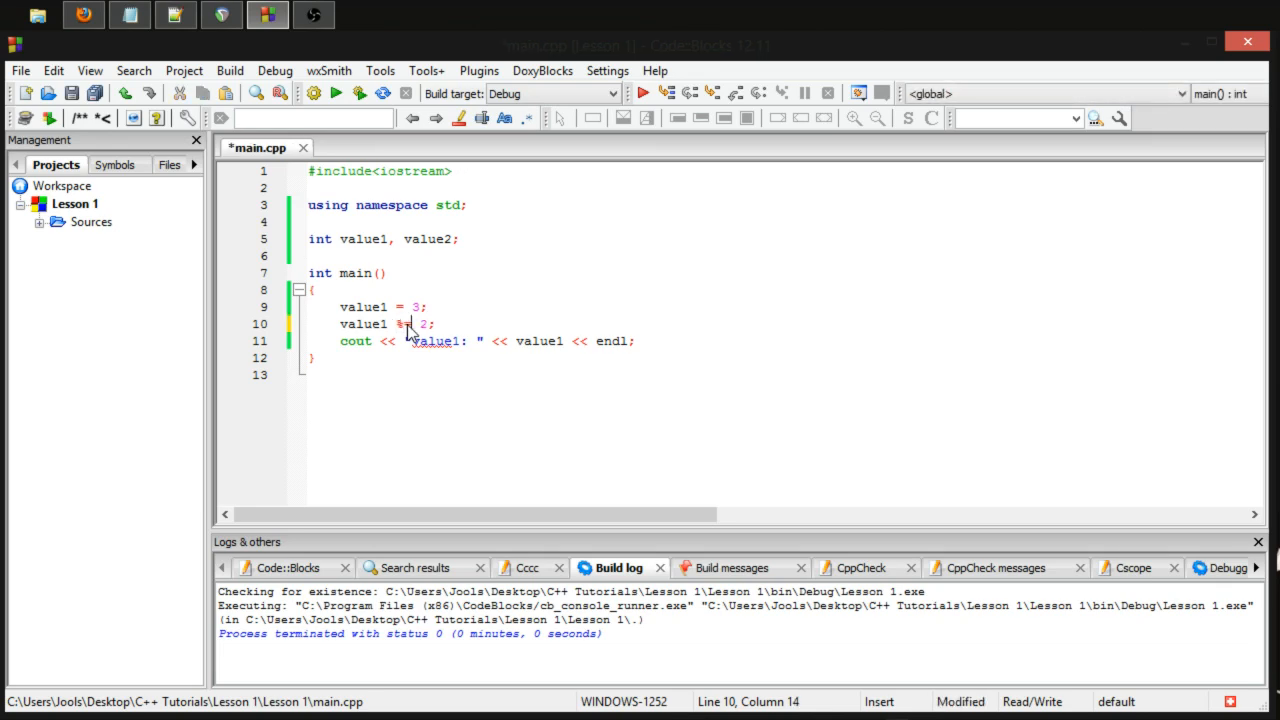
pyautogui.click(336, 93)
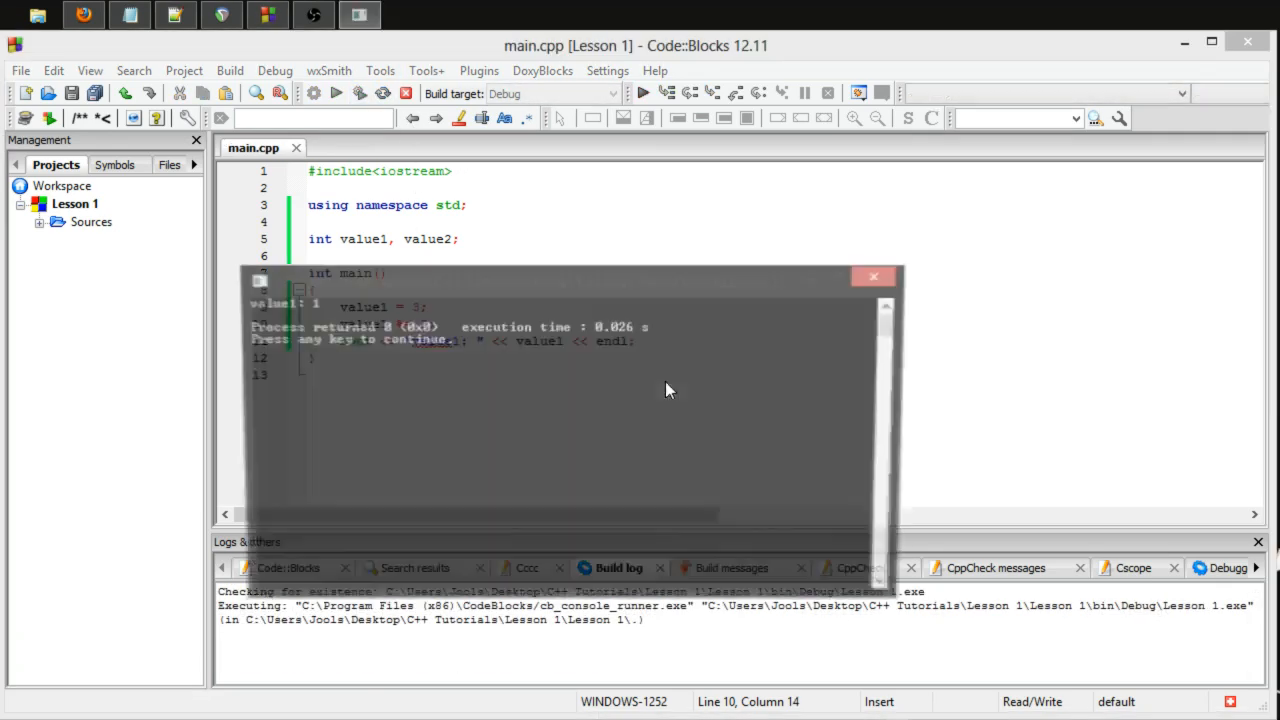
pyautogui.click(872, 276)
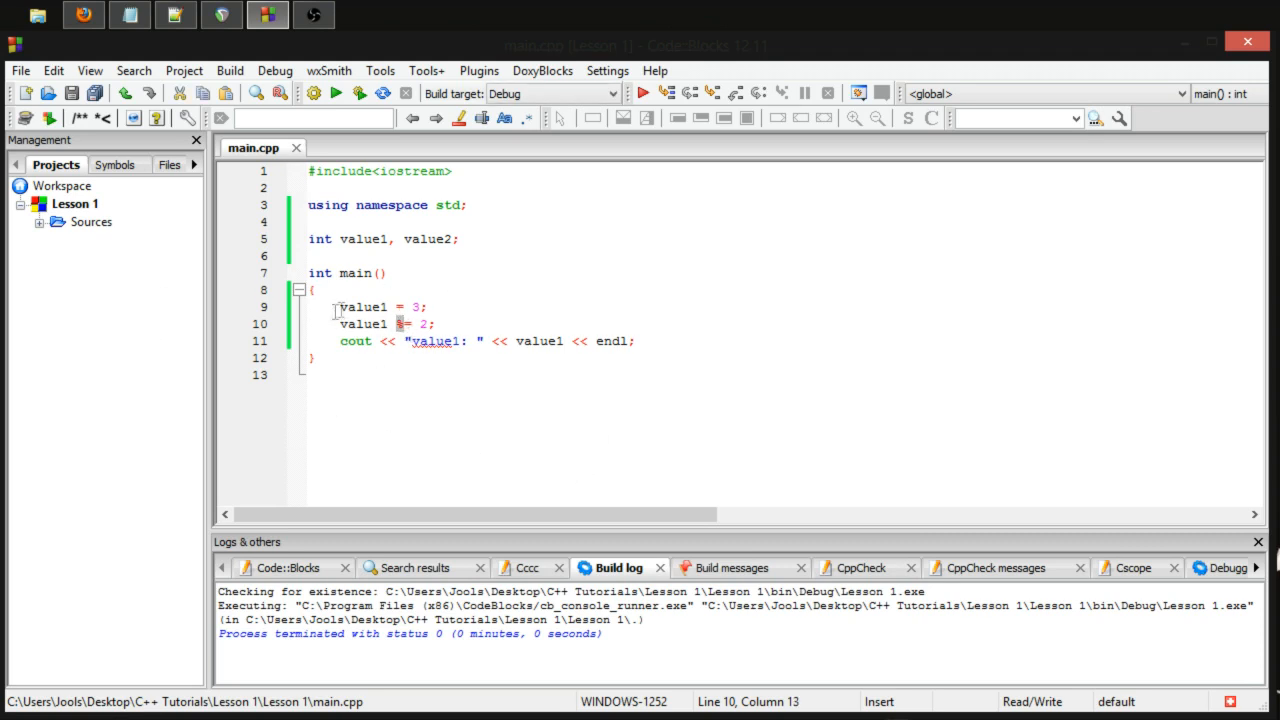
# Change line 10 to value1 += 1; and save main.cpp
pyautogui.write('+')
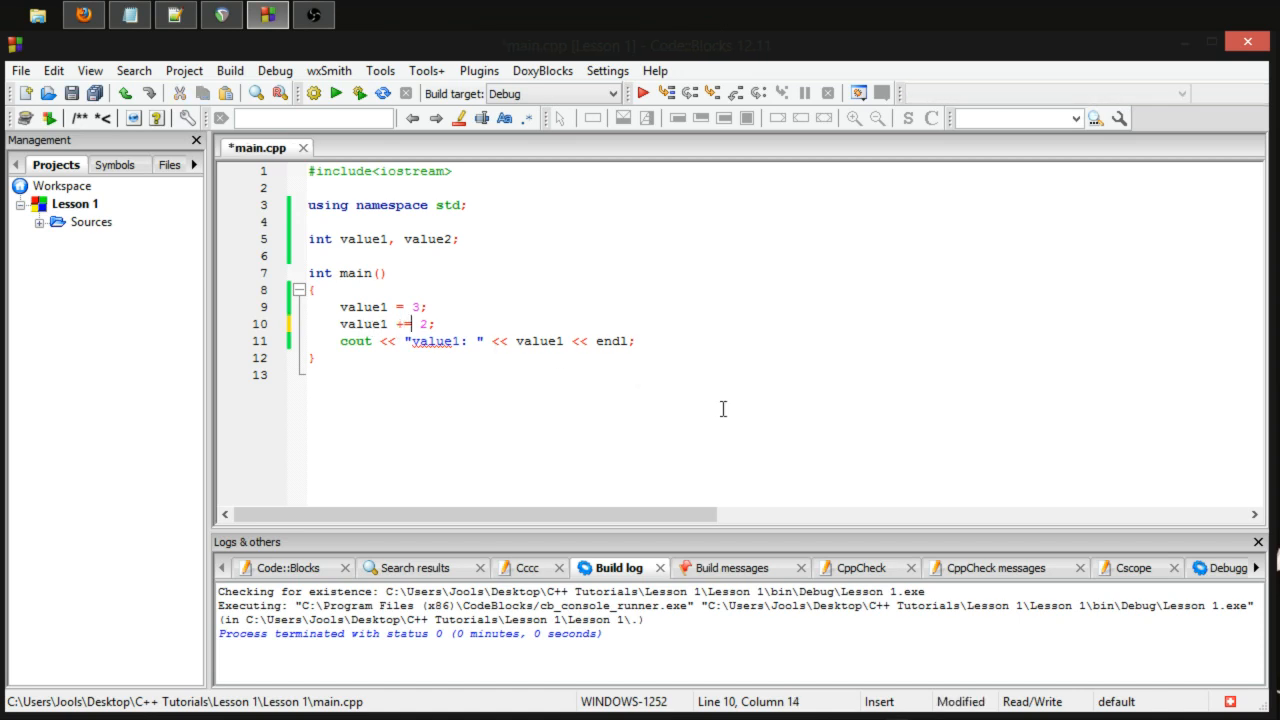
pyautogui.write('1')
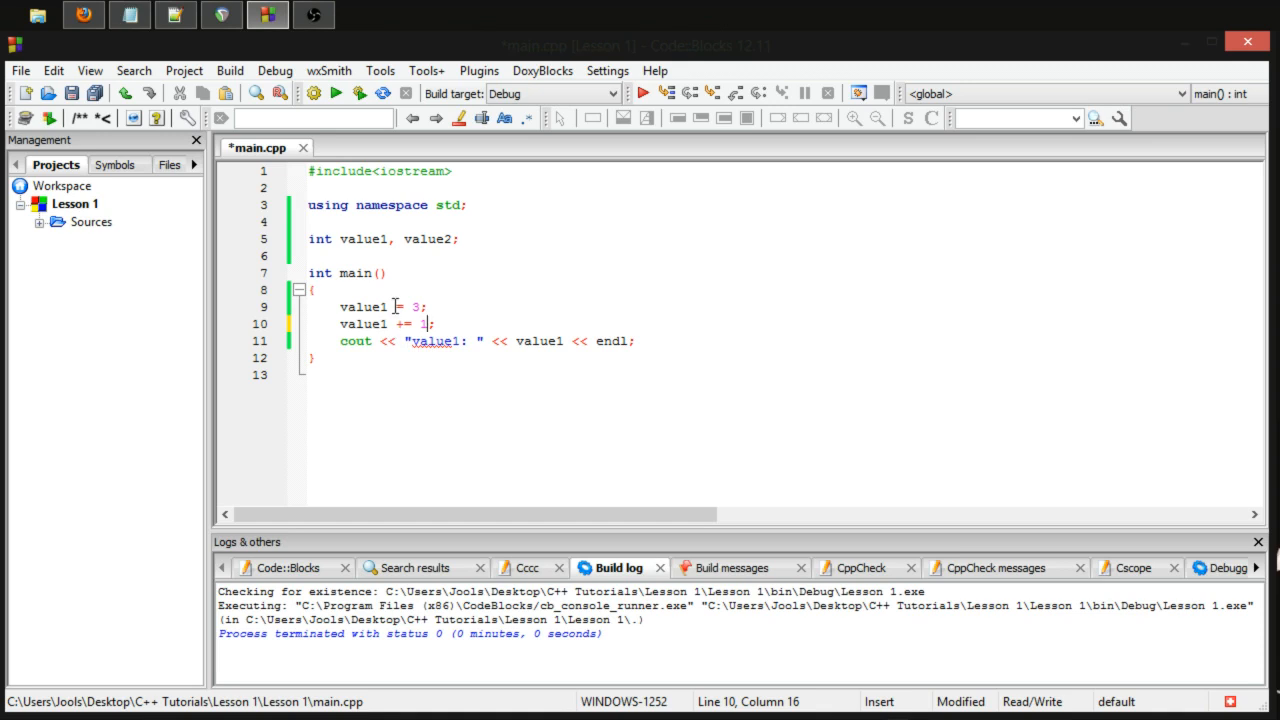
pyautogui.doubleClick(363, 307)
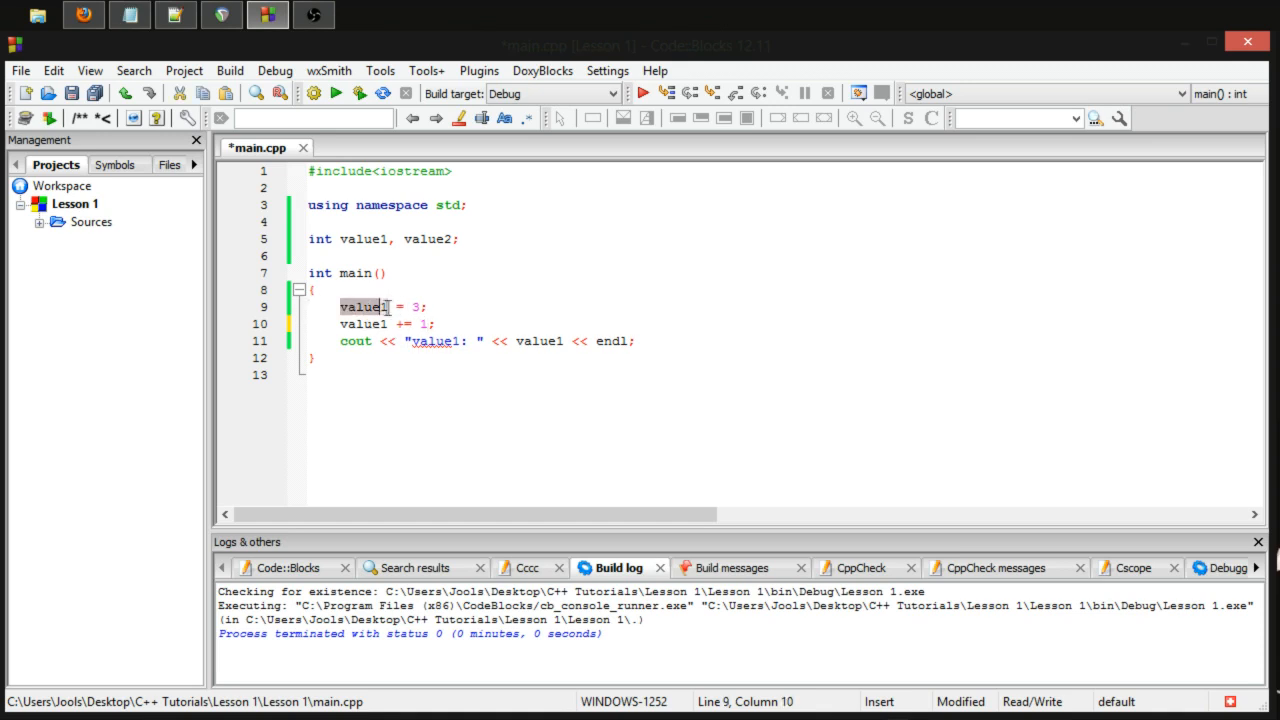
pyautogui.click(425, 307)
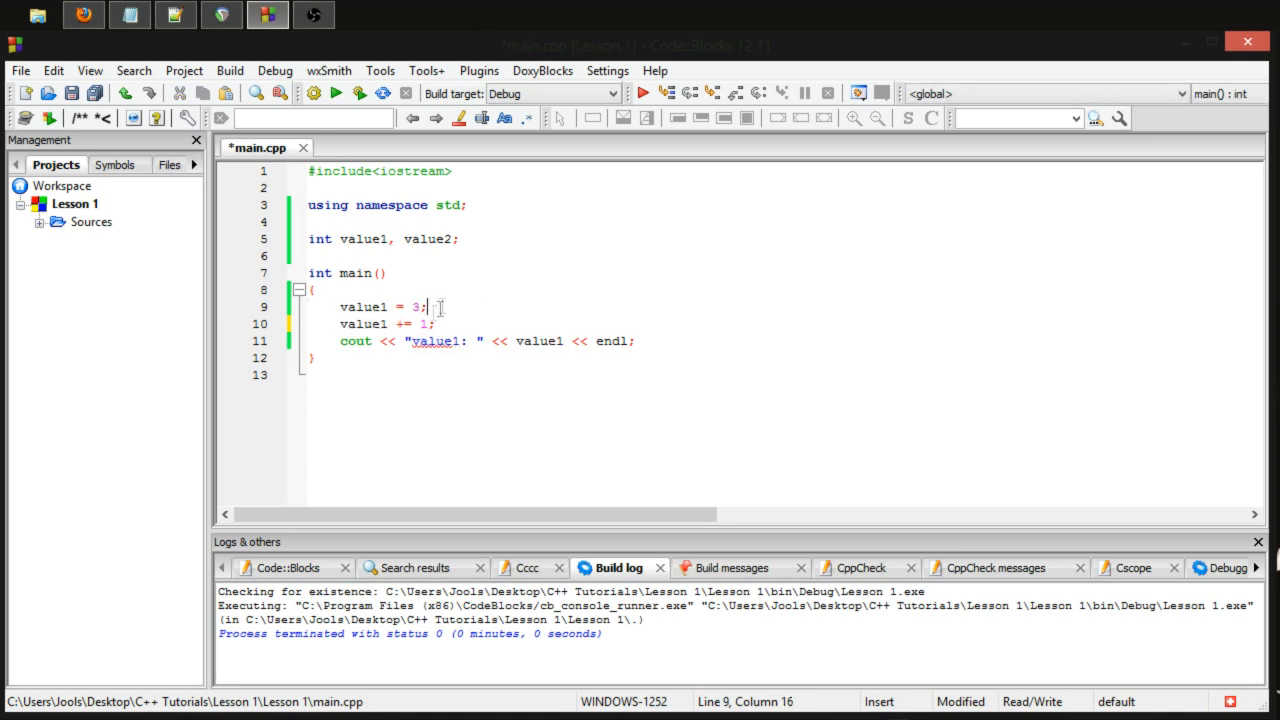
pyautogui.click(336, 93)
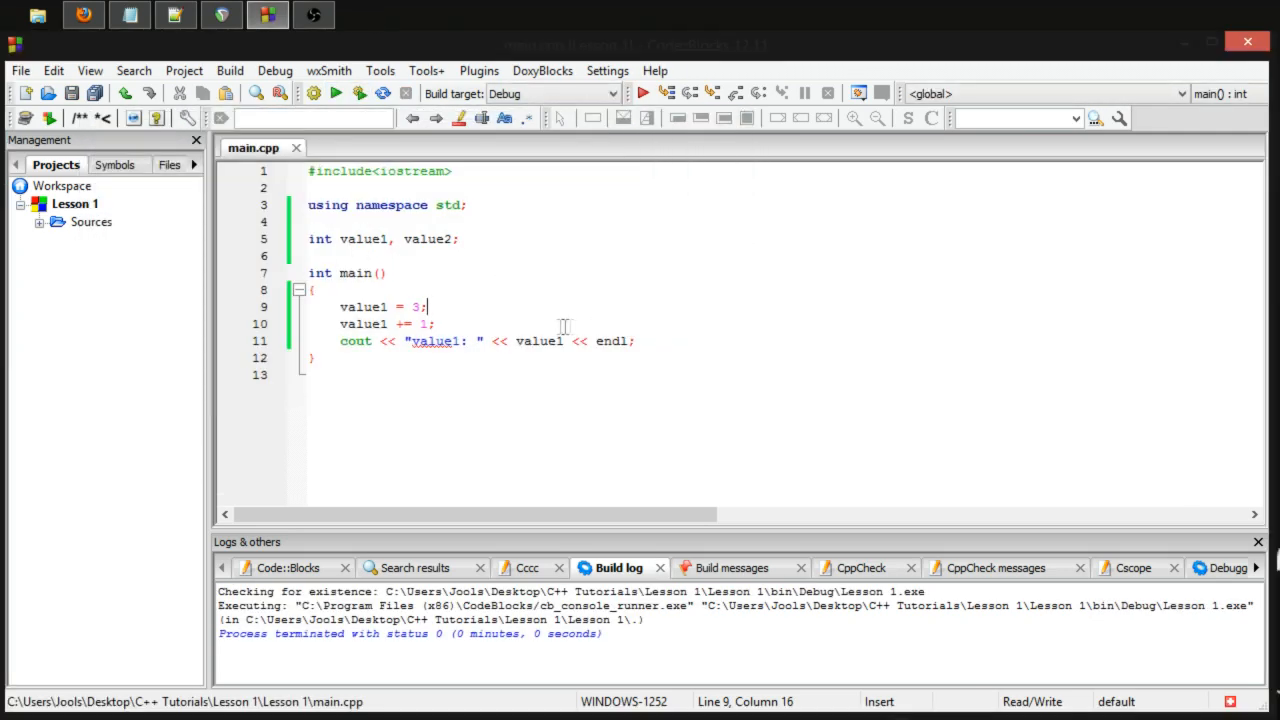
pyautogui.moveTo(518, 322)
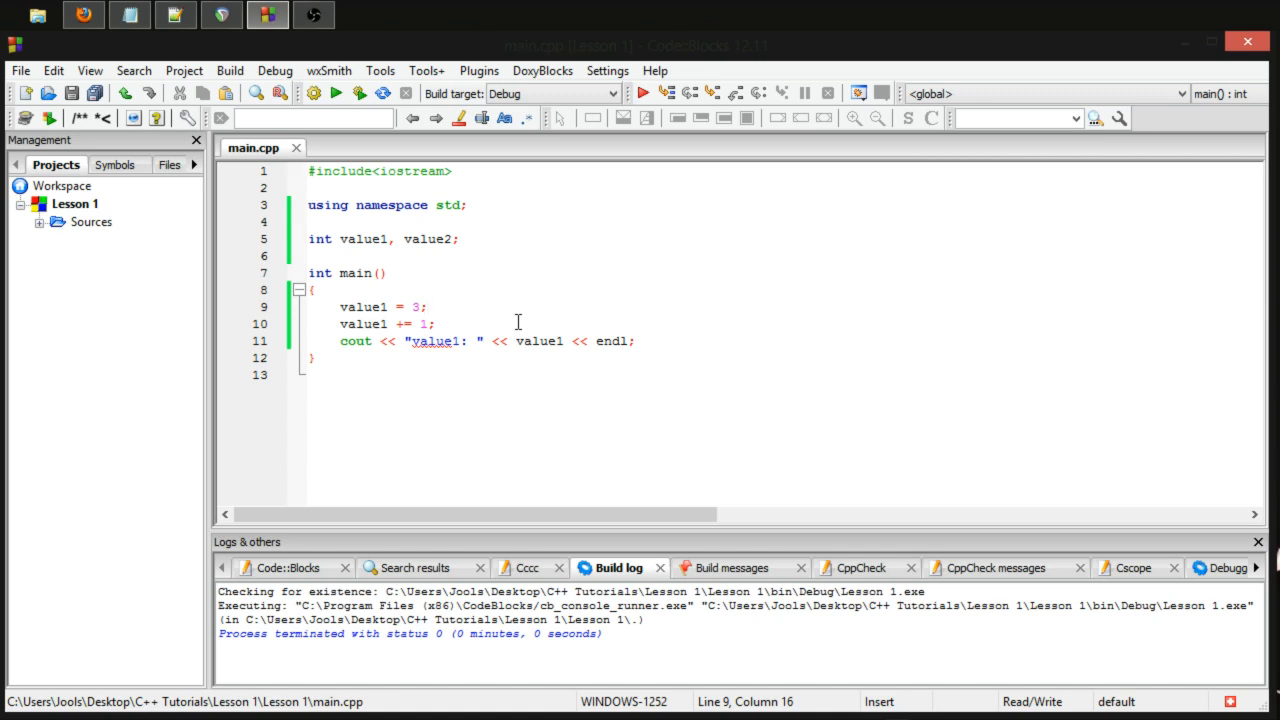
pyautogui.moveTo(449, 323)
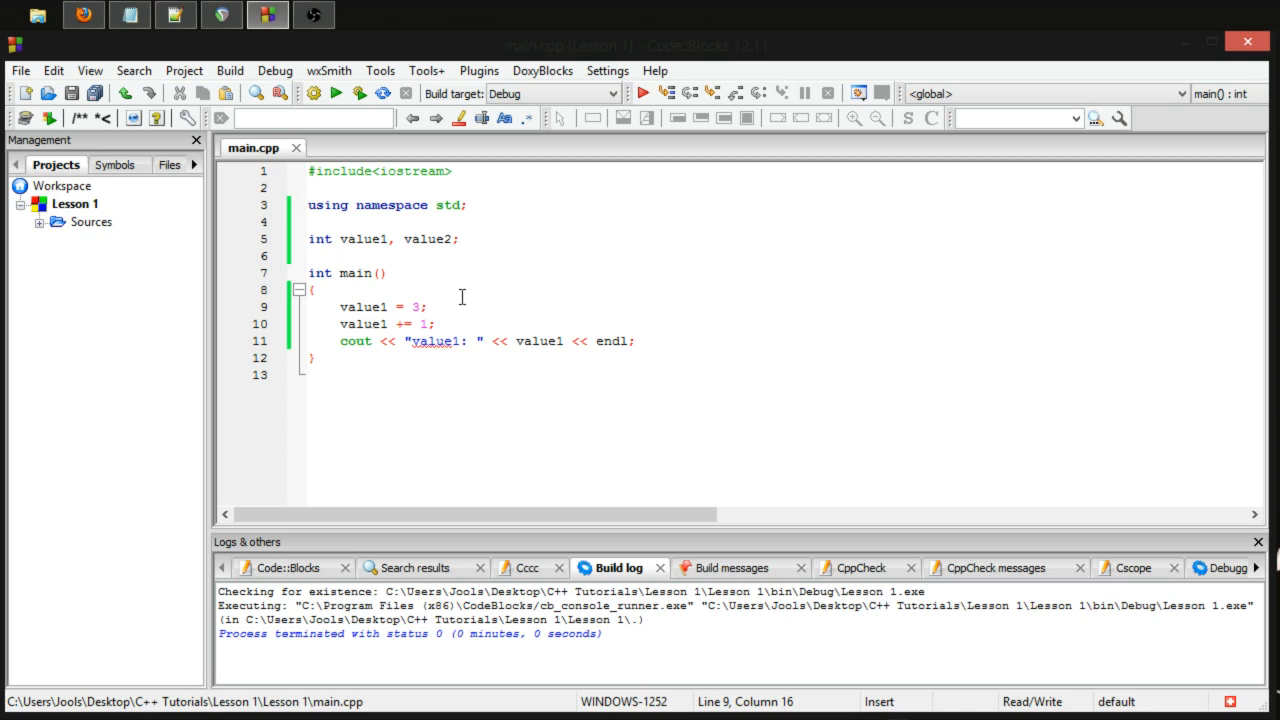
pyautogui.click(424, 306)
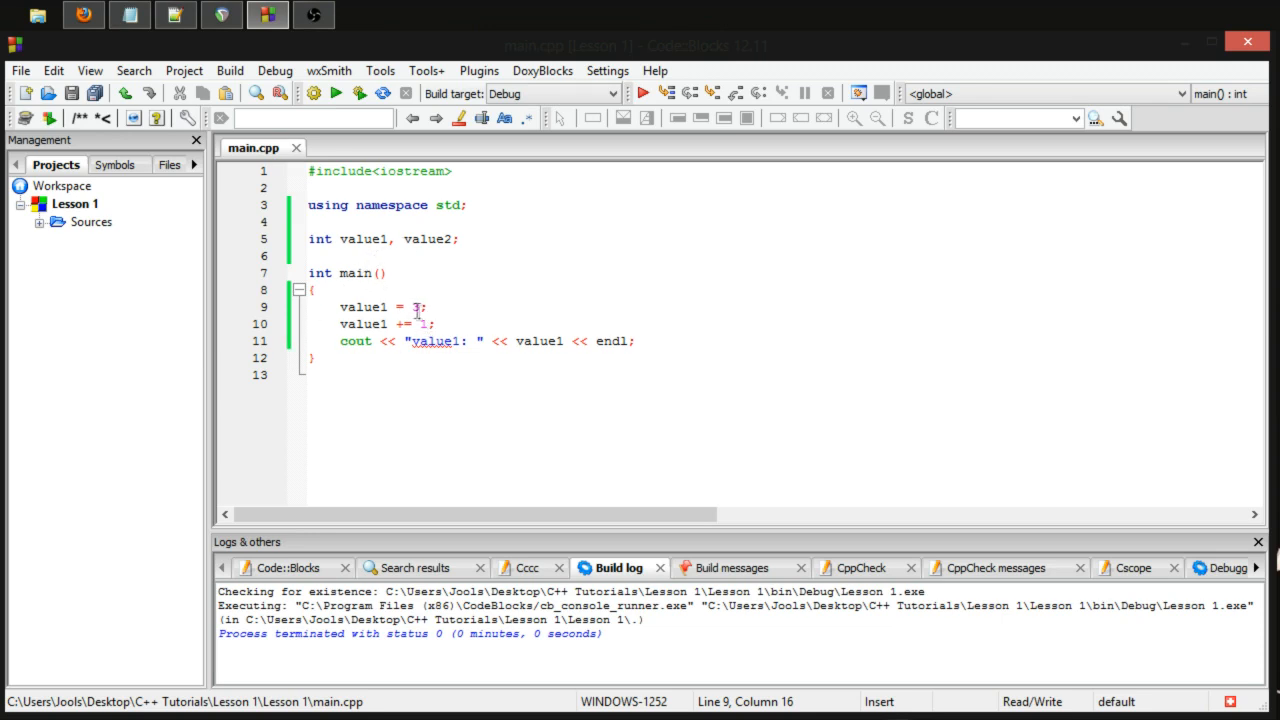
# Replace line 10 with the postfix decrement value1--; and build and run
pyautogui.click(400, 323)
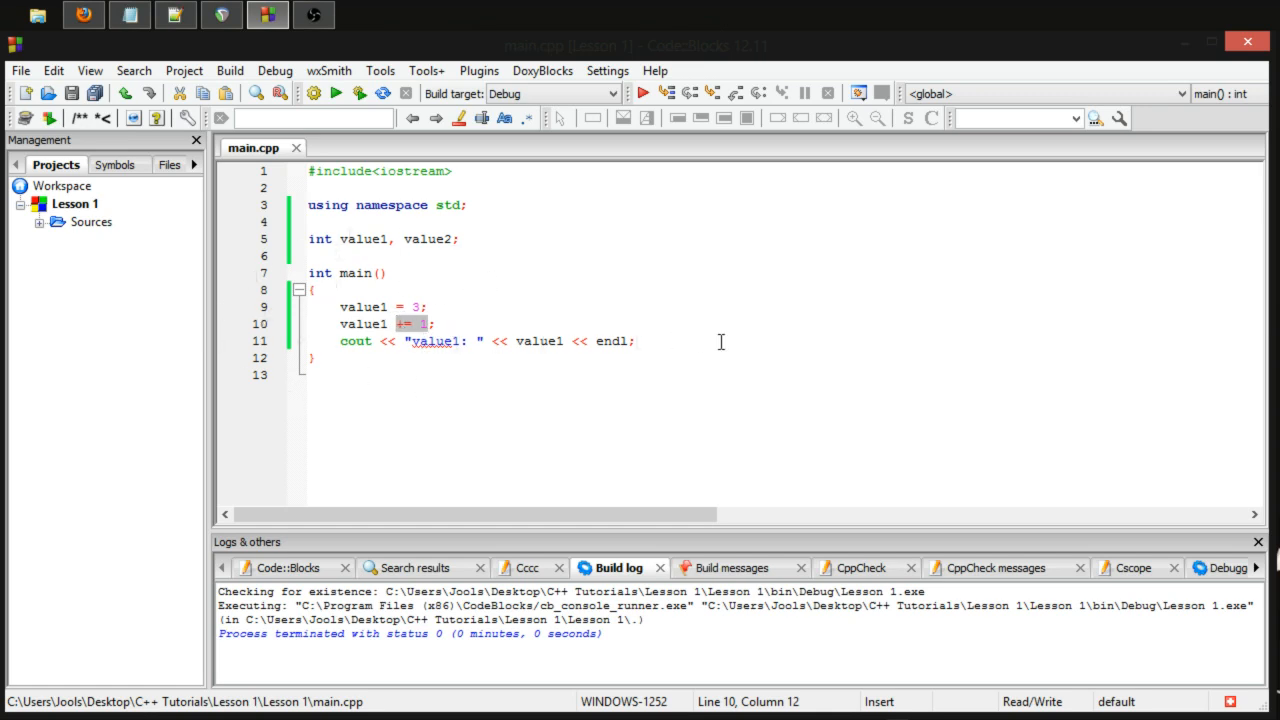
pyautogui.click(427, 307)
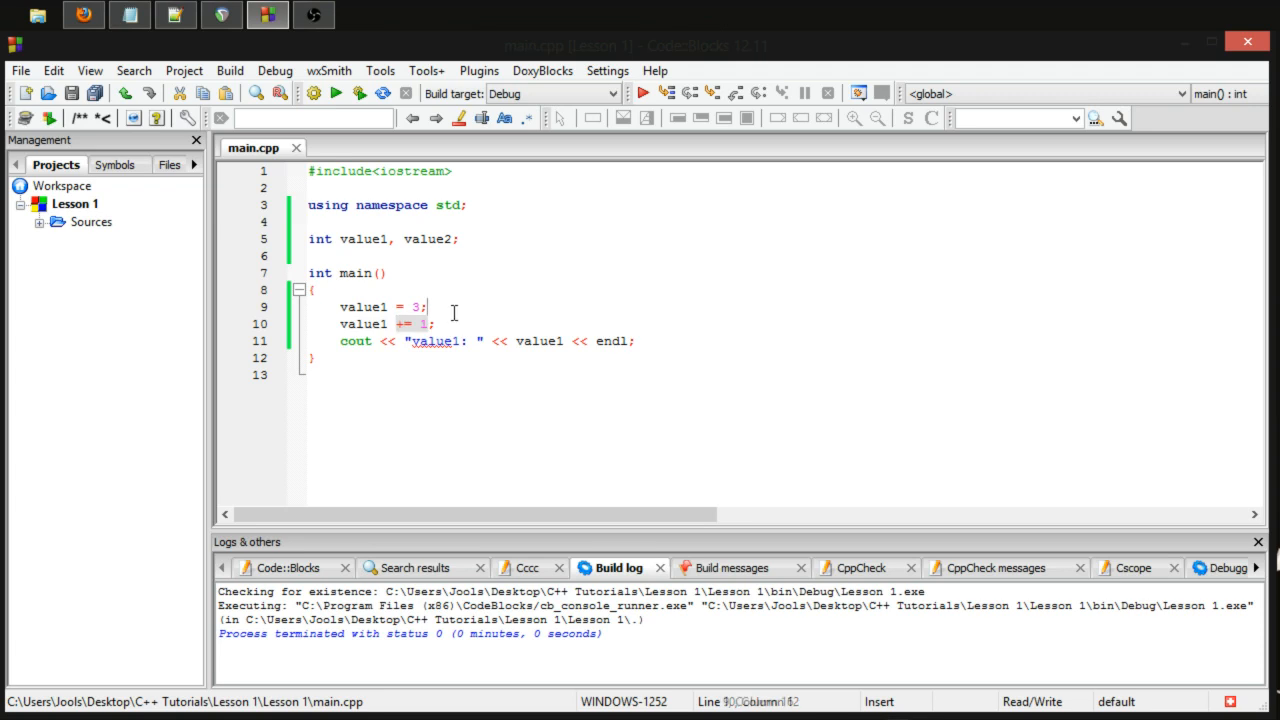
pyautogui.click(428, 323)
pyautogui.write('+')
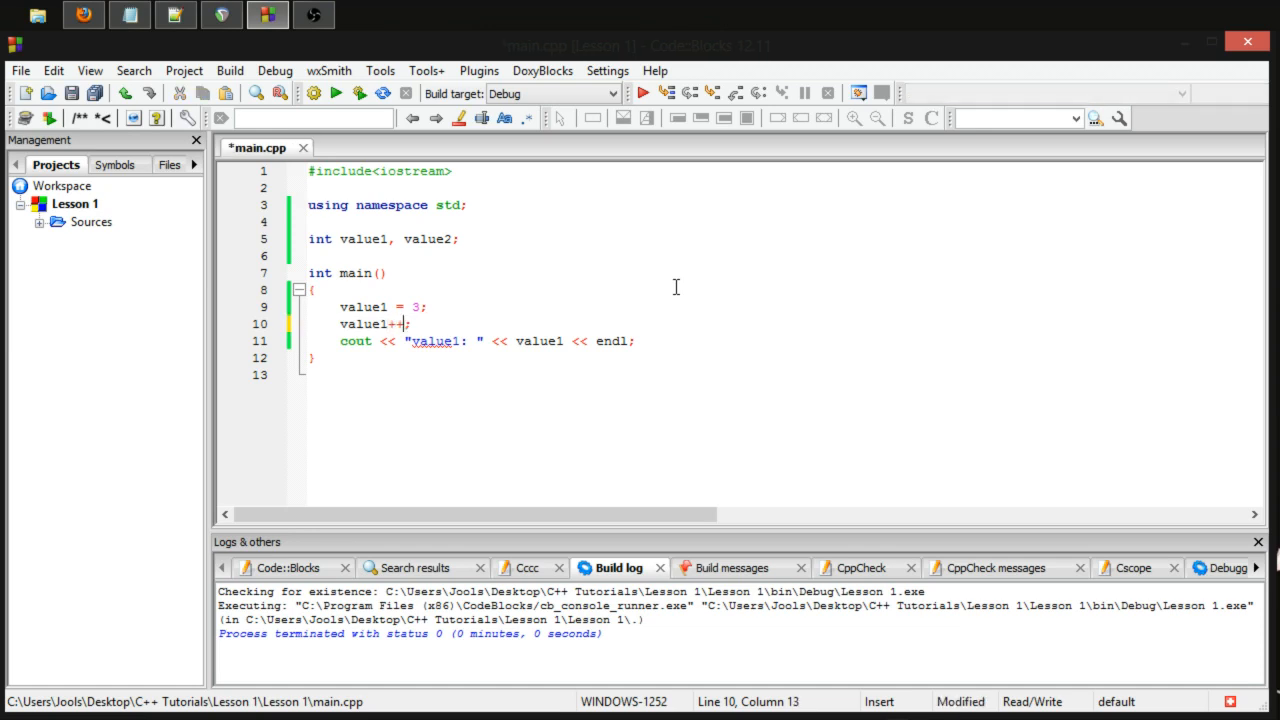
pyautogui.click(393, 324)
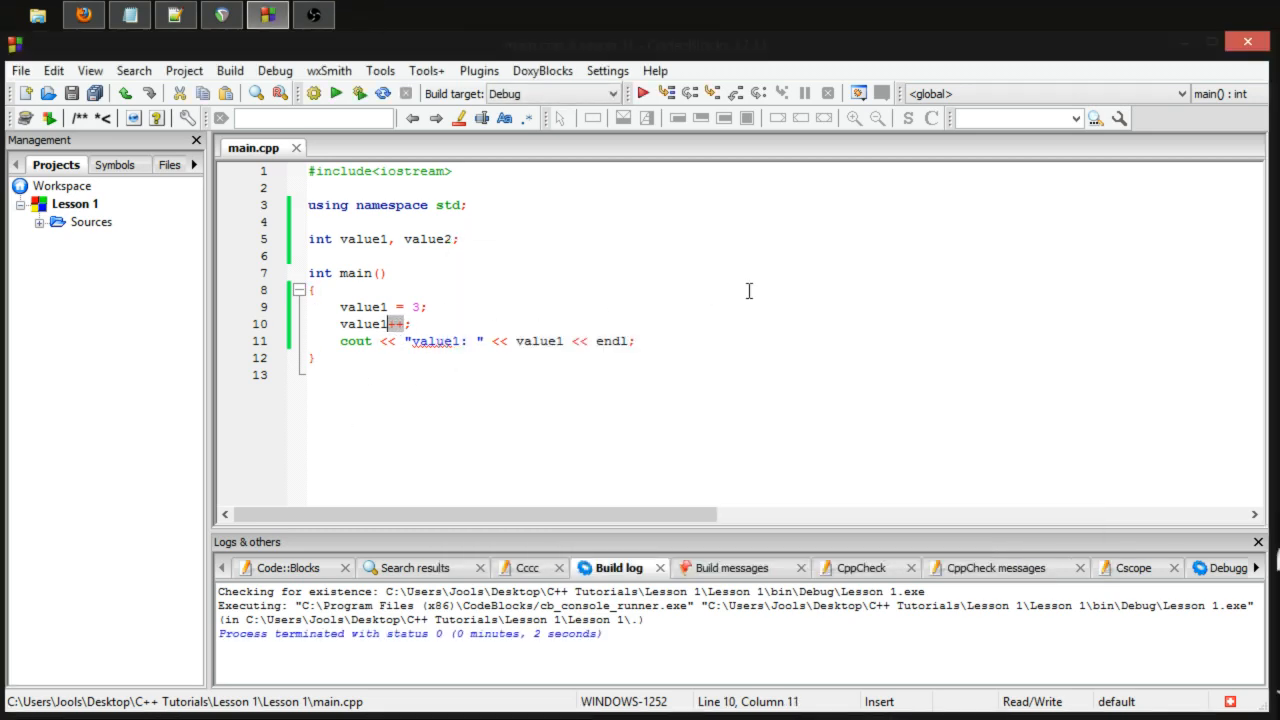
pyautogui.write('--')
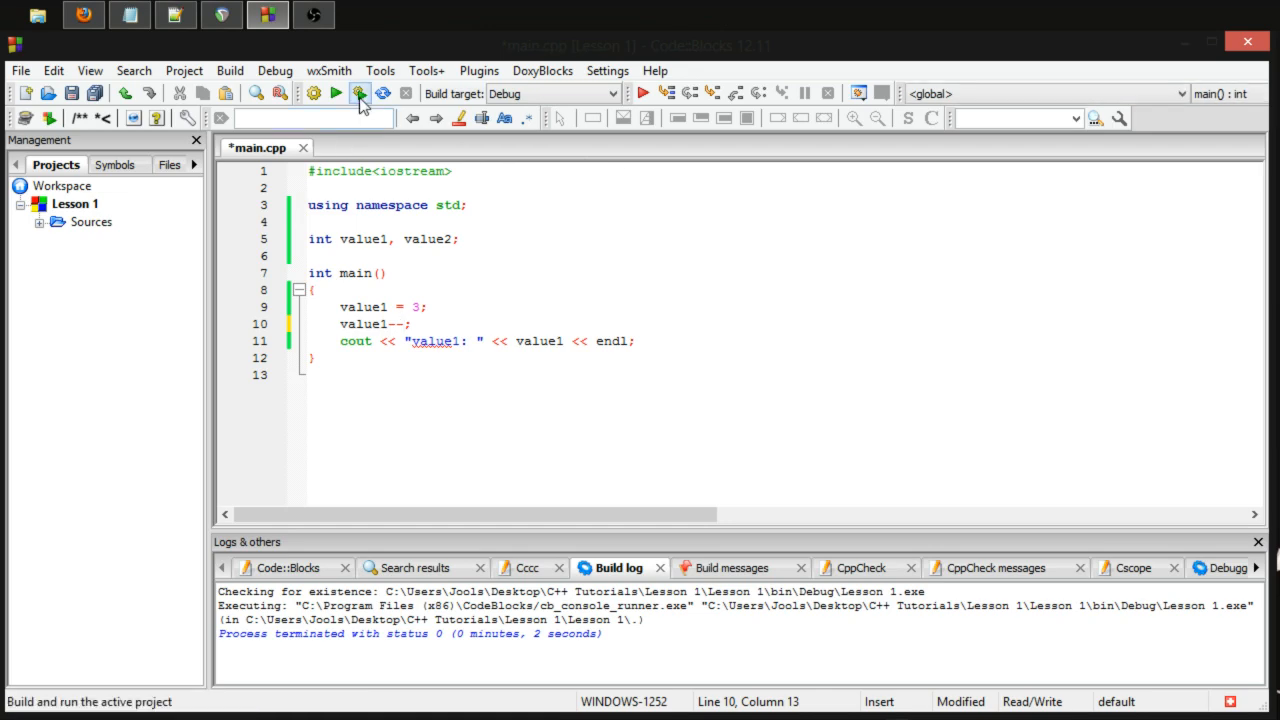
pyautogui.click(359, 93)
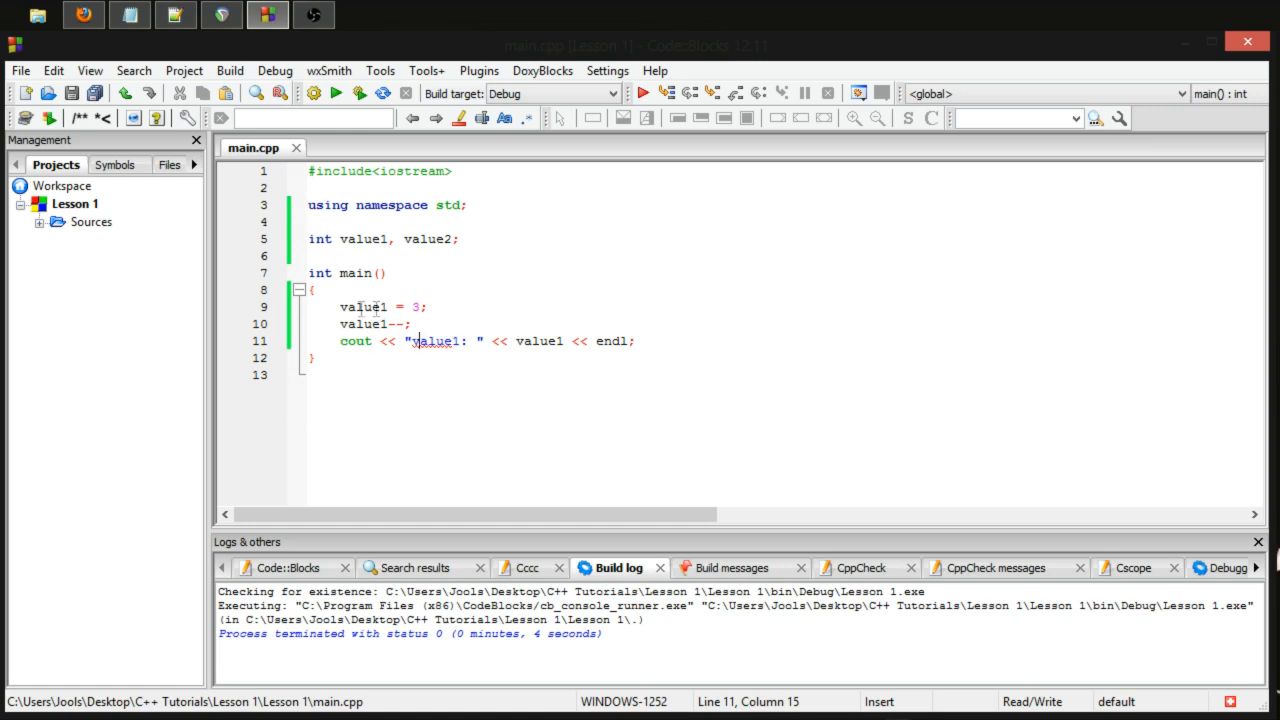
# Switch line 10 to prefix --value1 and run, then ++value1 and run again
pyautogui.doubleClick(365, 323)
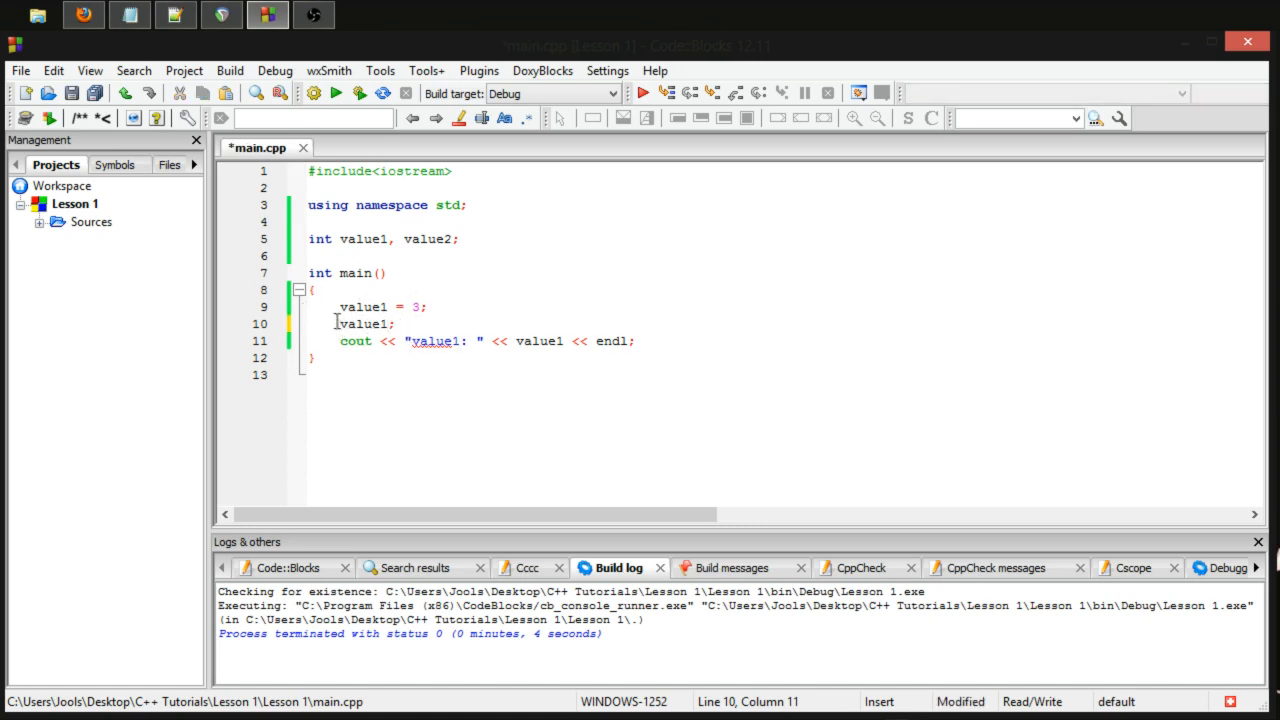
pyautogui.write('--')
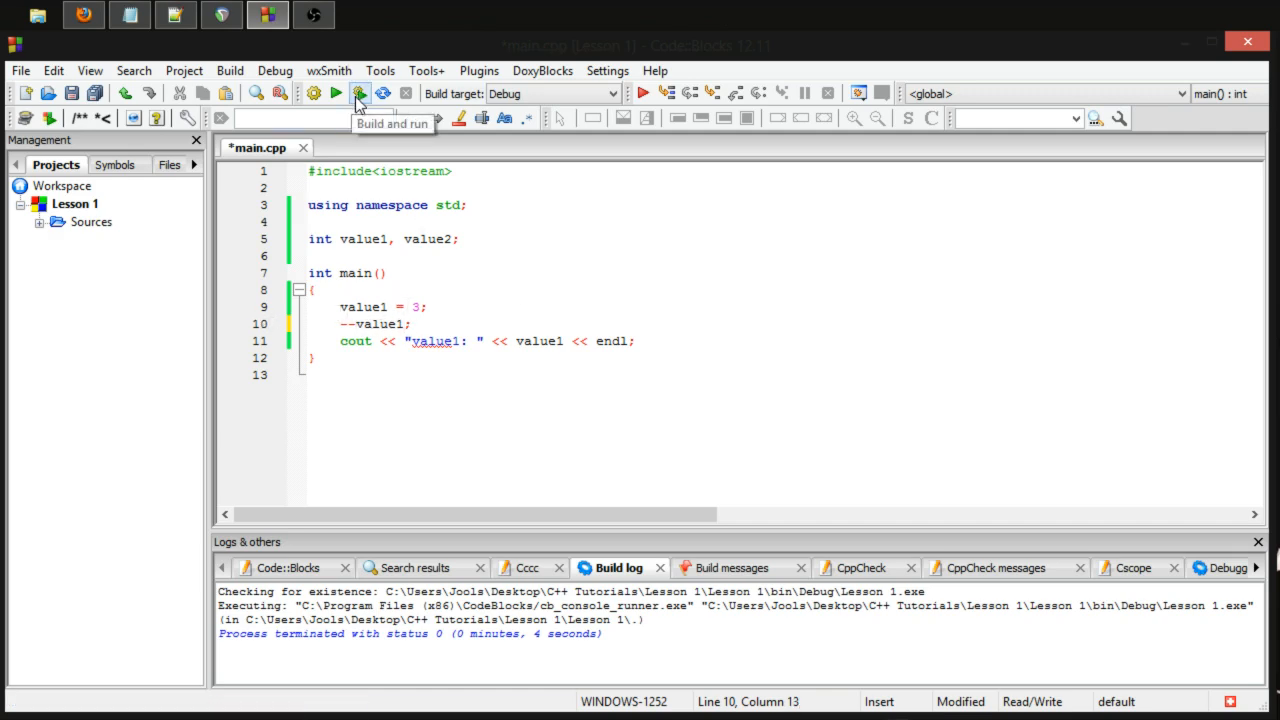
pyautogui.click(359, 93)
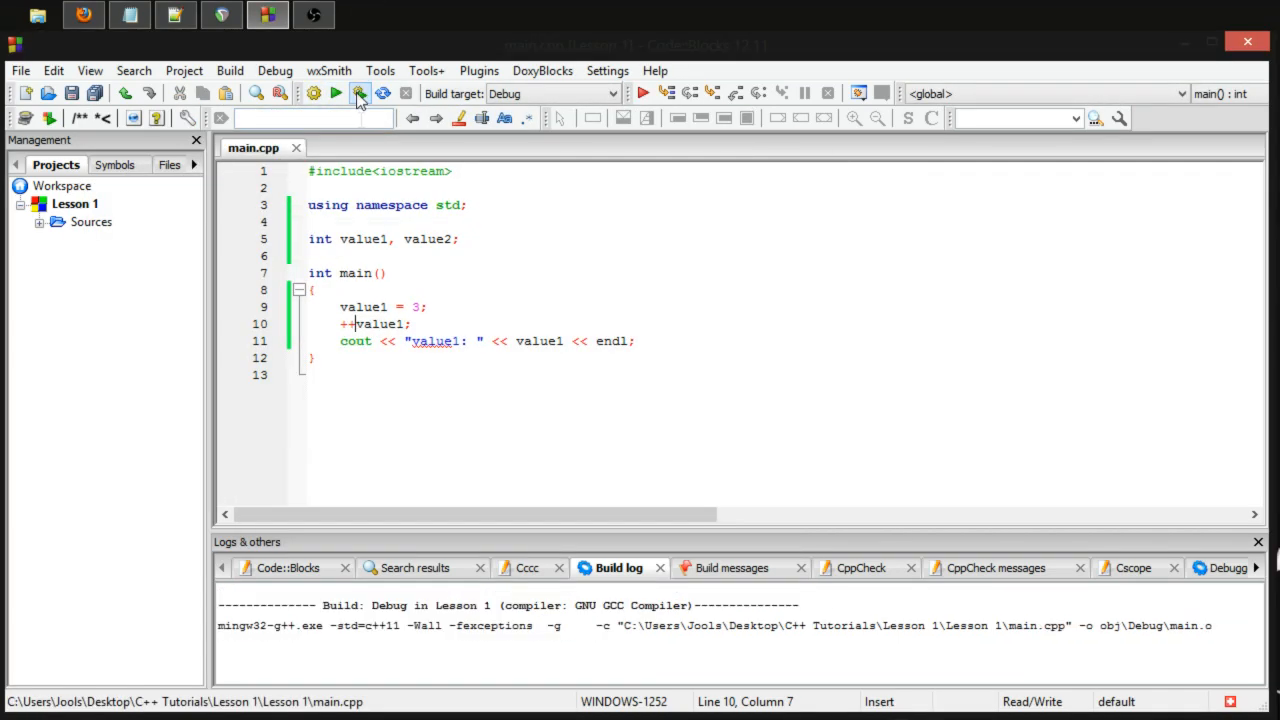
pyautogui.click(359, 92)
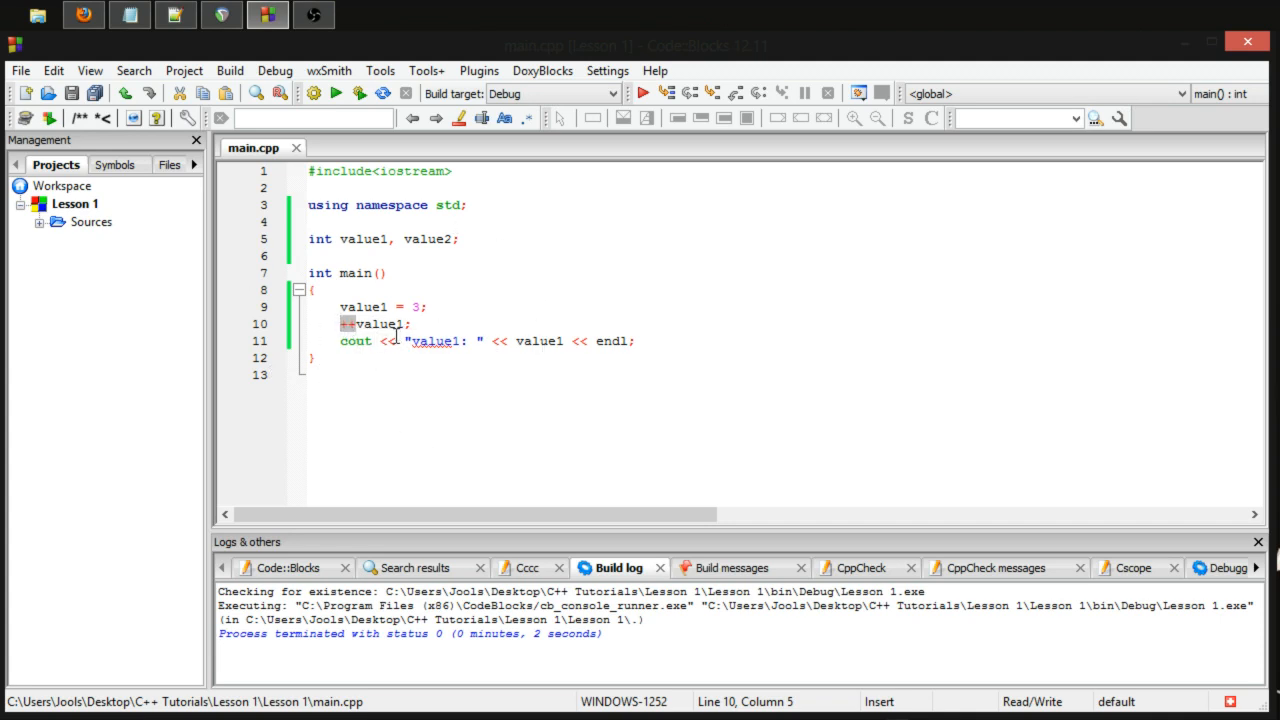
pyautogui.moveTo(325, 322)
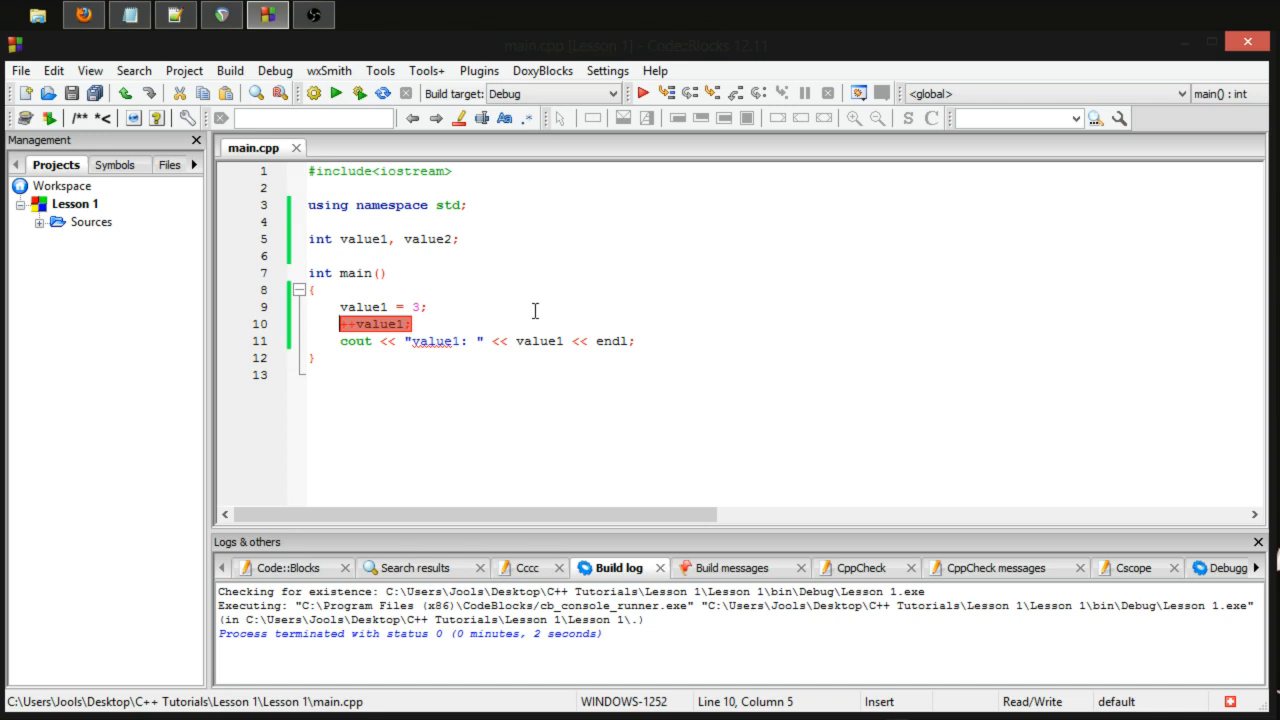
# Change line 10 to assign the prefix increment: value2 = ++value1;
pyautogui.write('value')
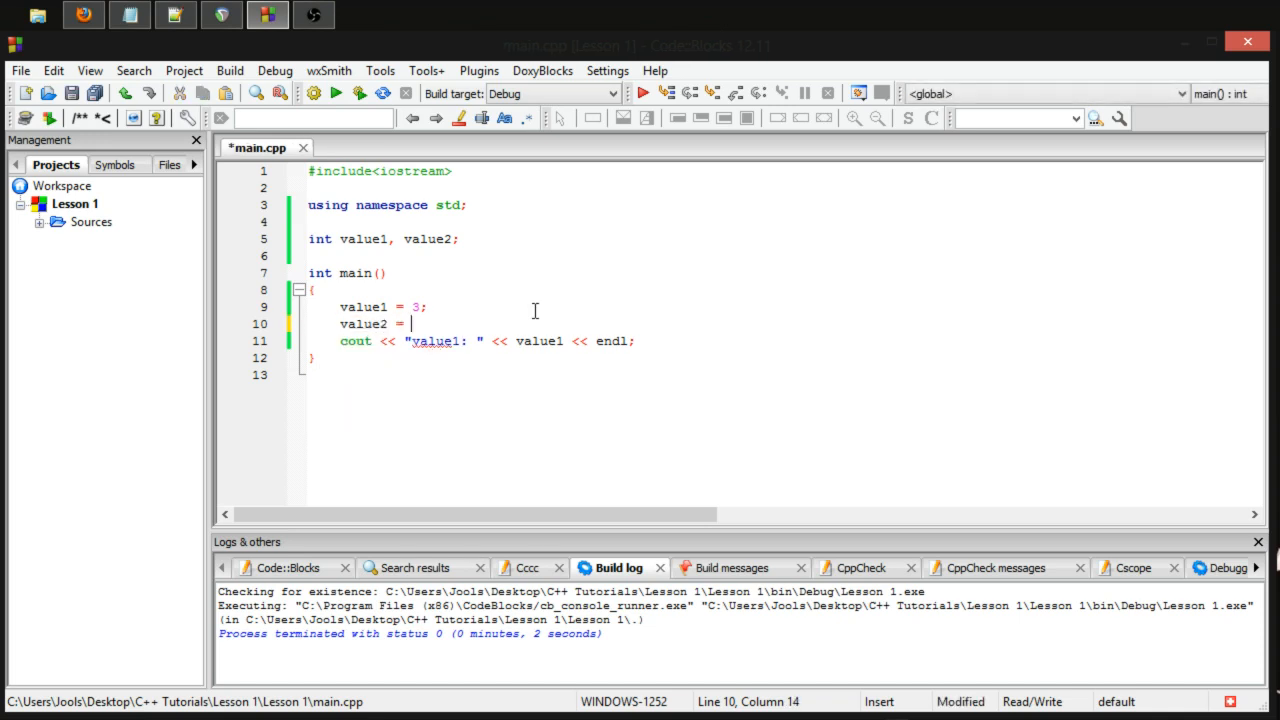
pyautogui.write('++')
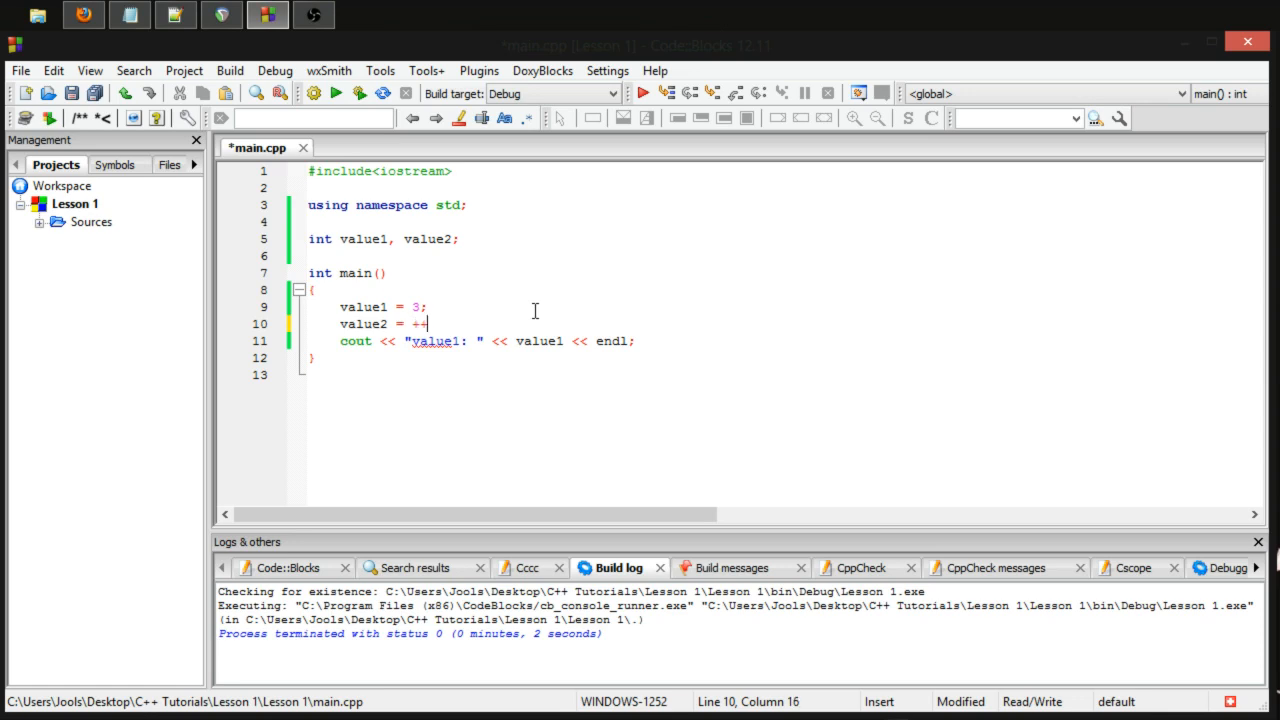
pyautogui.write('value1;')
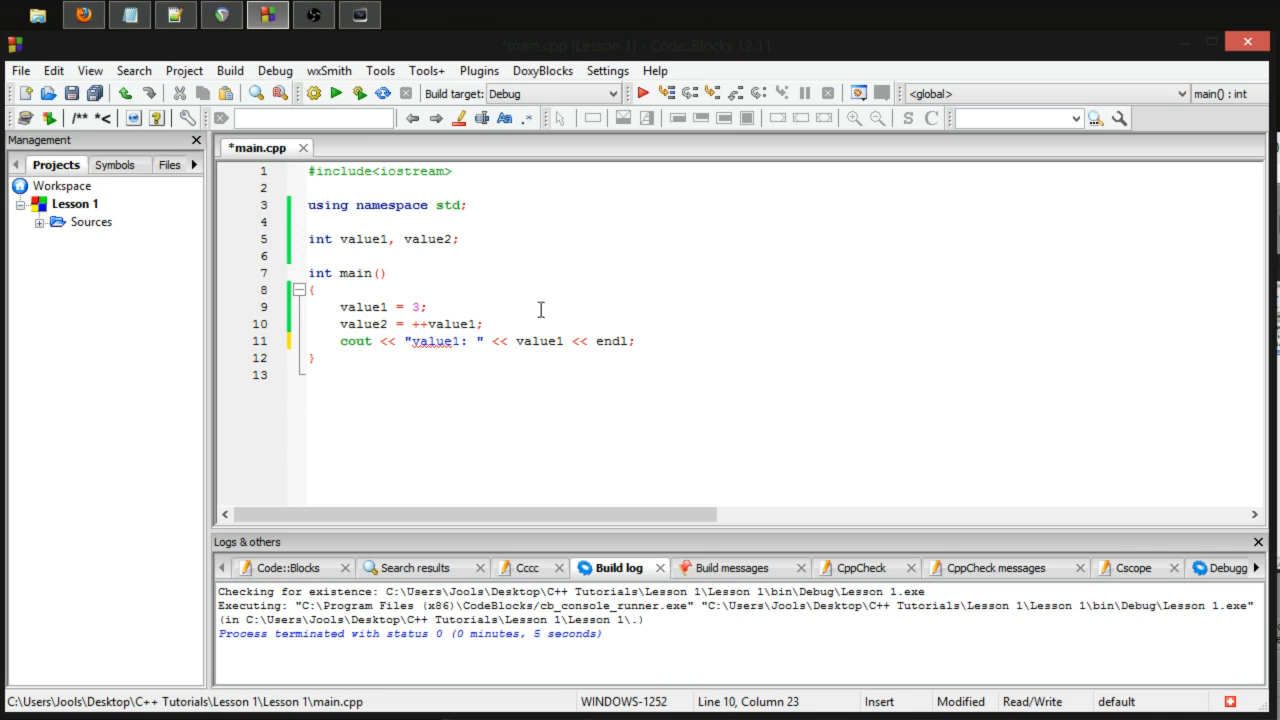
# Add cout << "value2: " << value2 << endl; below the value1 output line
pyautogui.click(643, 357)
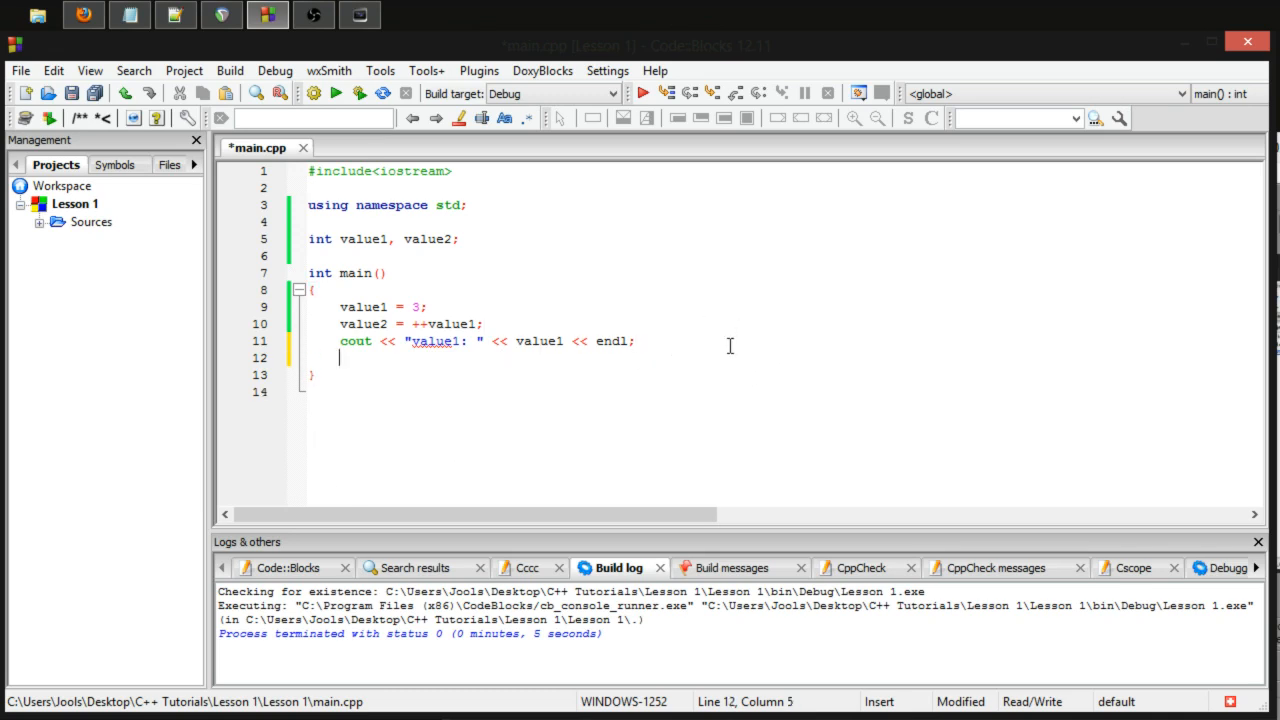
pyautogui.write('cout << "')
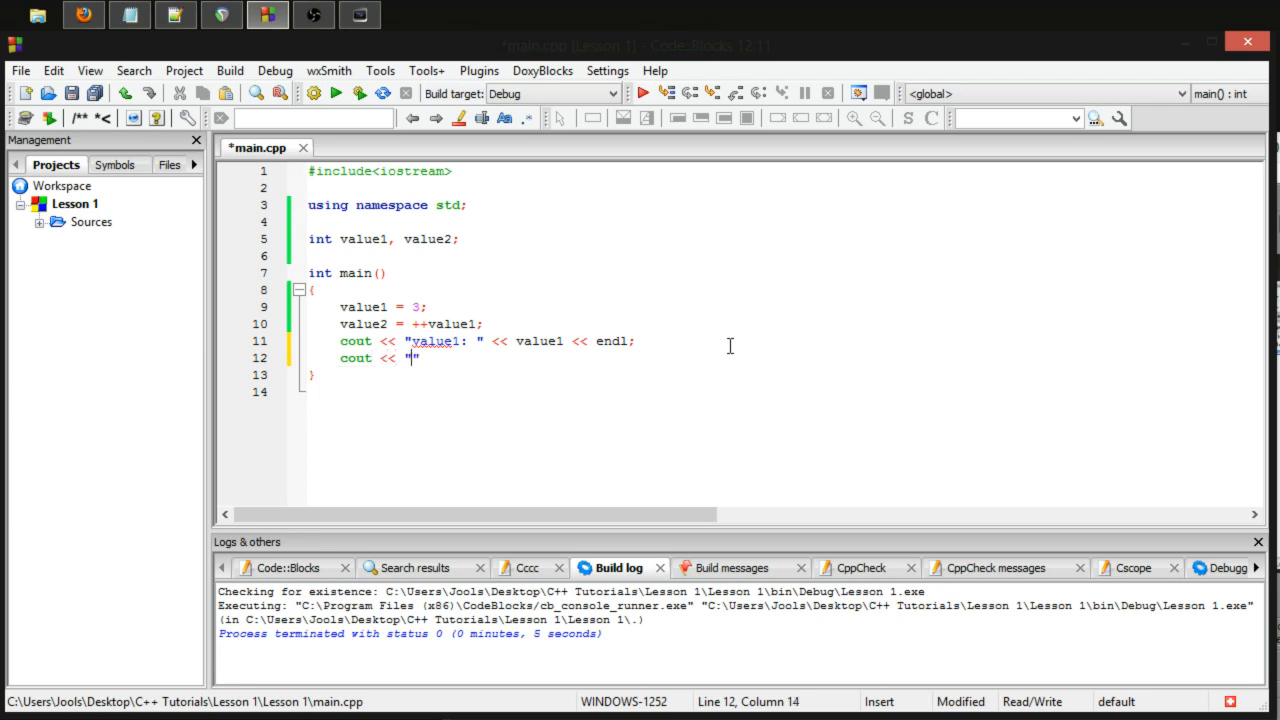
pyautogui.write('value2:')
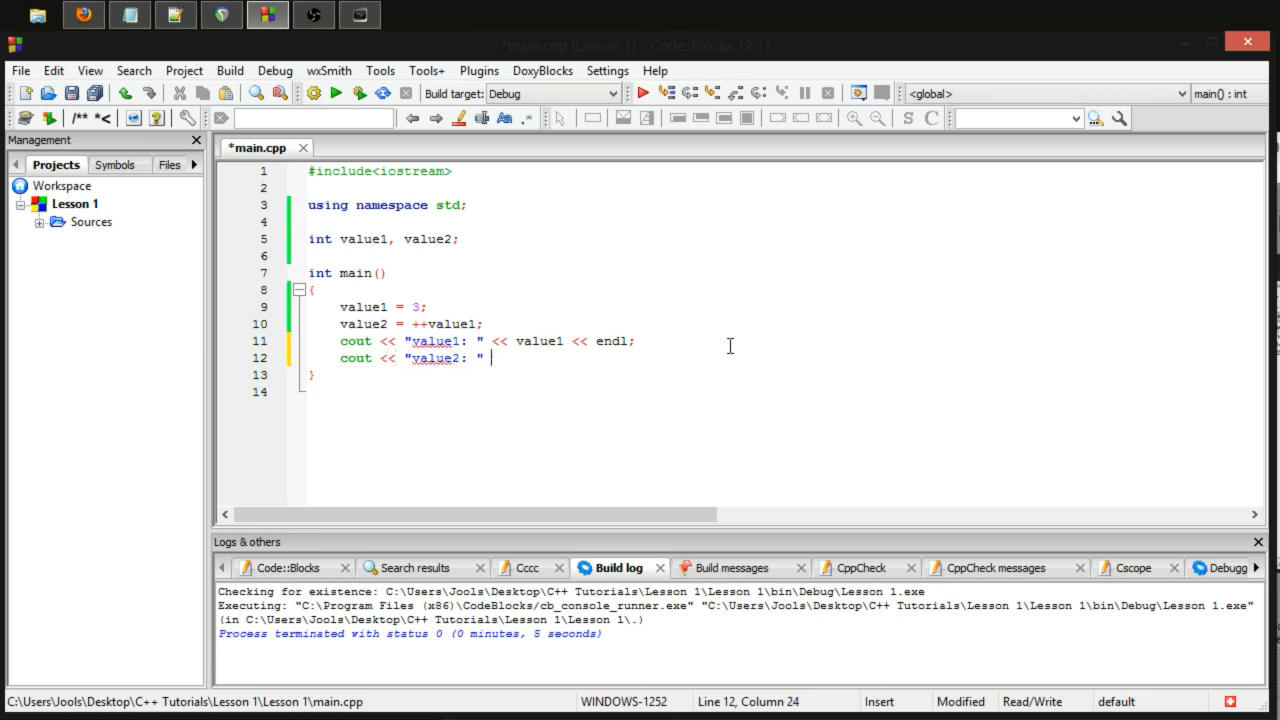
pyautogui.write('<< value2')
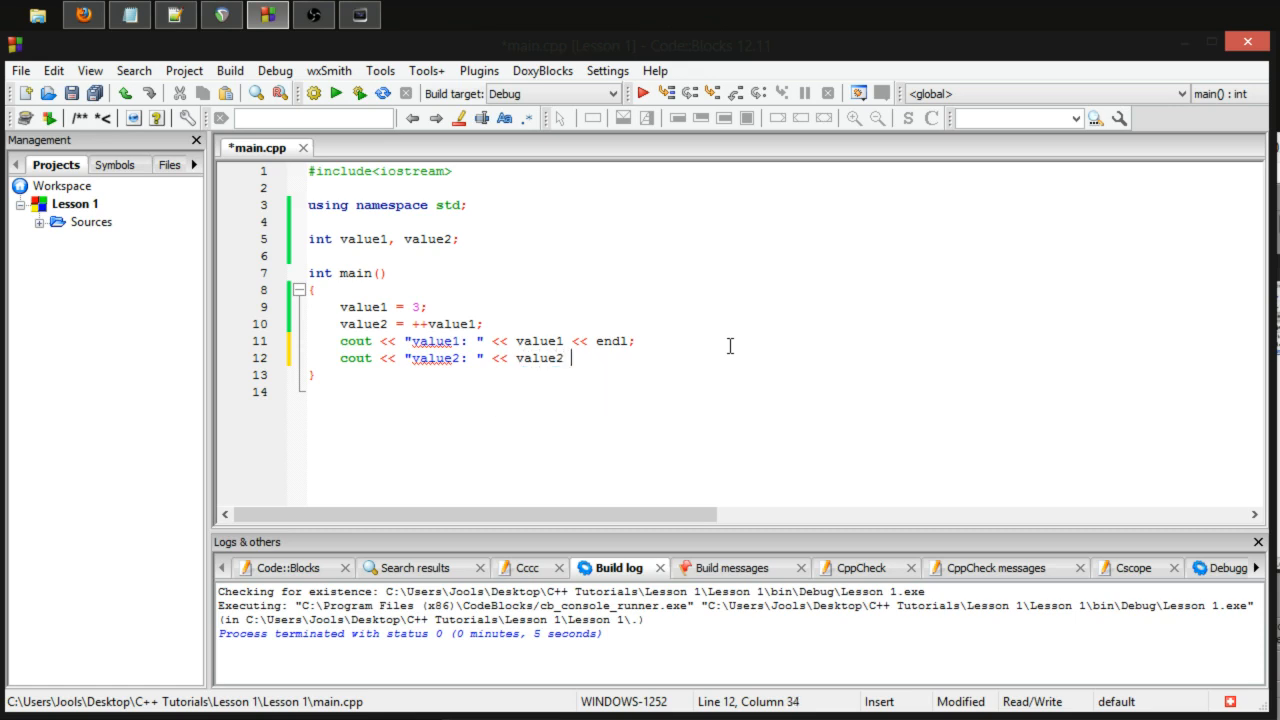
pyautogui.write('<< endl;')
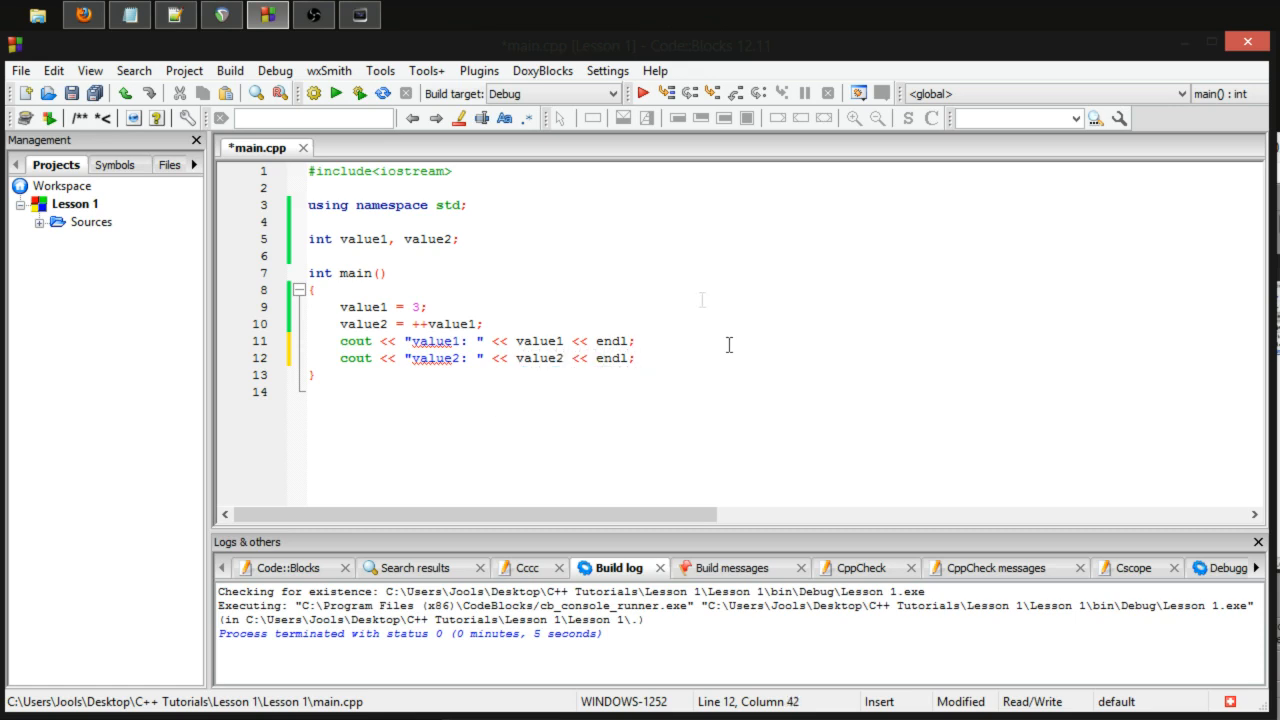
# Adjust the line 10 assignment, then build and run the program
pyautogui.click(481, 323)
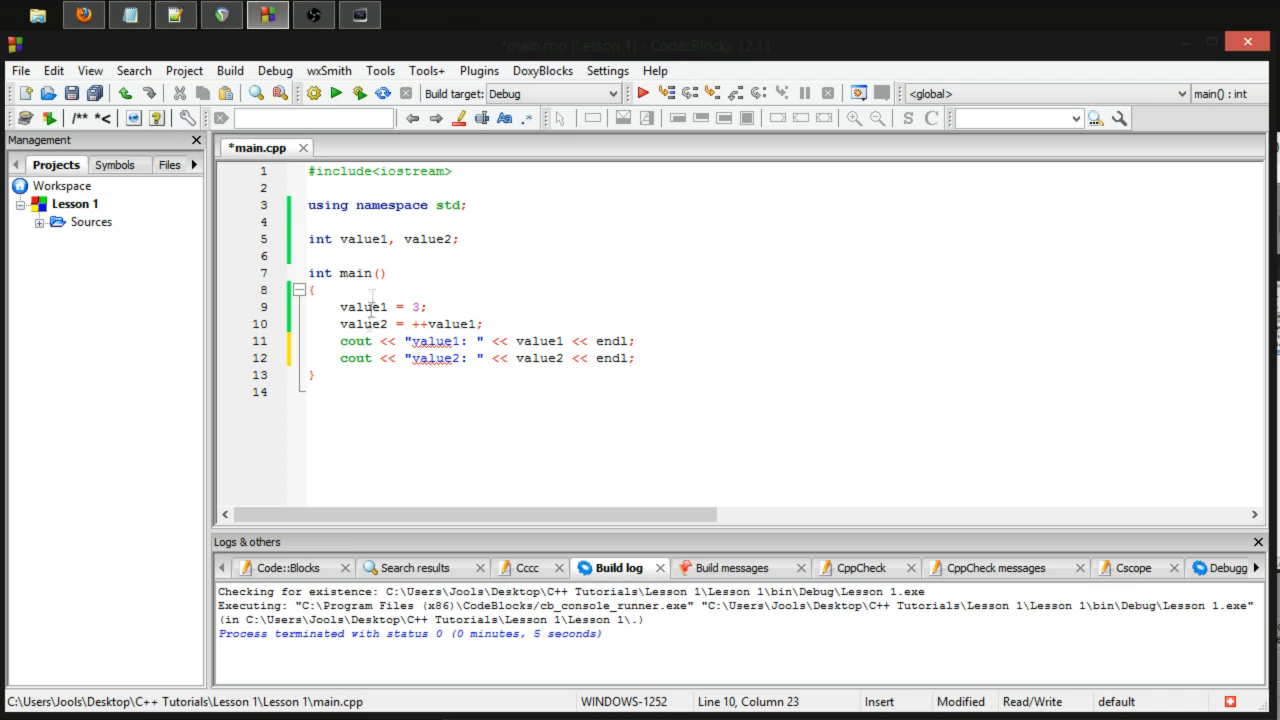
pyautogui.click(436, 323)
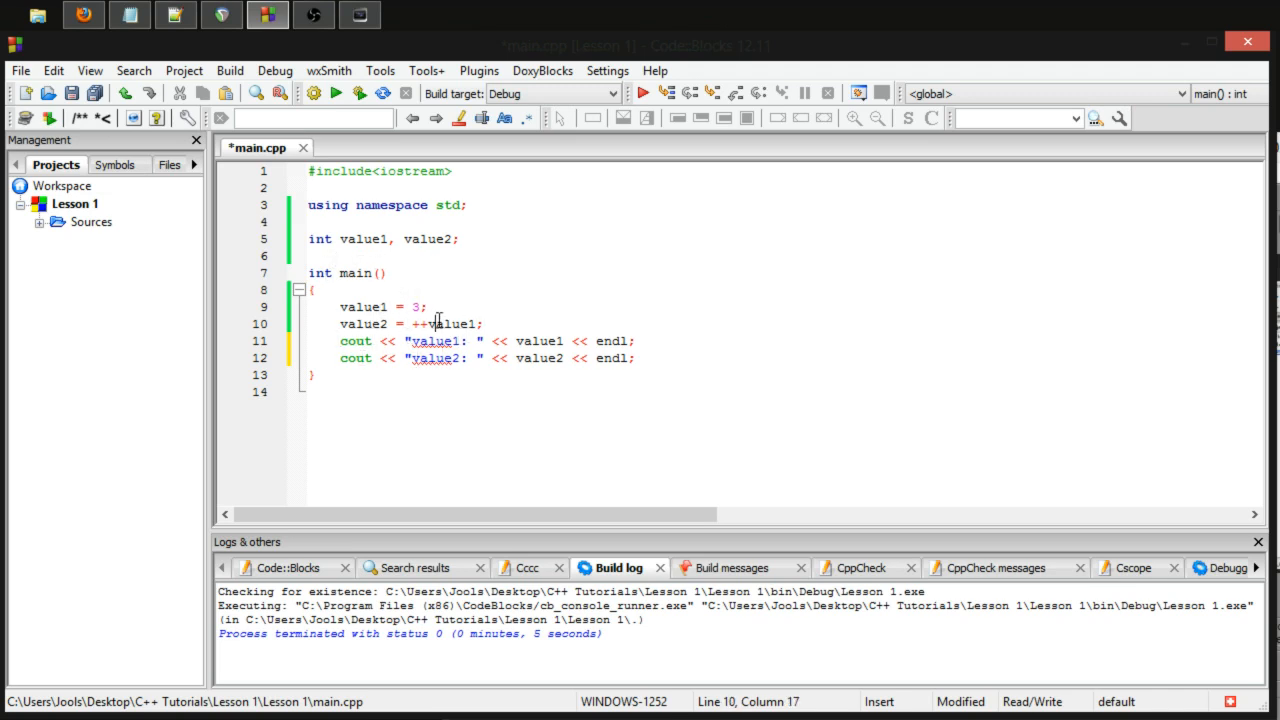
pyautogui.click(313, 290)
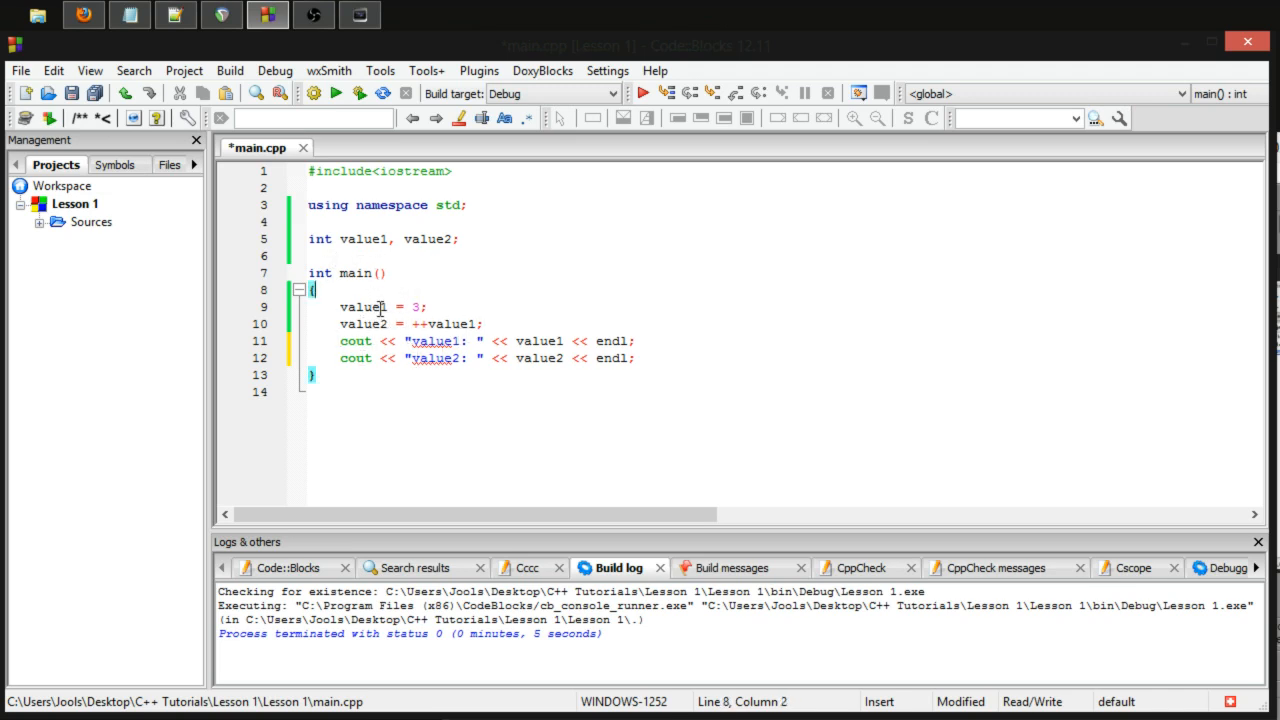
pyautogui.doubleClick(362, 307)
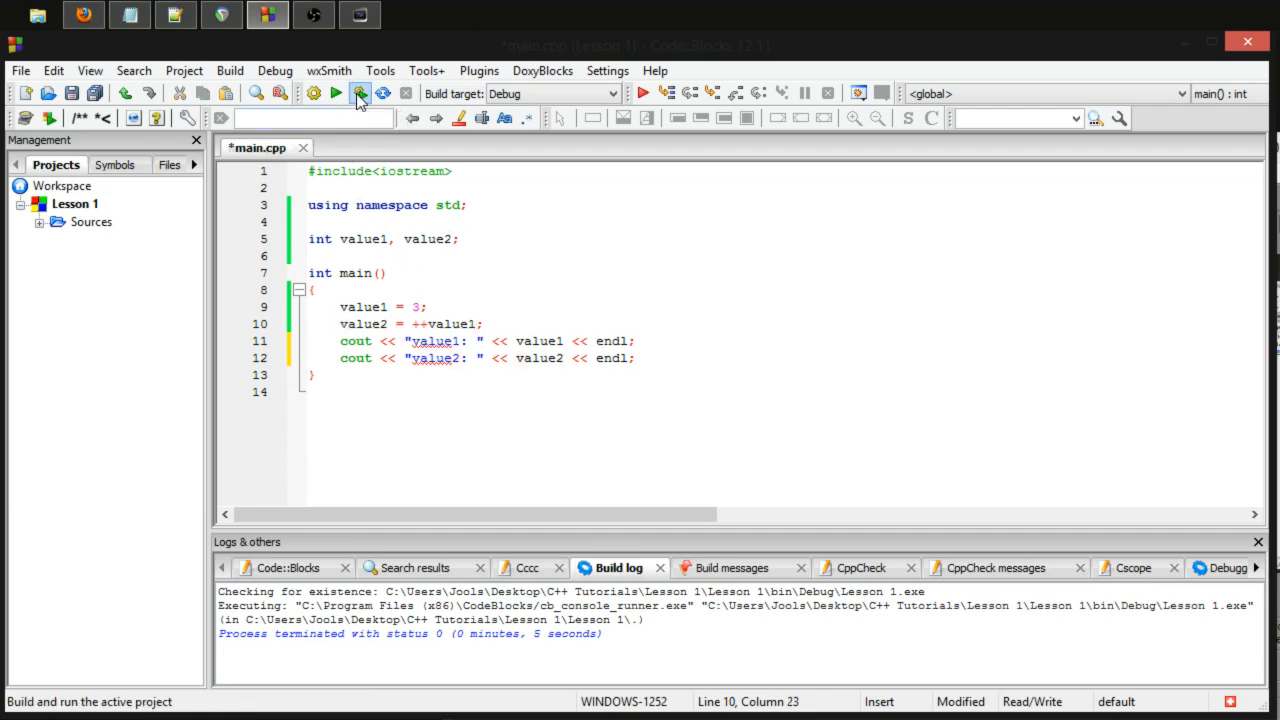
pyautogui.click(359, 92)
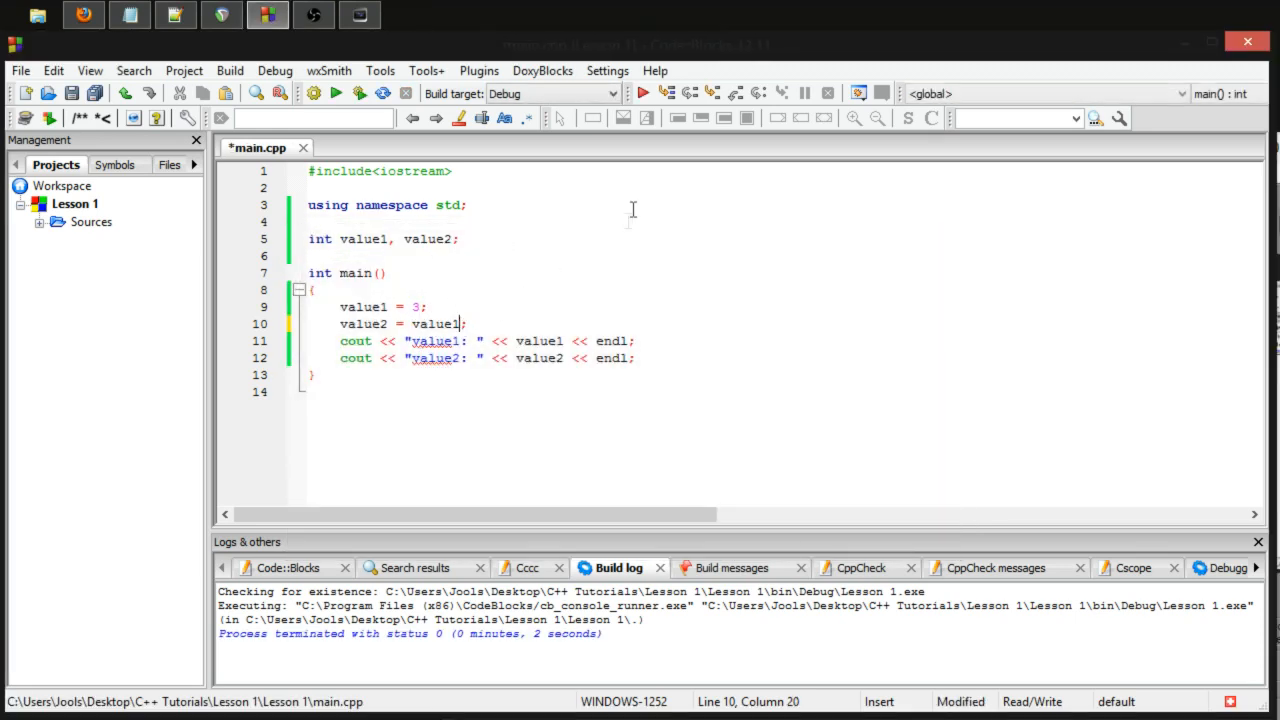
# Switch line 10 to the postfix form value2 = value1++; and build and run
pyautogui.write('++')
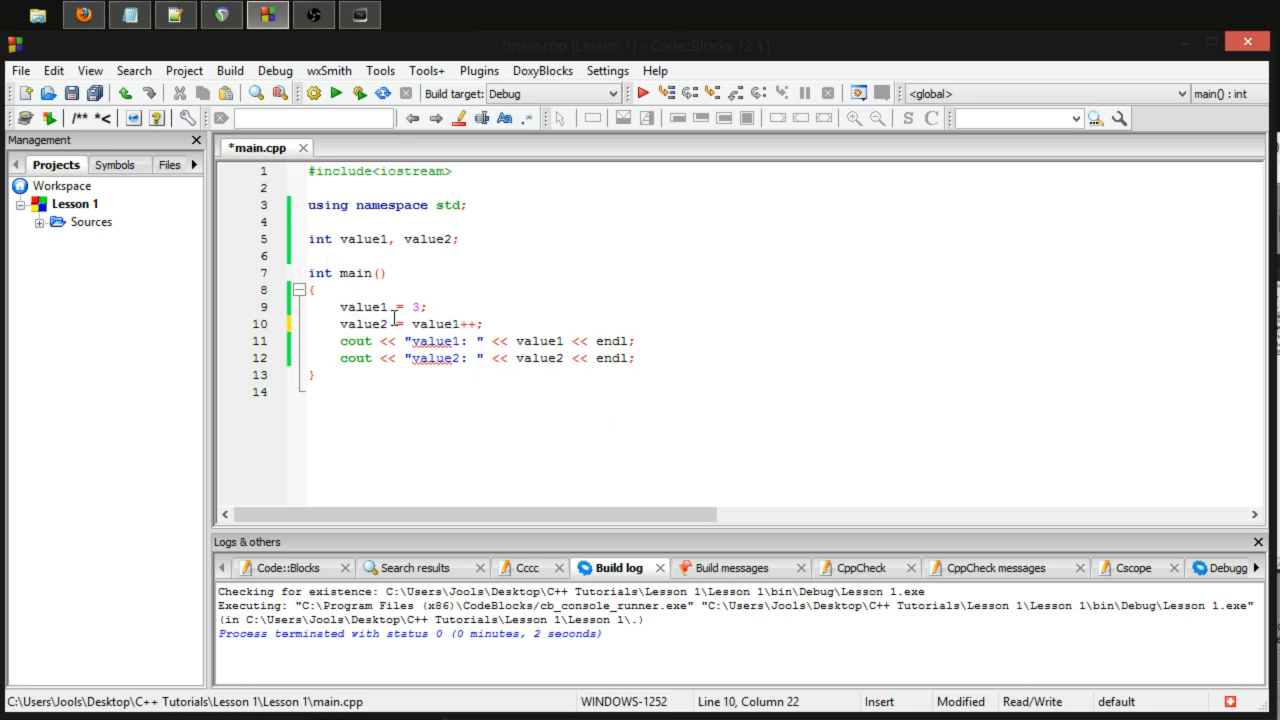
pyautogui.doubleClick(362, 324)
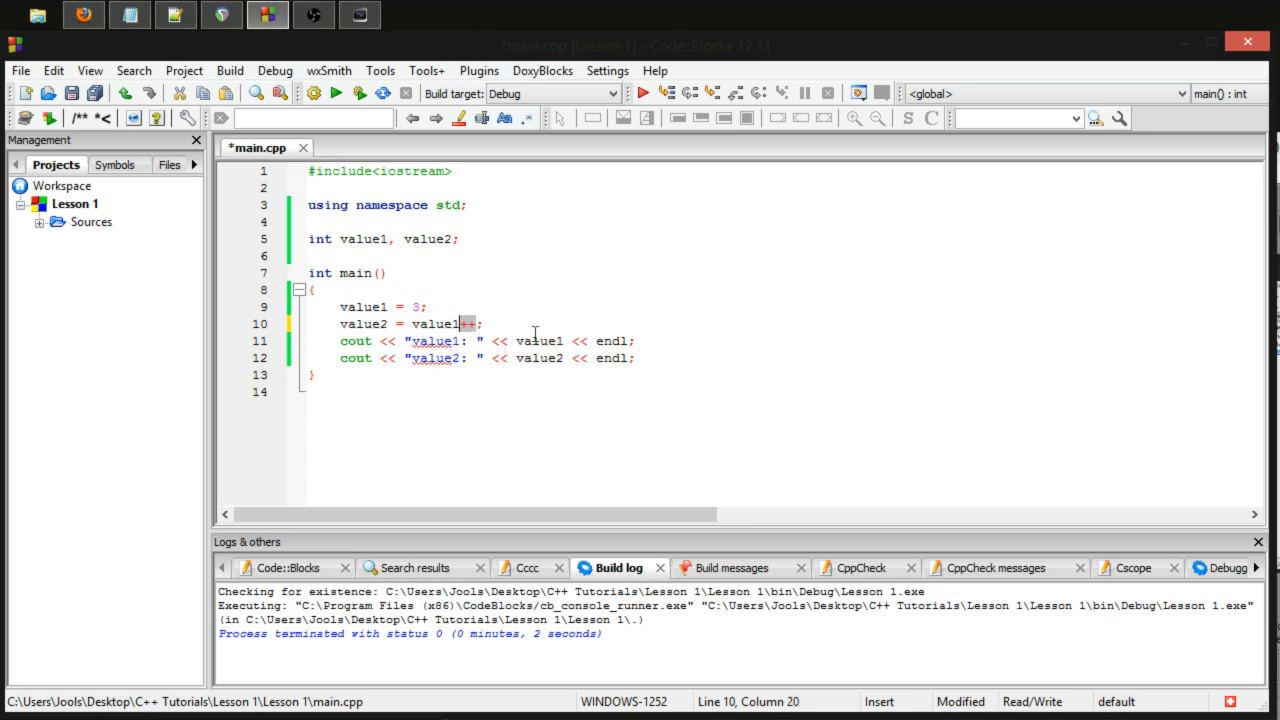
pyautogui.moveTo(432, 324)
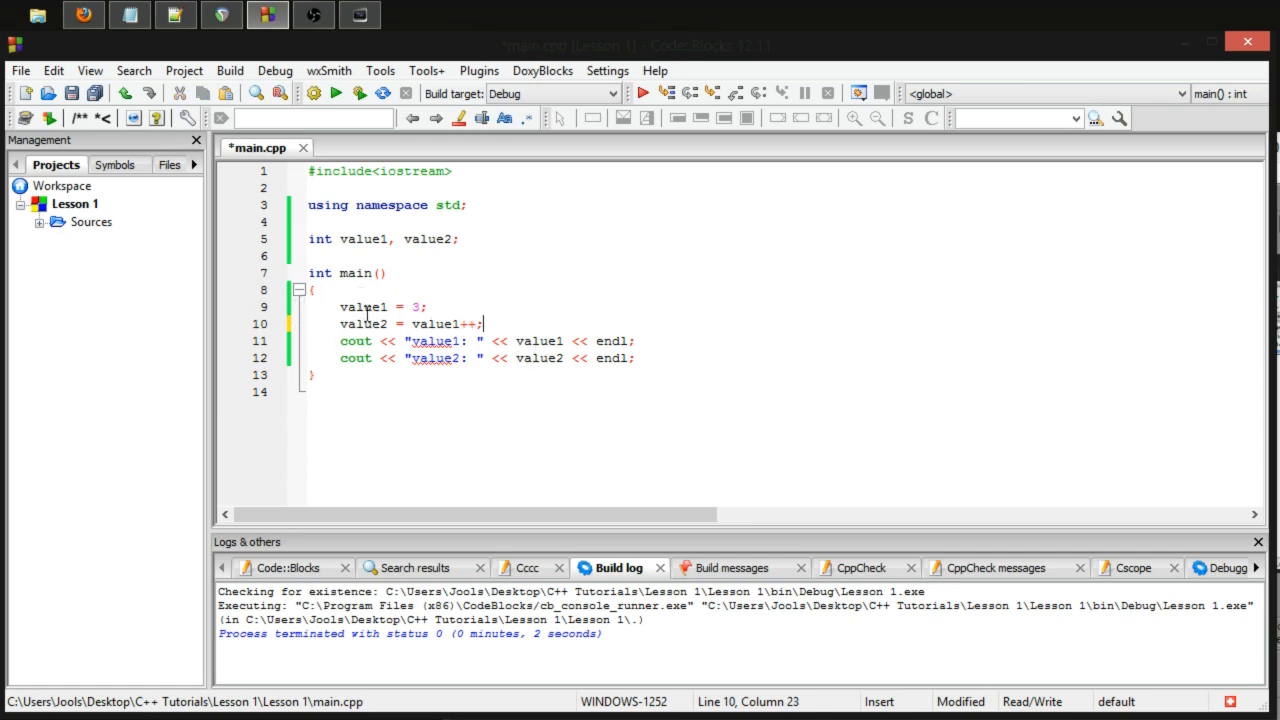
pyautogui.click(380, 307)
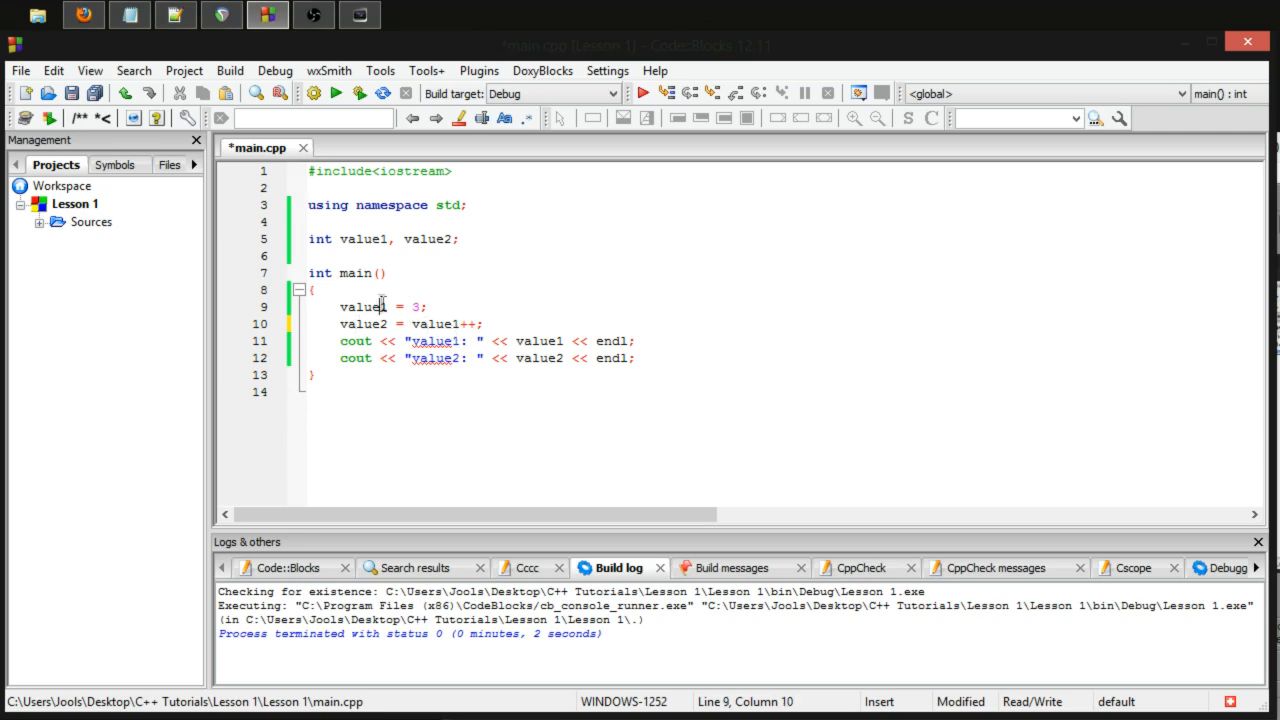
pyautogui.click(336, 93)
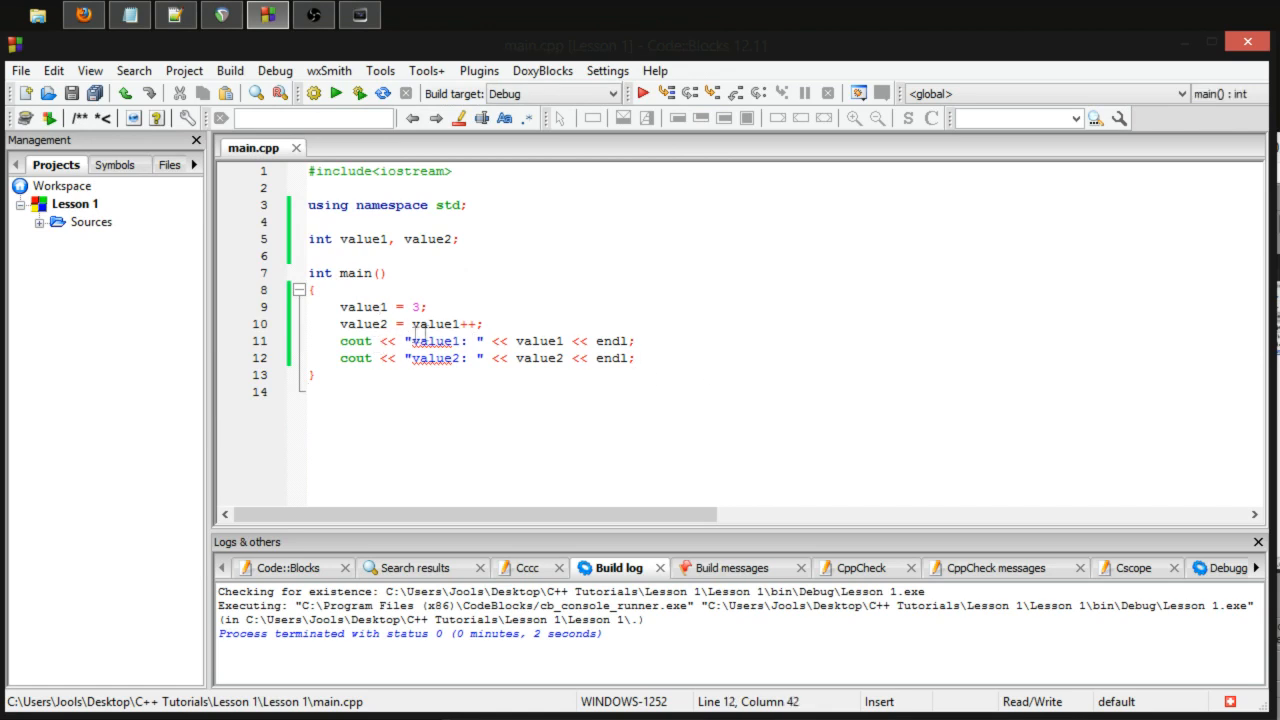
pyautogui.click(465, 324)
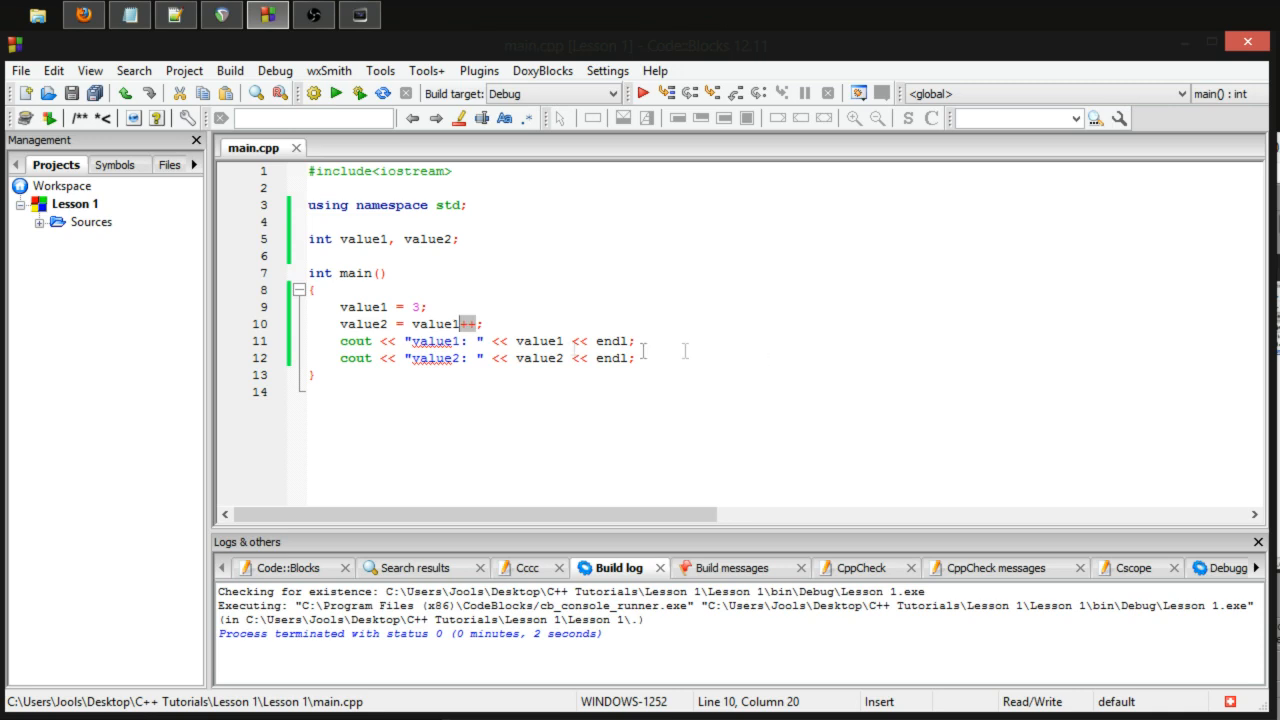
pyautogui.moveTo(575, 330)
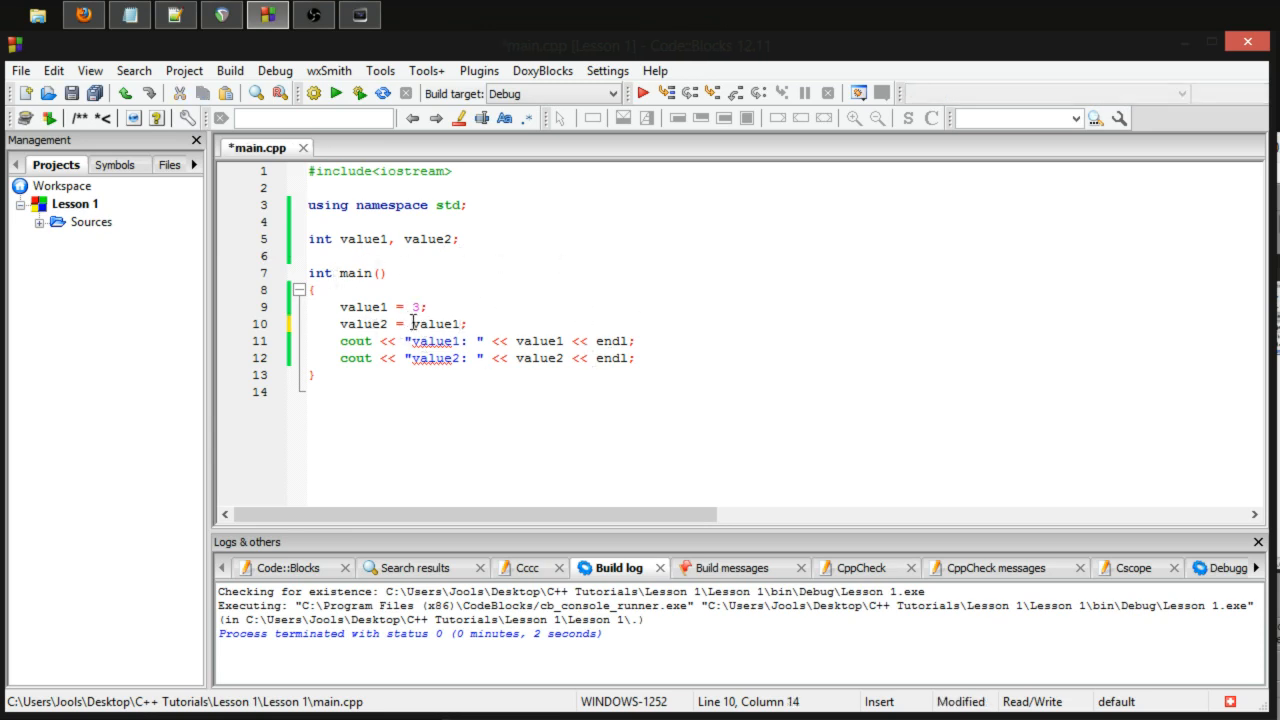
pyautogui.write('++')
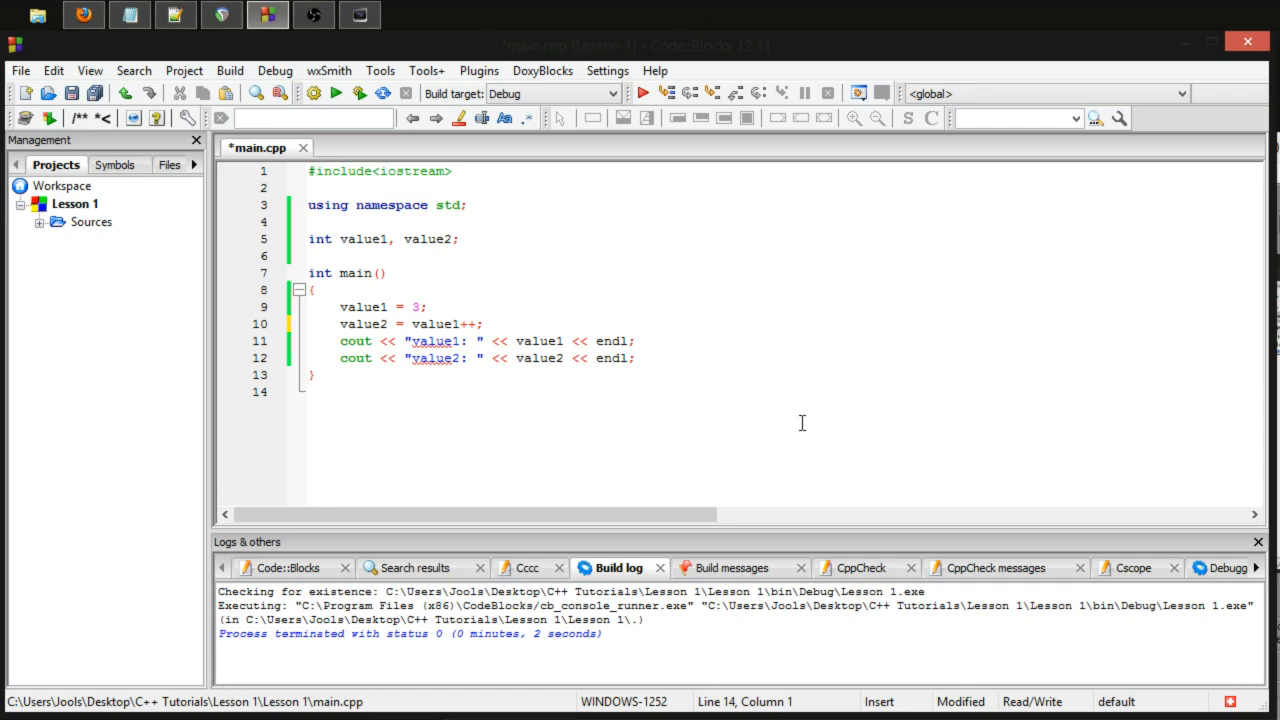
pyautogui.moveTo(790, 427)
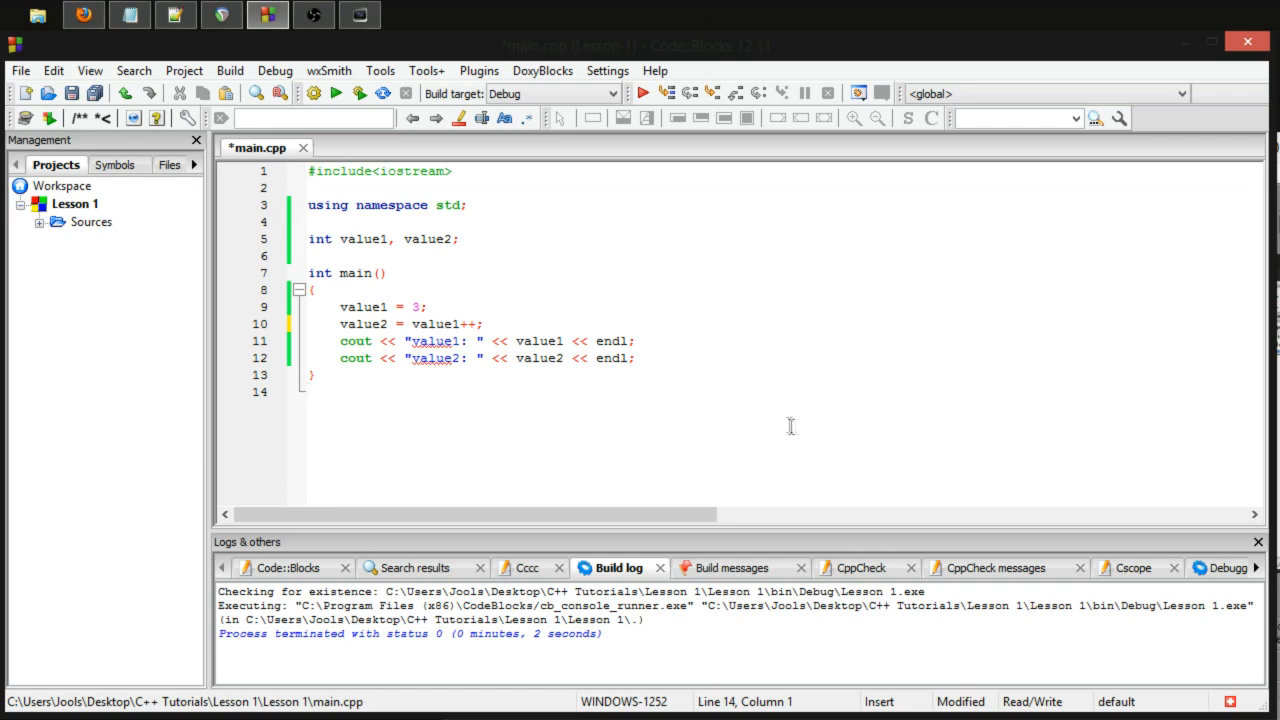